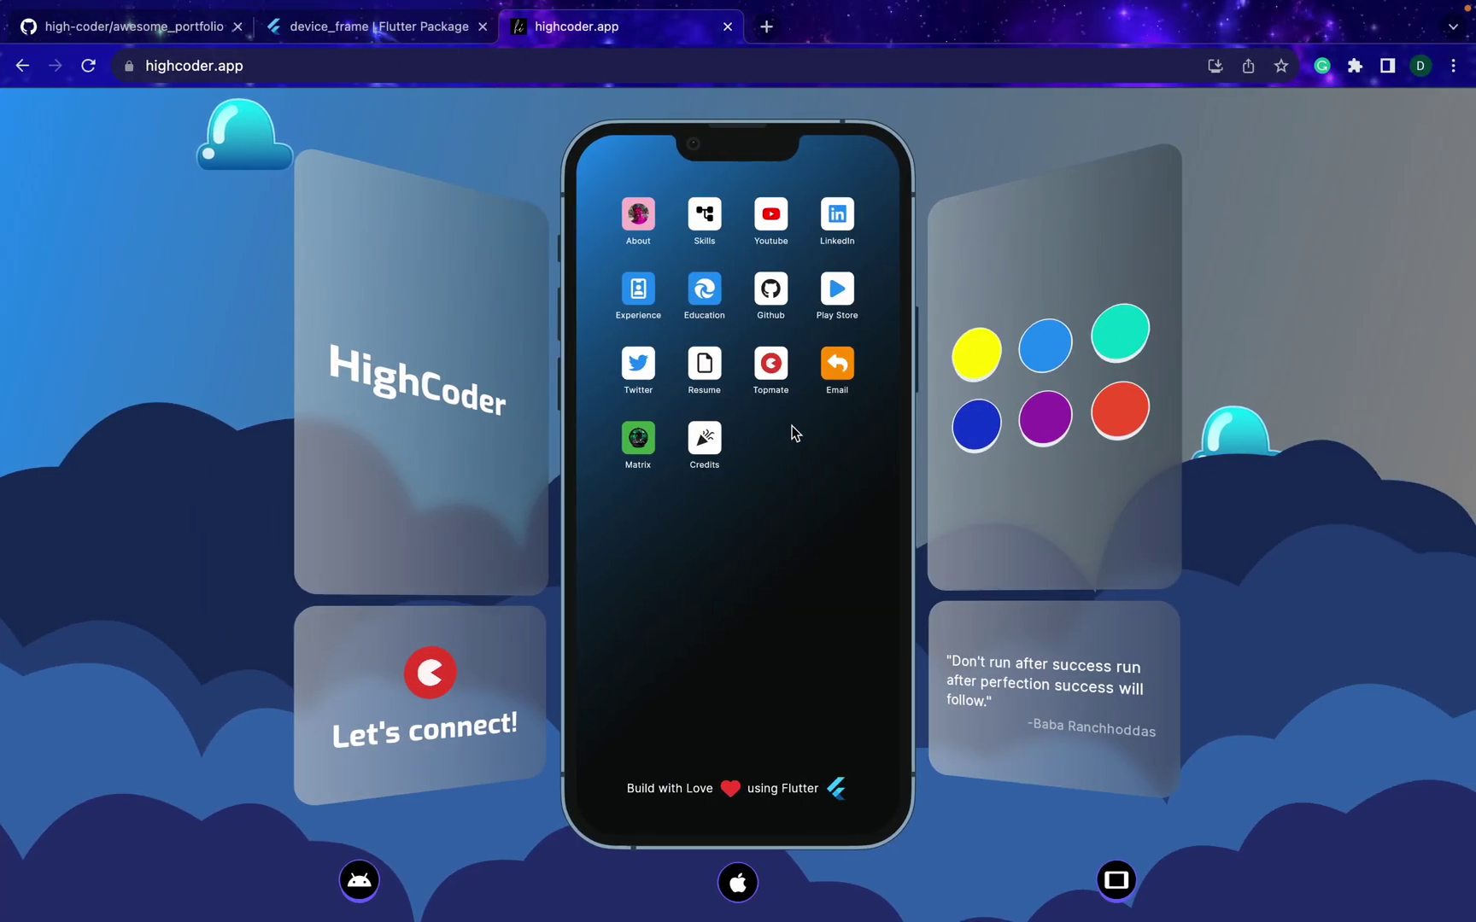
mouse_move(769, 601)
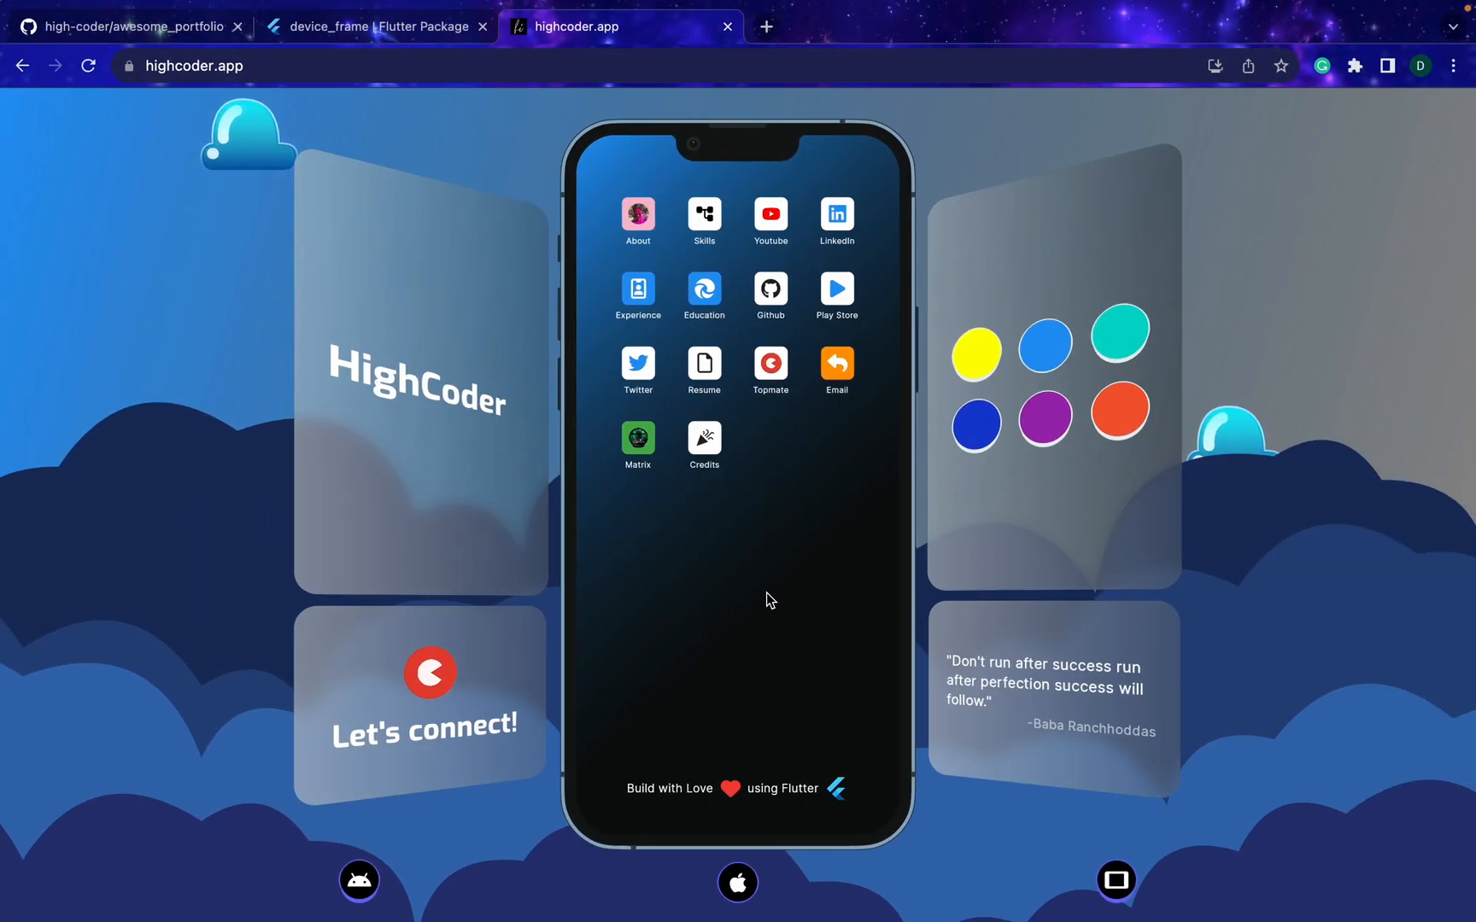
mouse_move(566, 806)
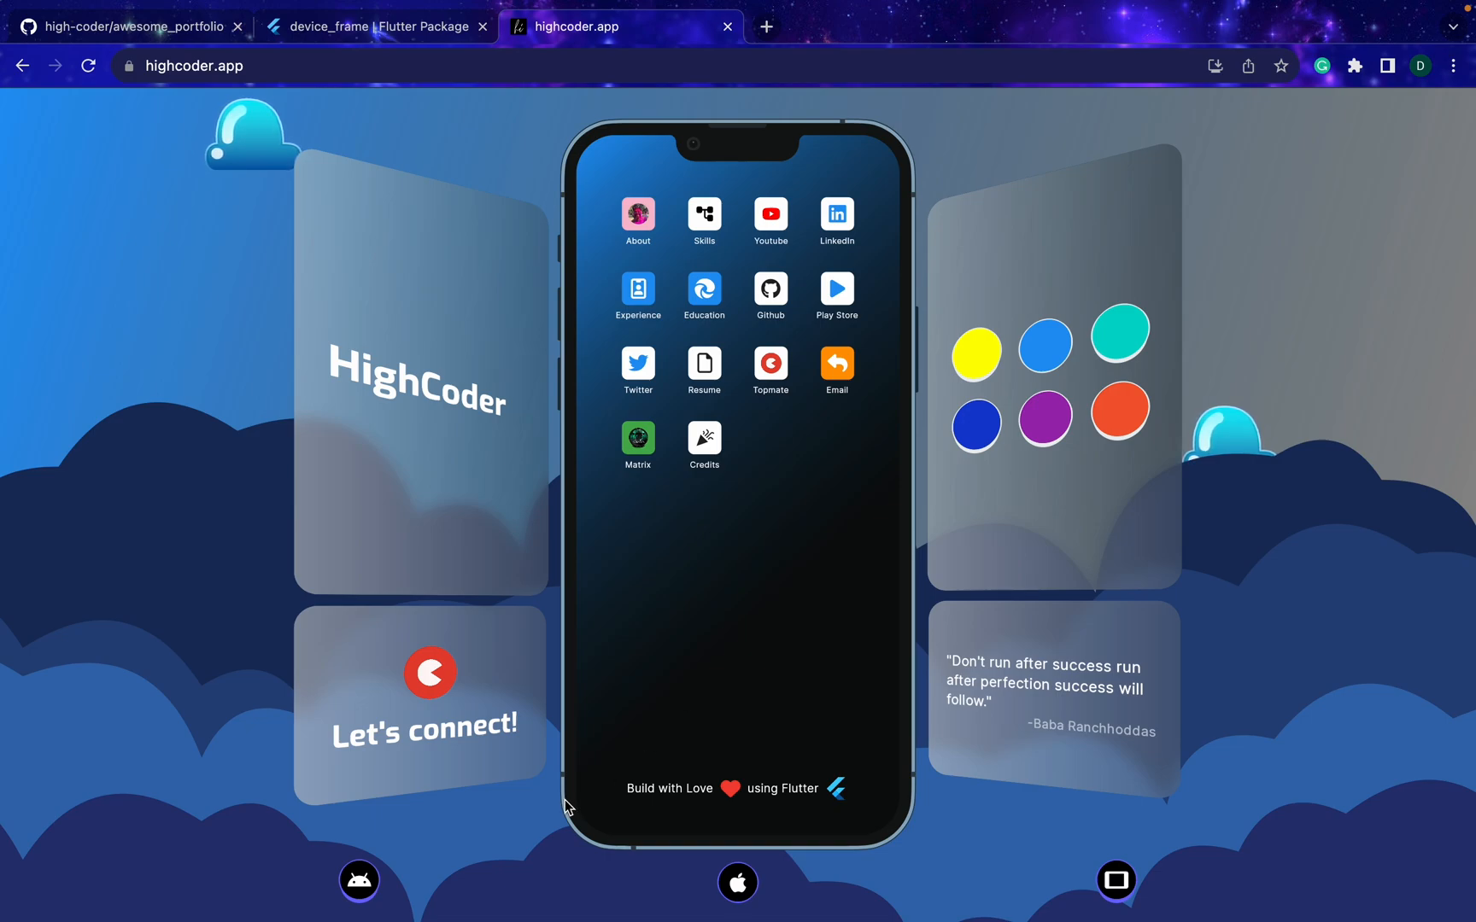
mouse_move(565, 697)
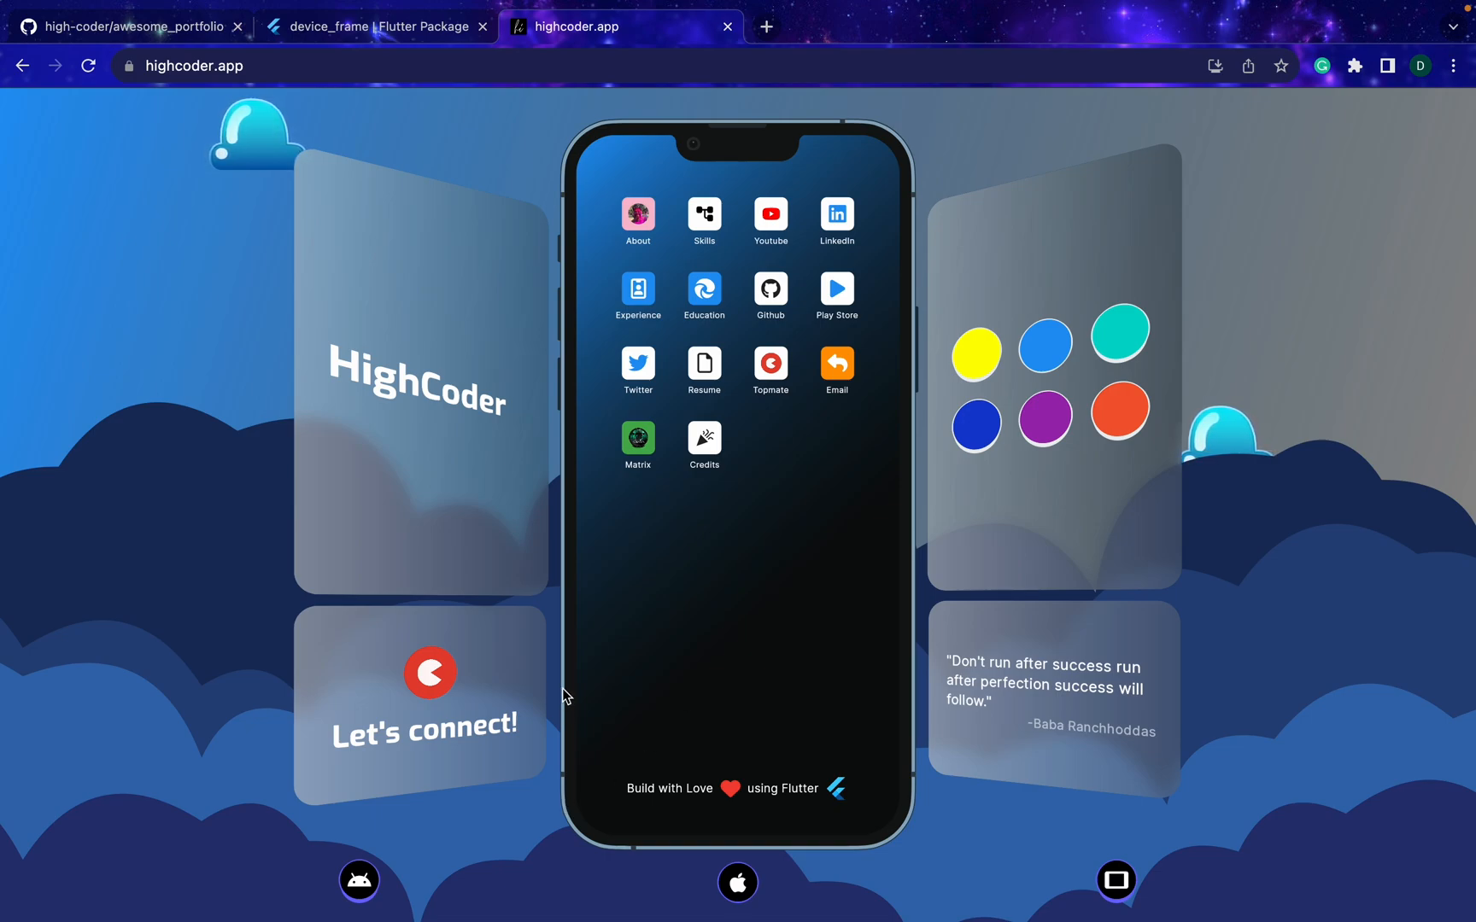
mouse_move(920, 831)
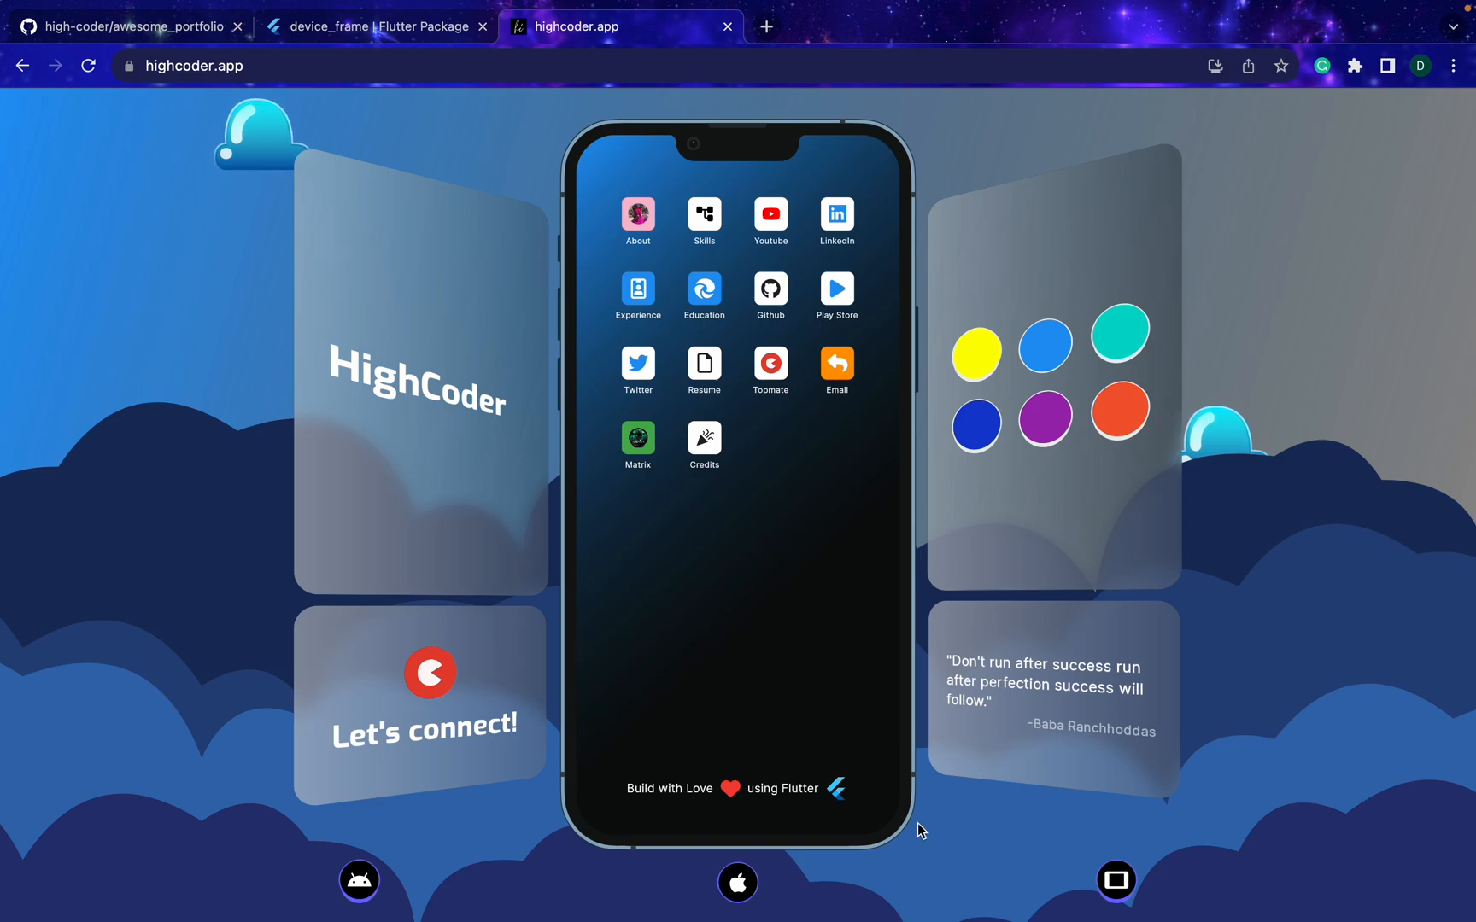
mouse_move(605, 832)
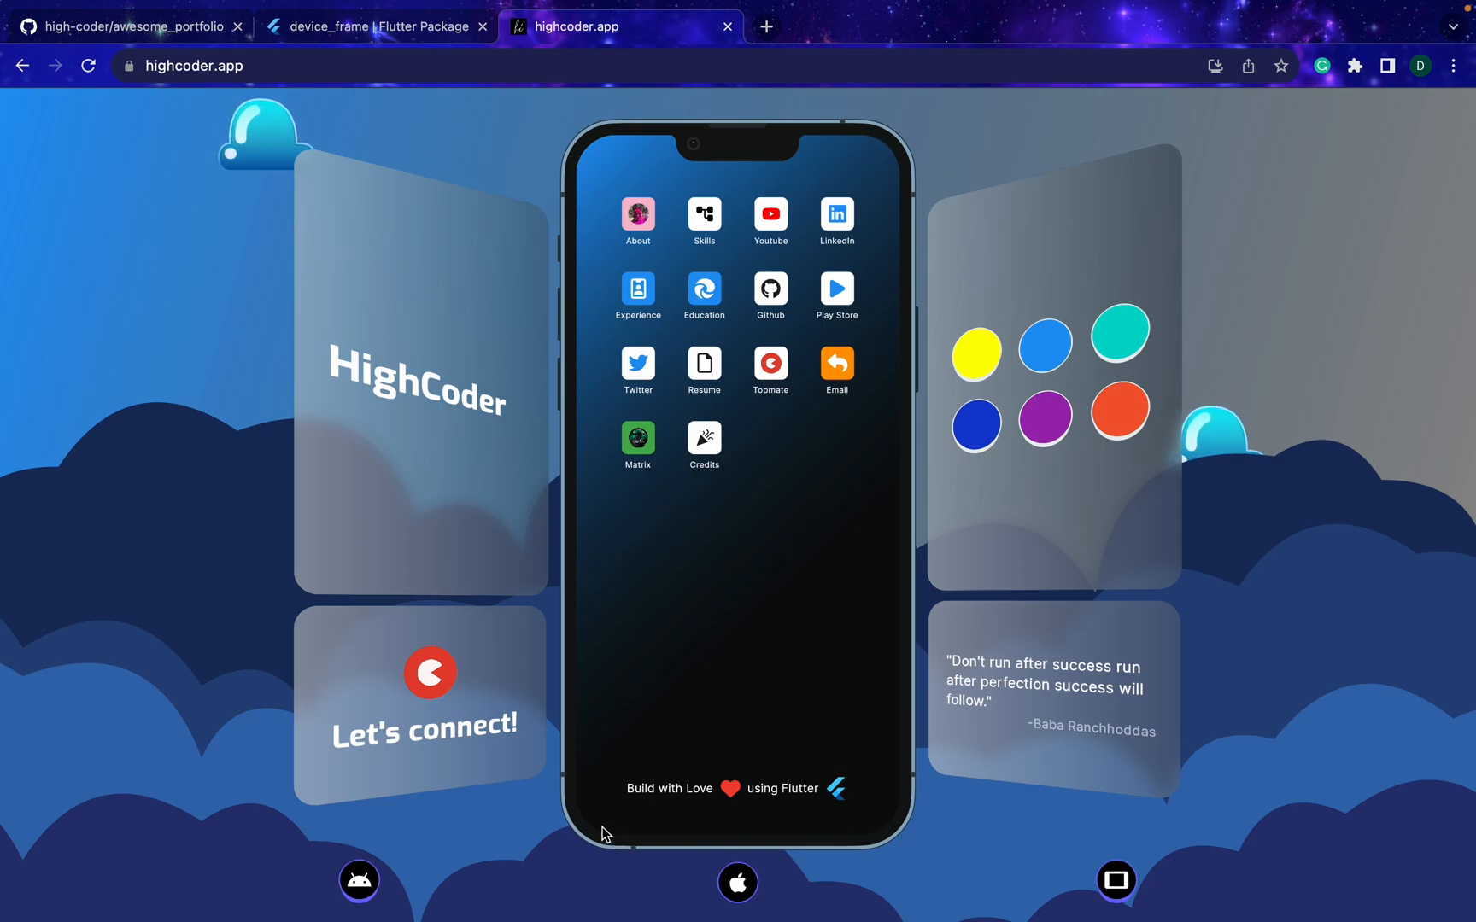
mouse_move(764, 266)
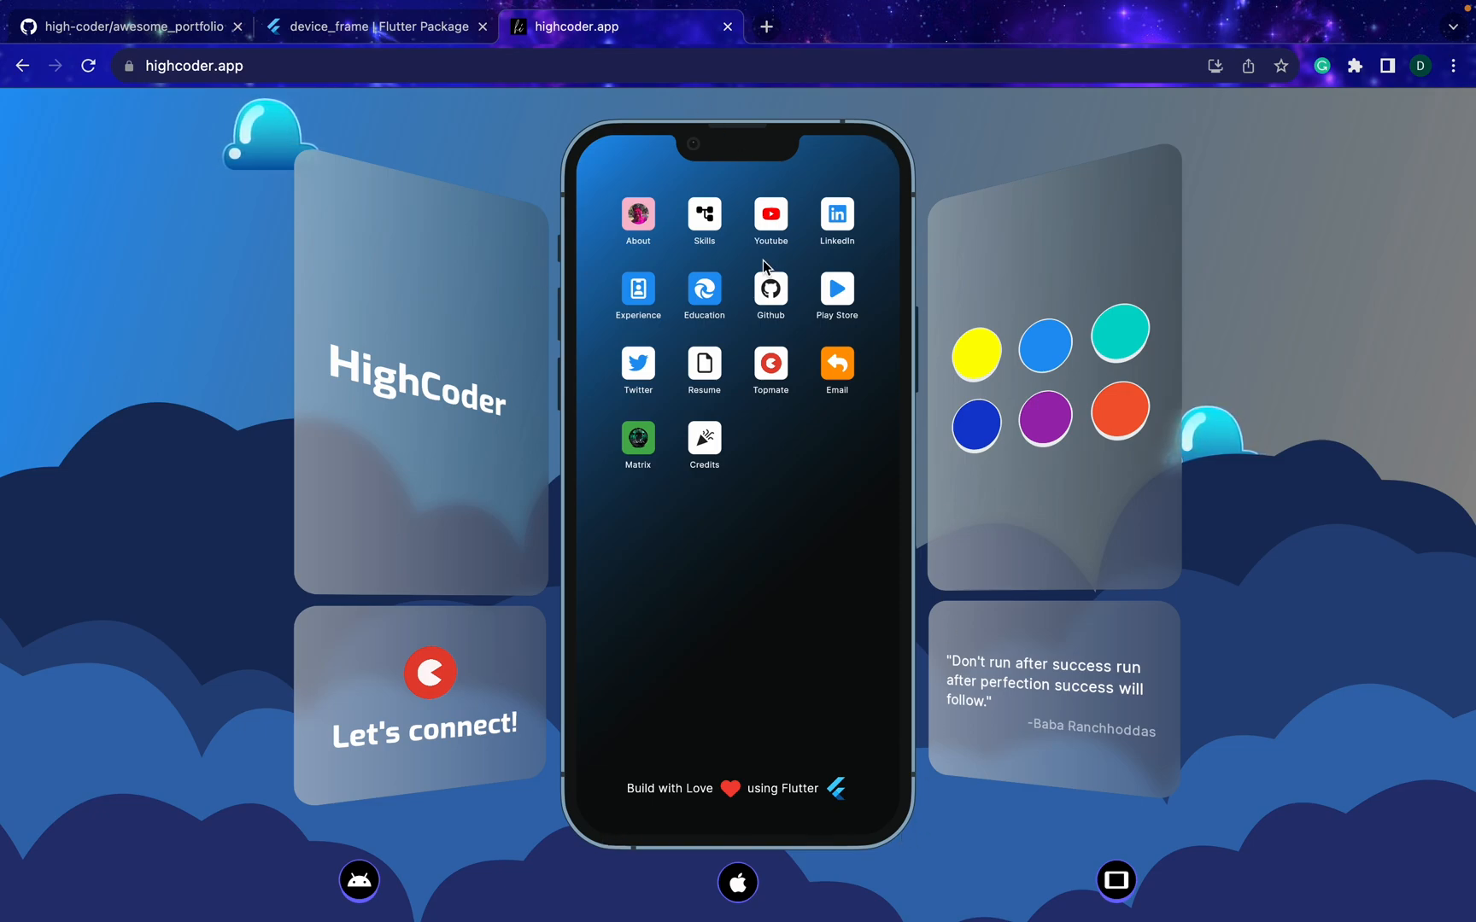
mouse_move(814, 505)
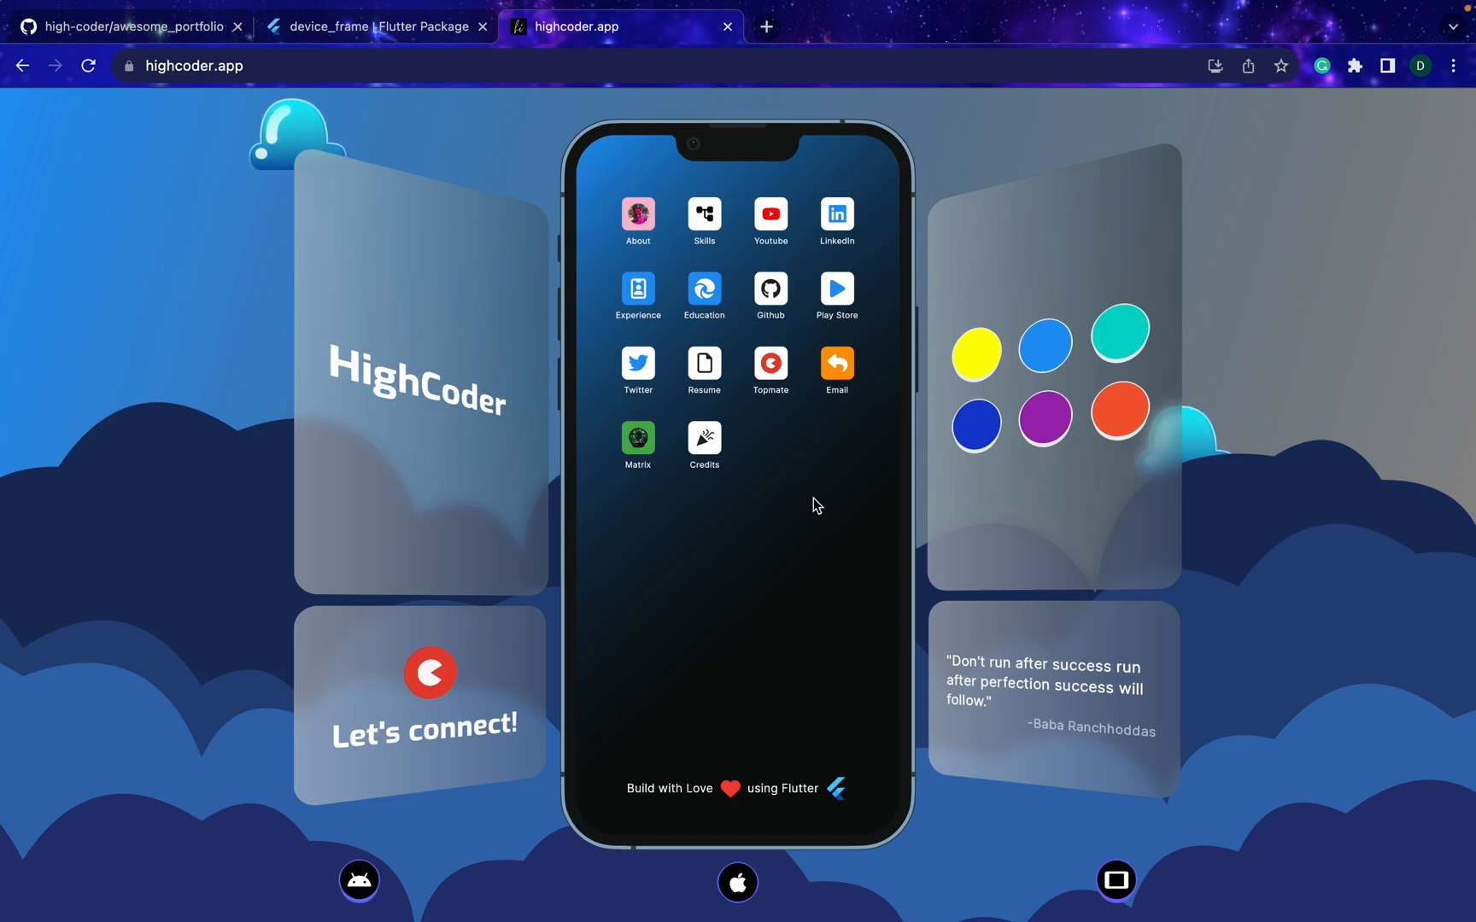
mouse_move(109, 472)
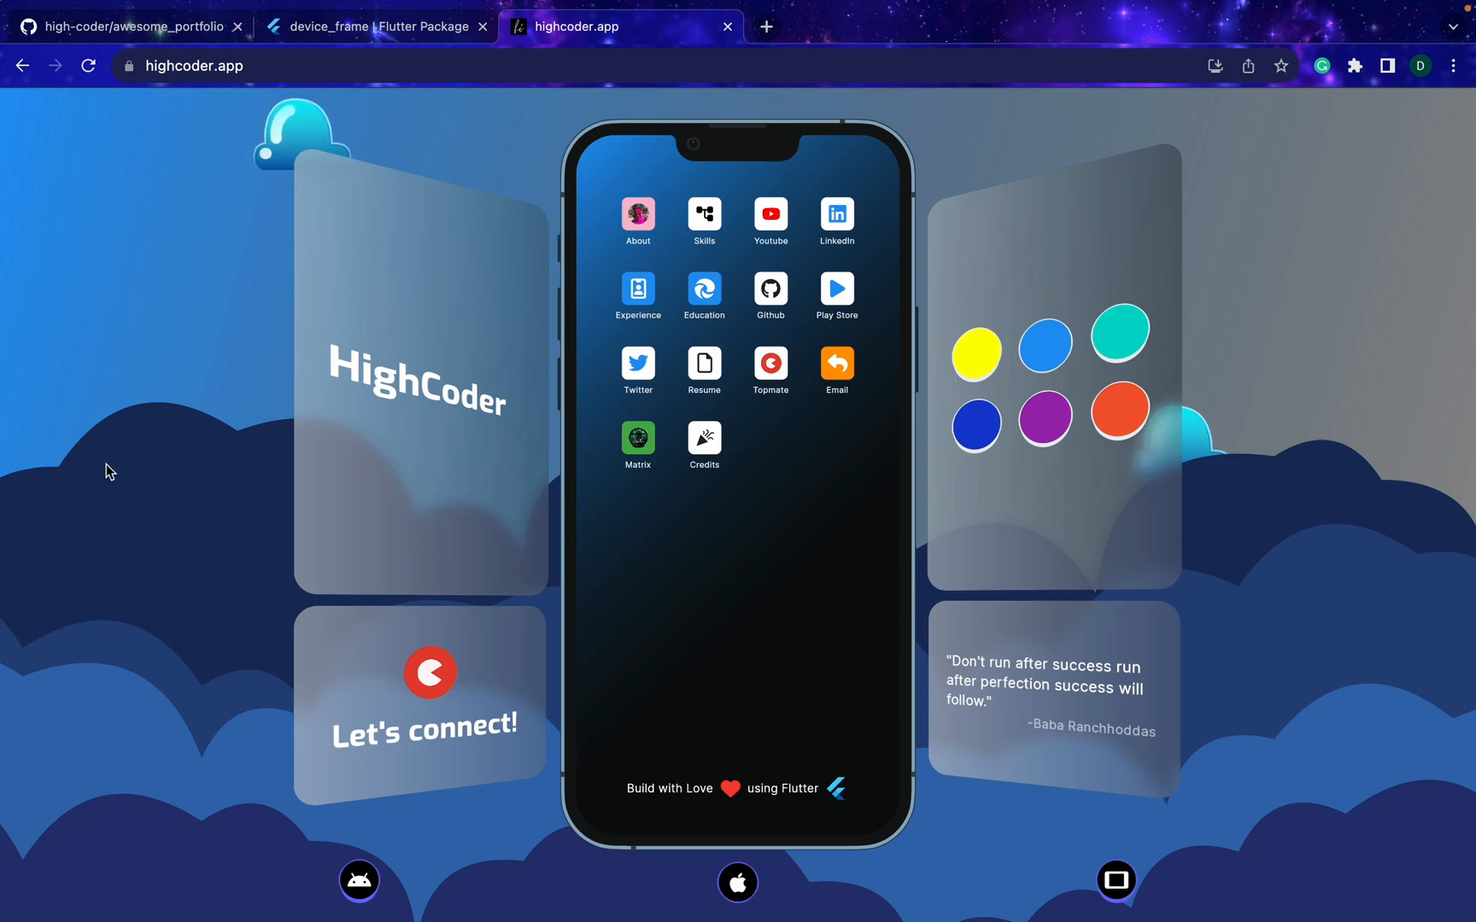
mouse_move(158, 519)
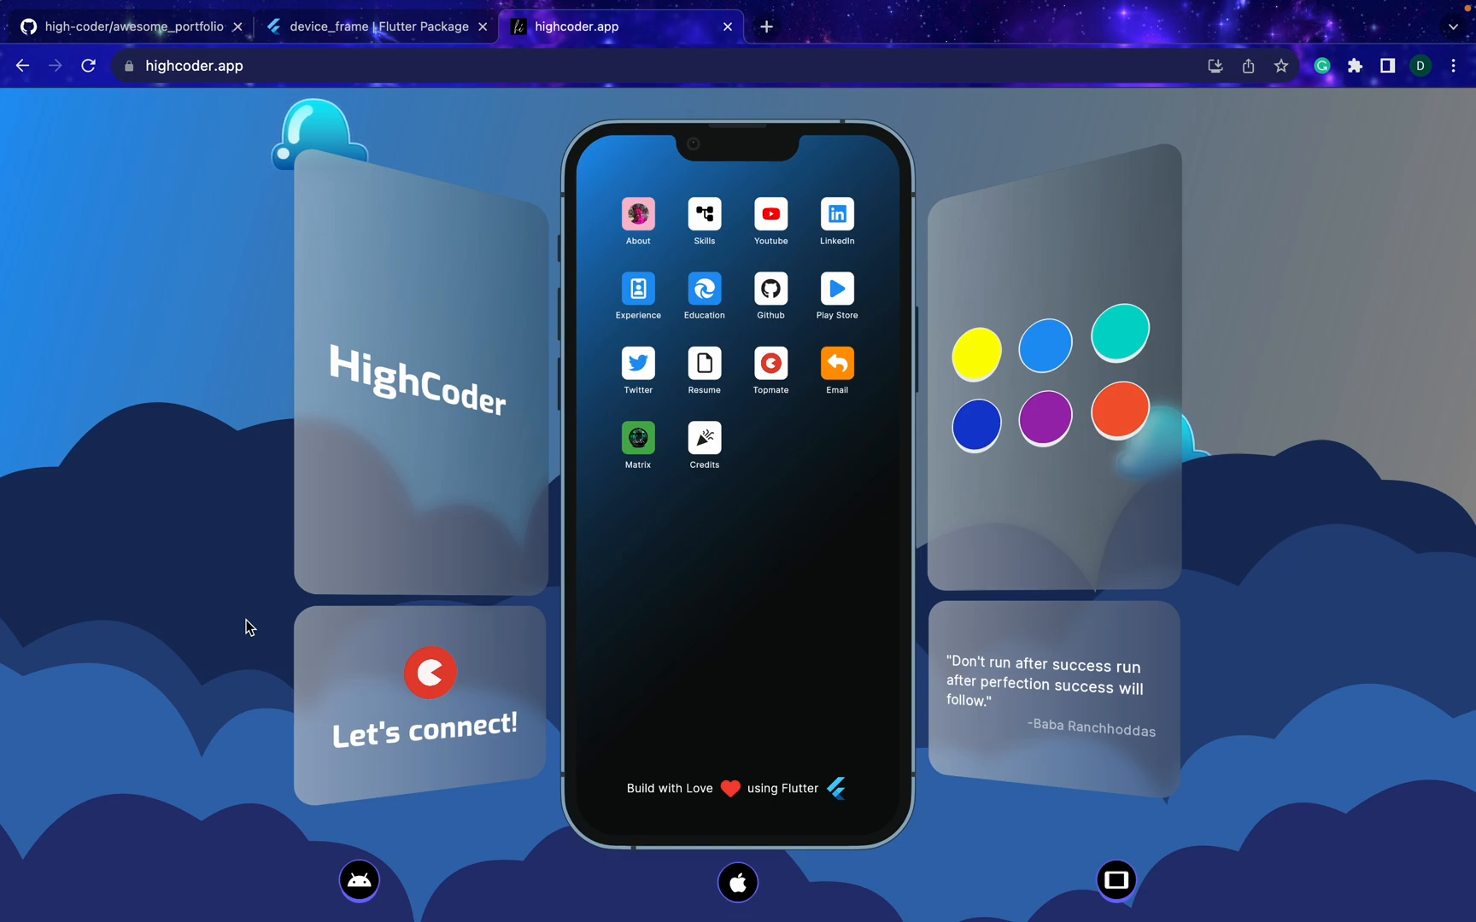
mouse_move(127, 613)
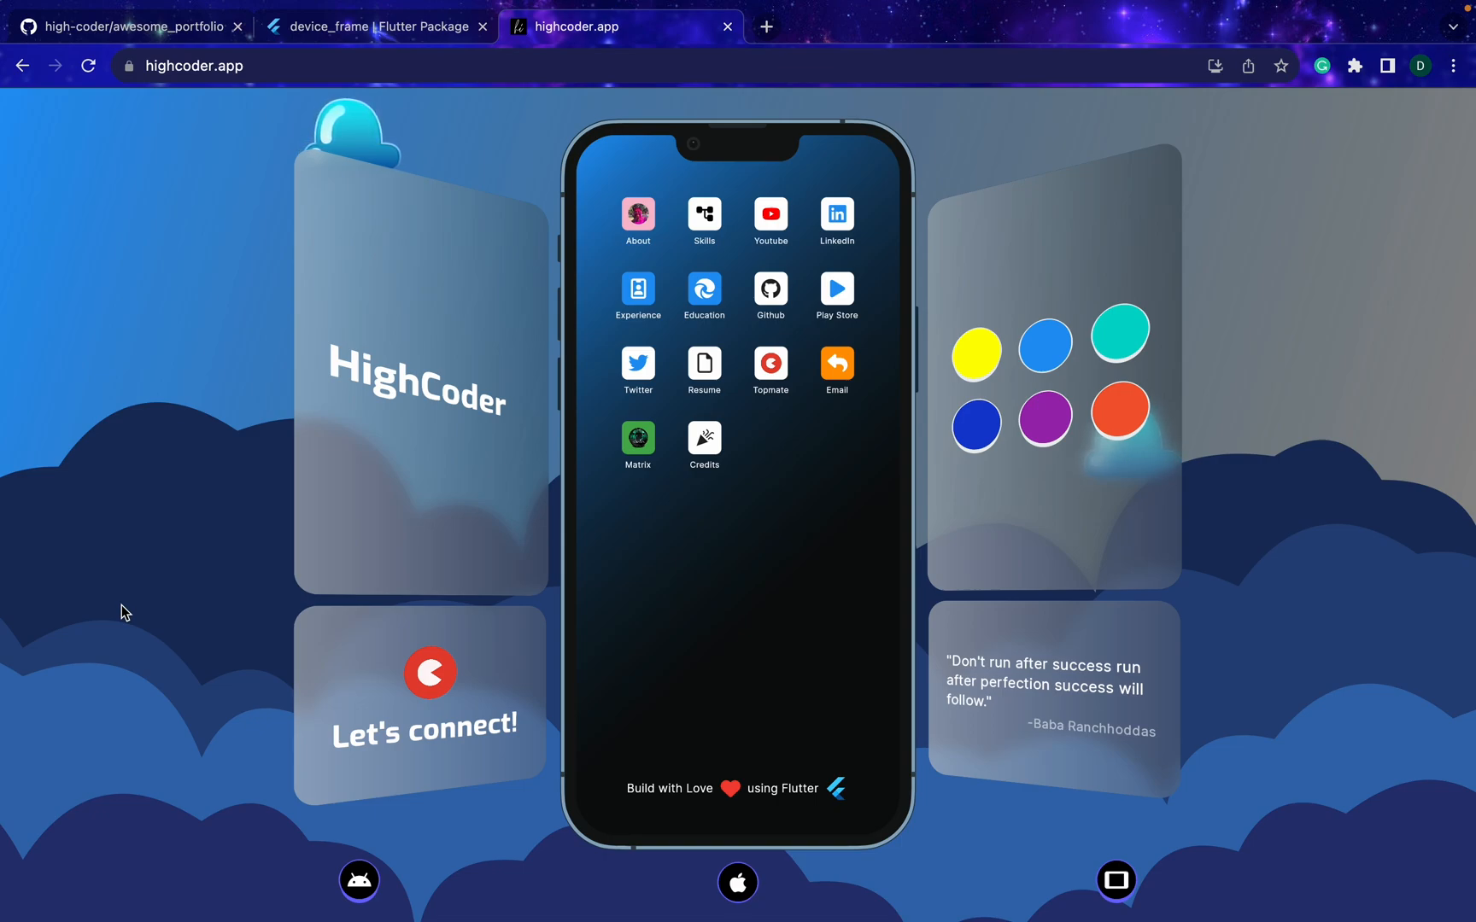
mouse_move(86, 261)
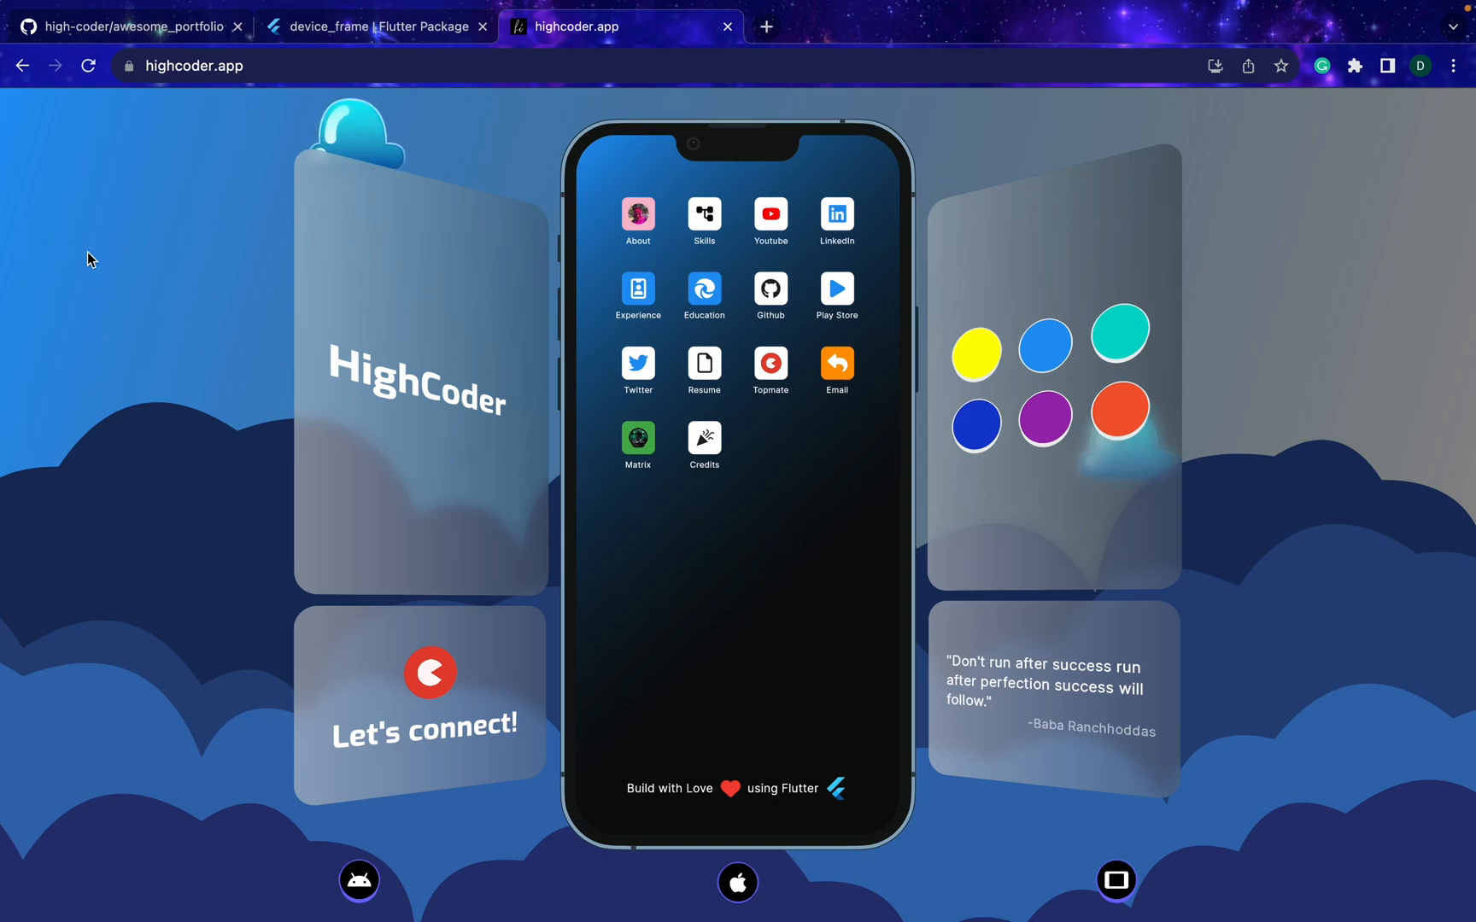
mouse_move(602, 207)
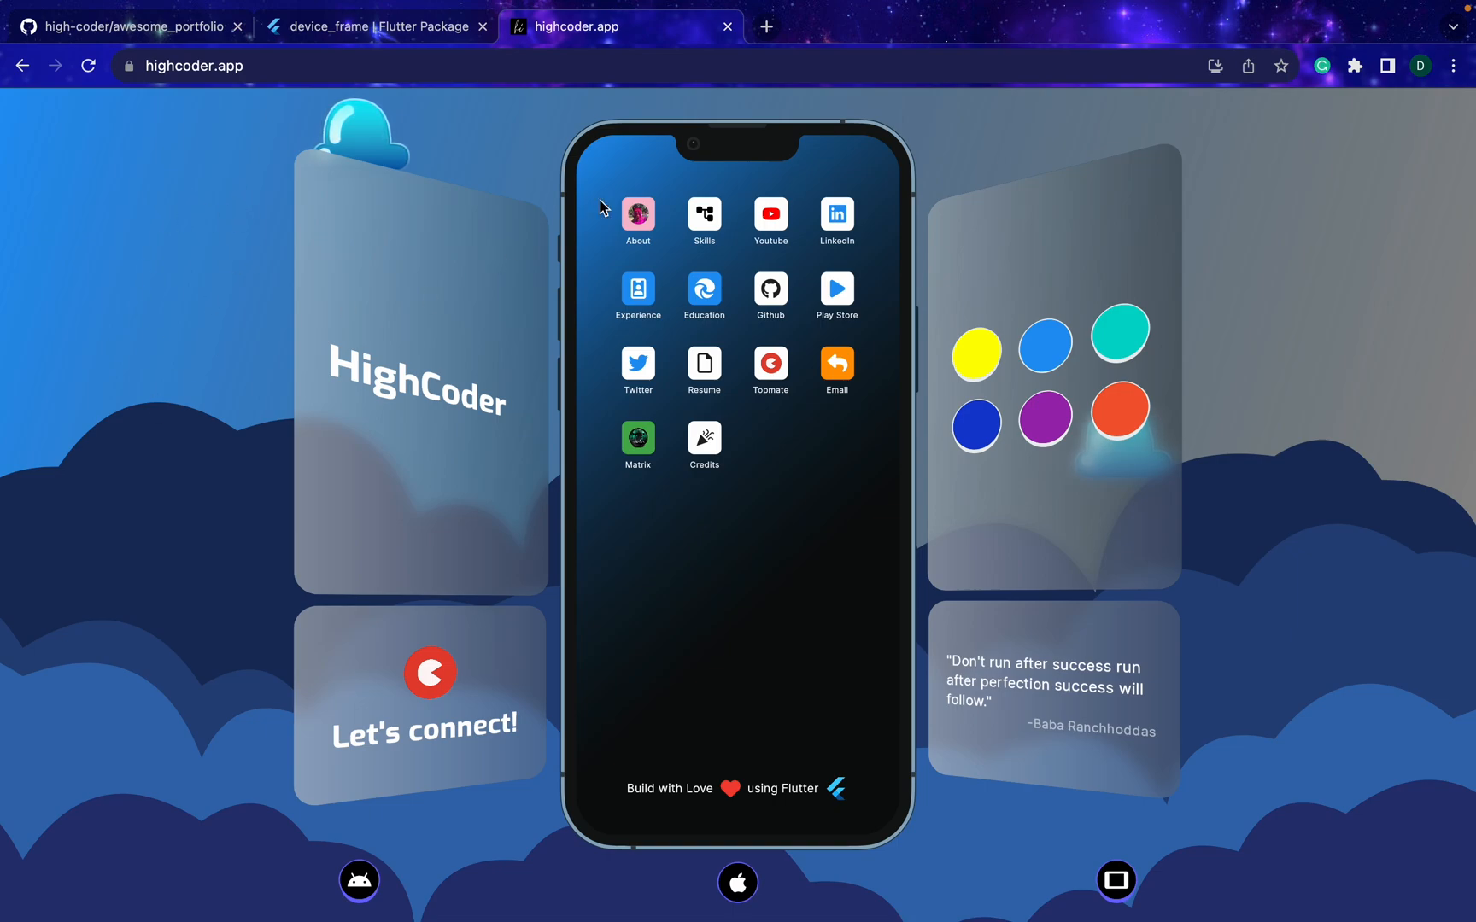
mouse_move(1290, 352)
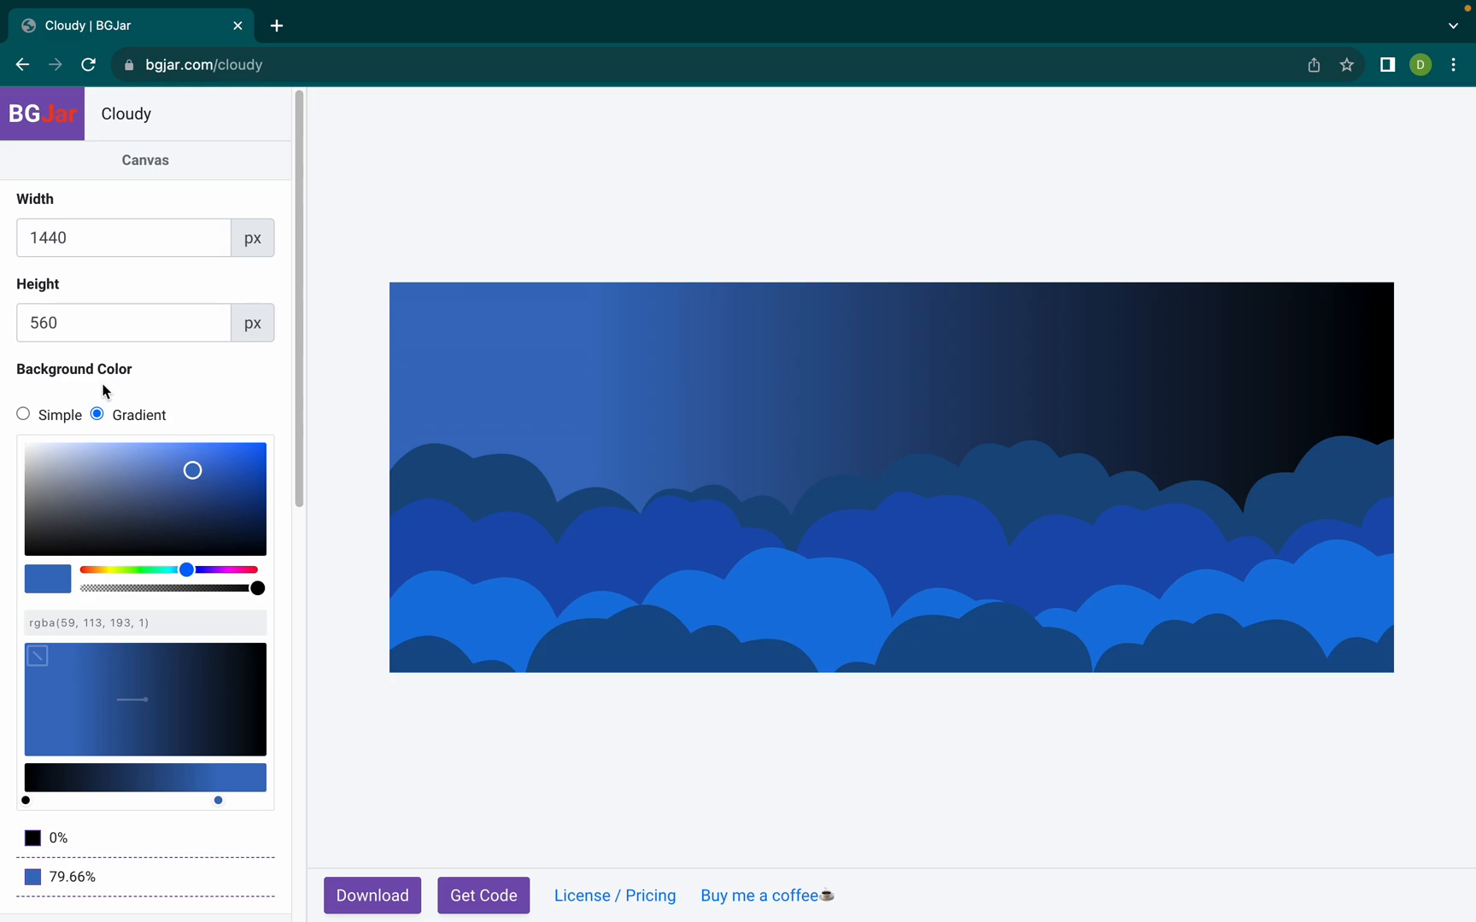
Brighten the Cloudy gradient's blue stop to rgba(76, 139, 232, 1) in BGJar.
left_click(122, 237)
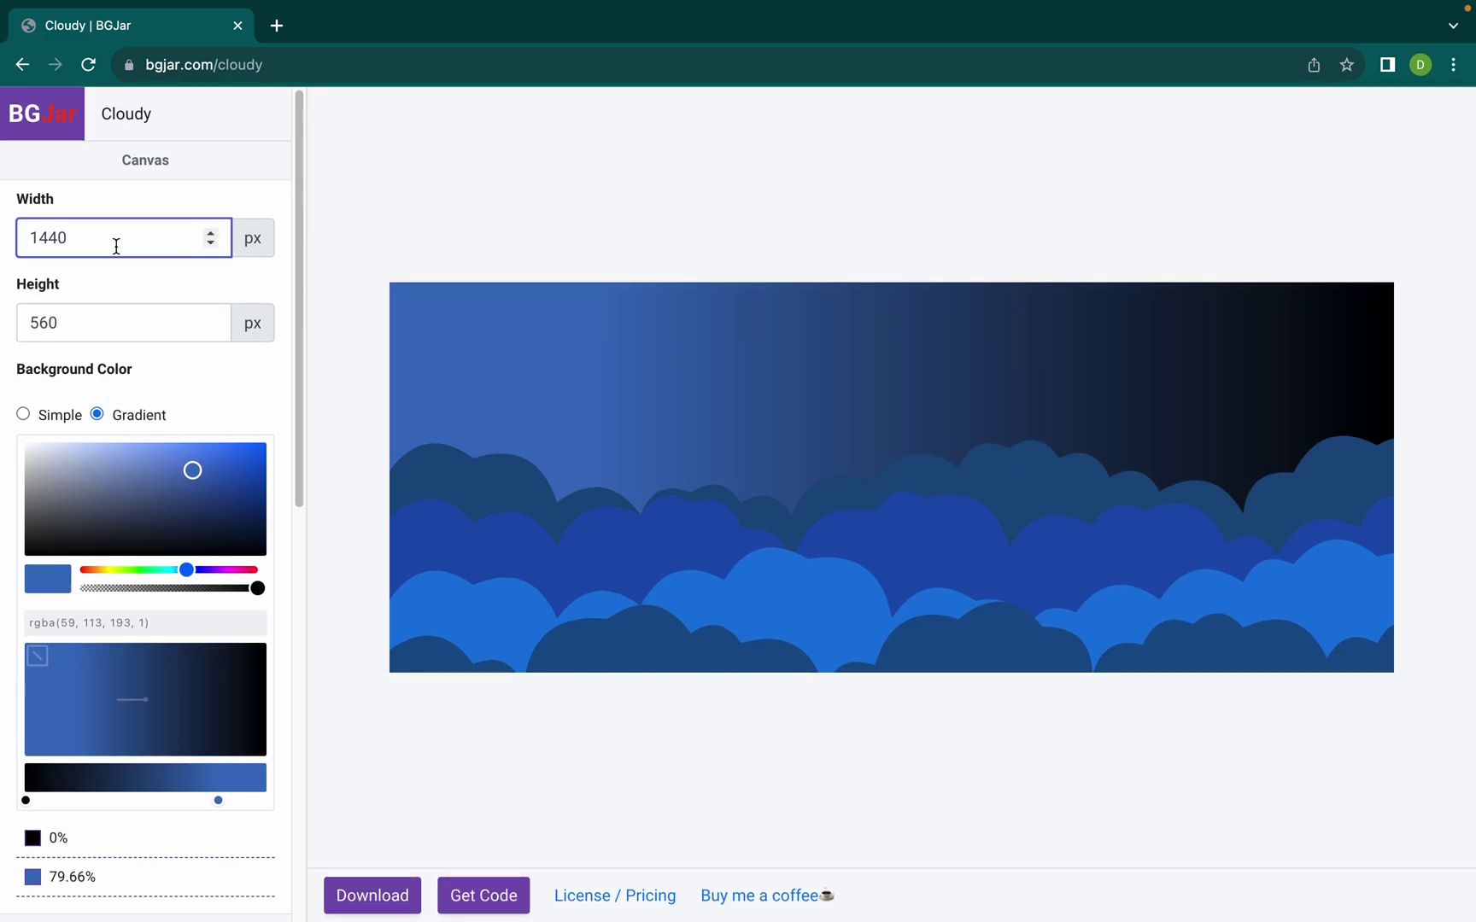
mouse_move(120, 365)
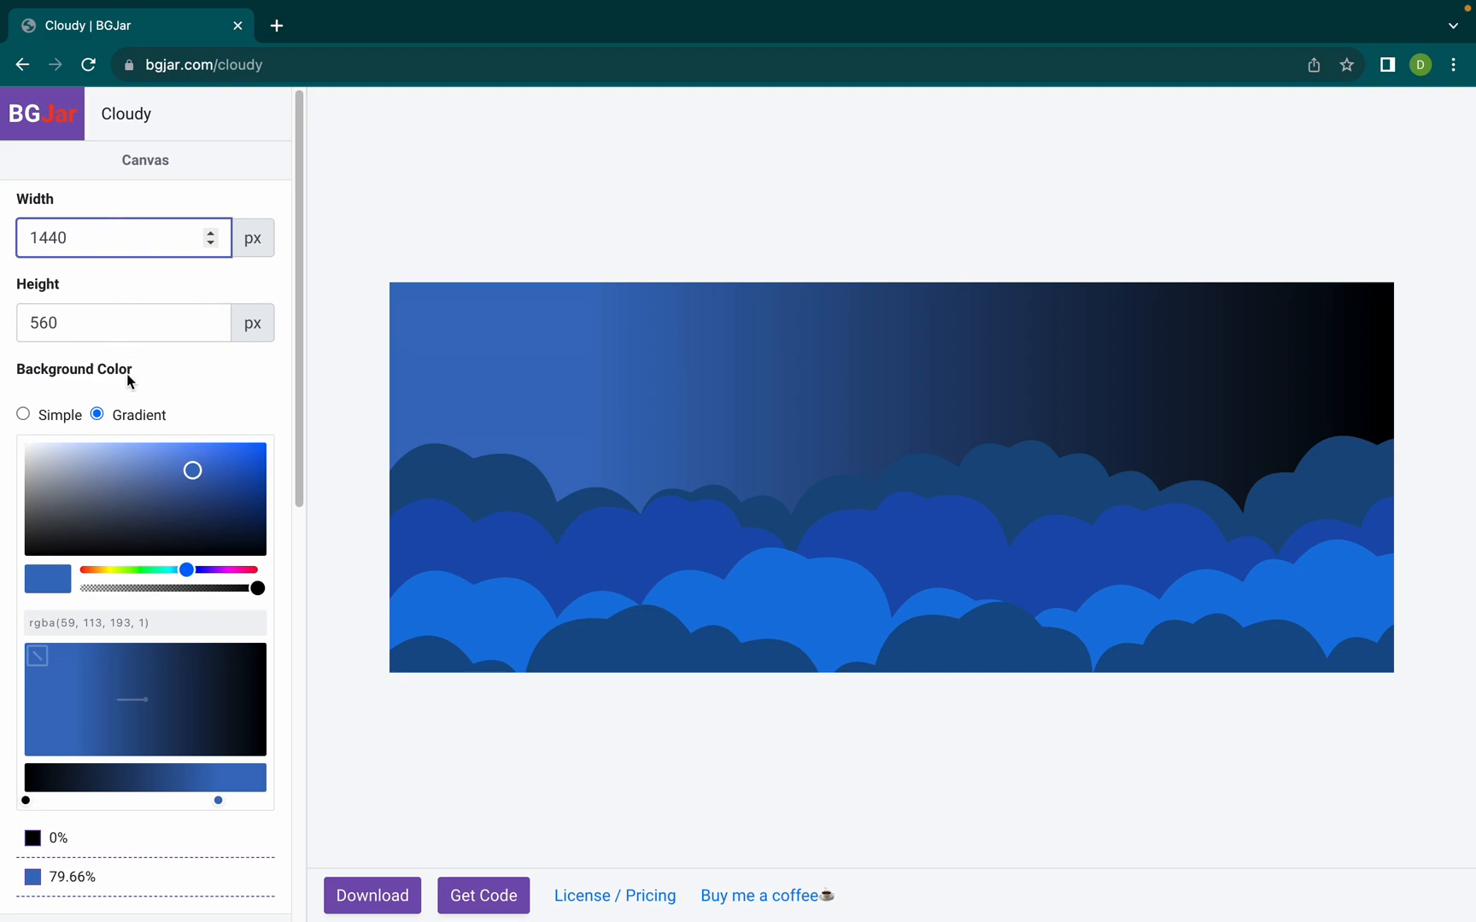
scroll("down", 3)
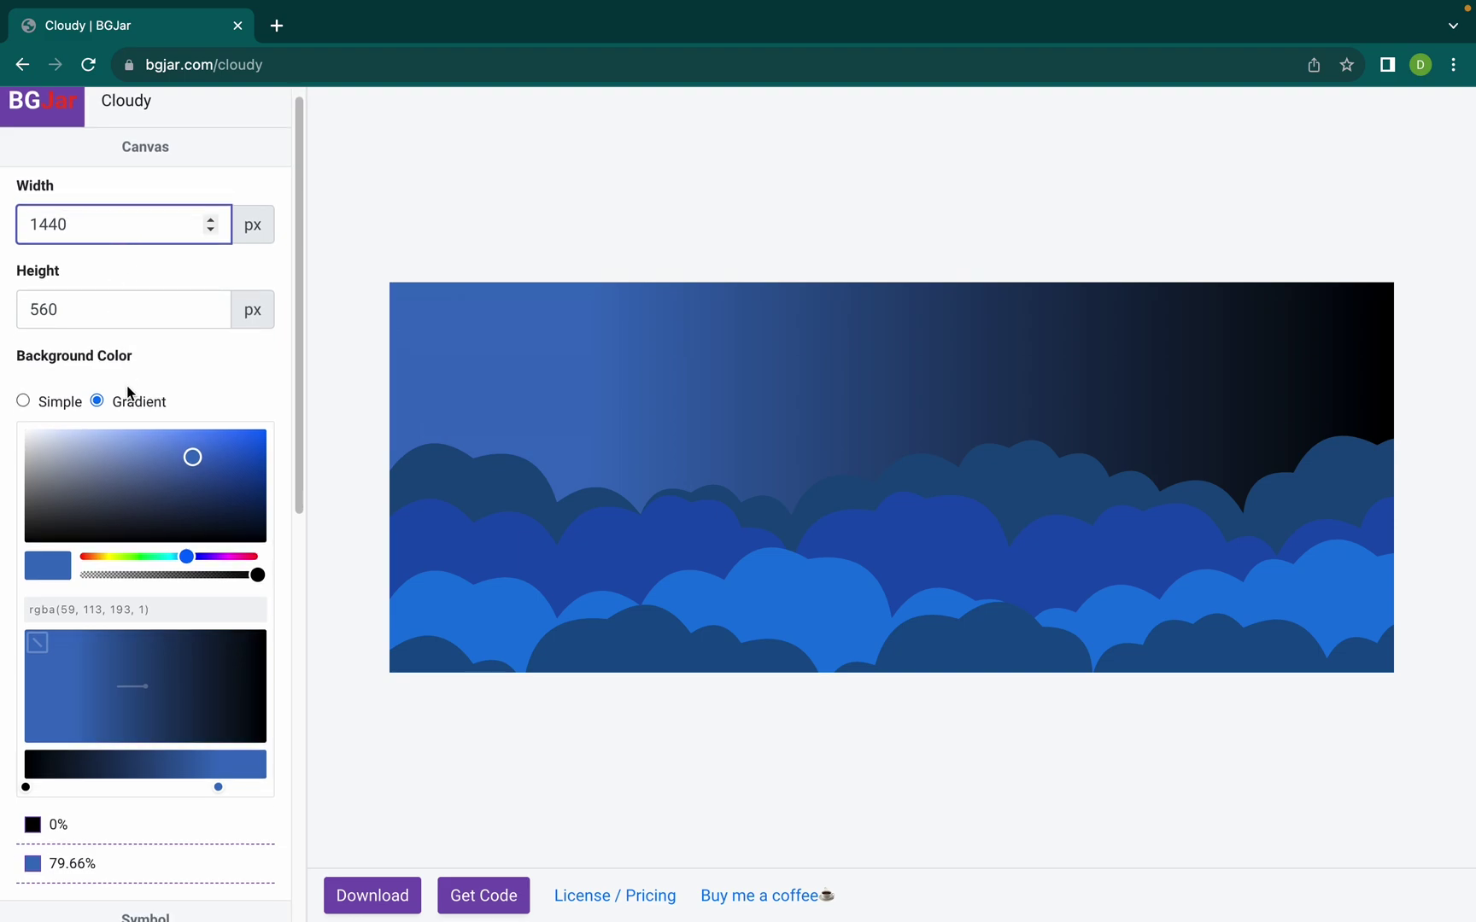
scroll("down", 3)
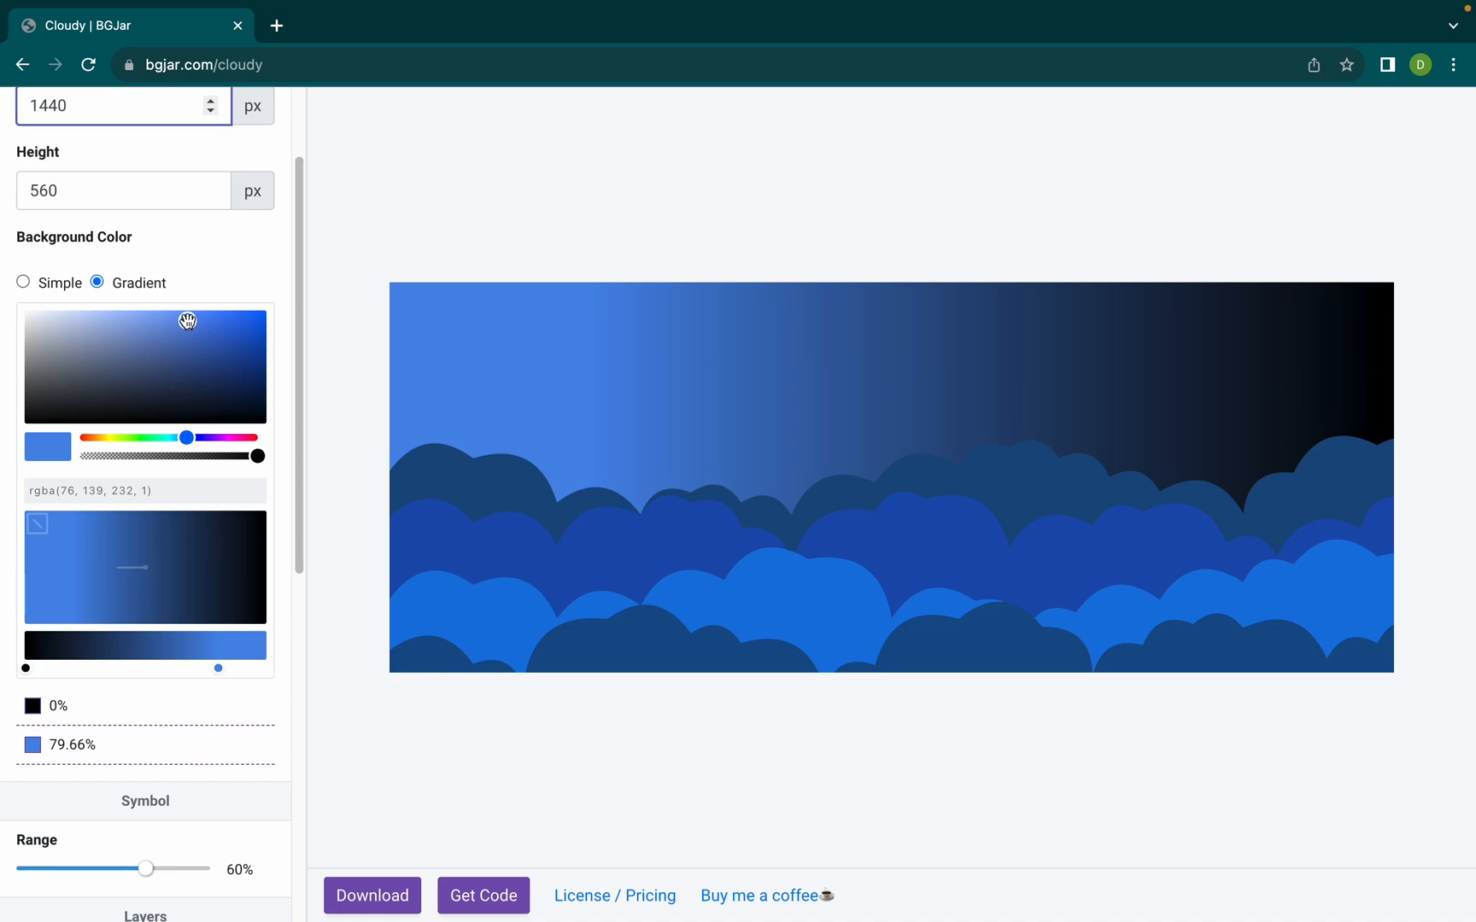
Recolour cloud layer #4 to muted slate blue rgba(41, 81, 122, 1) and save.
scroll("down", 3)
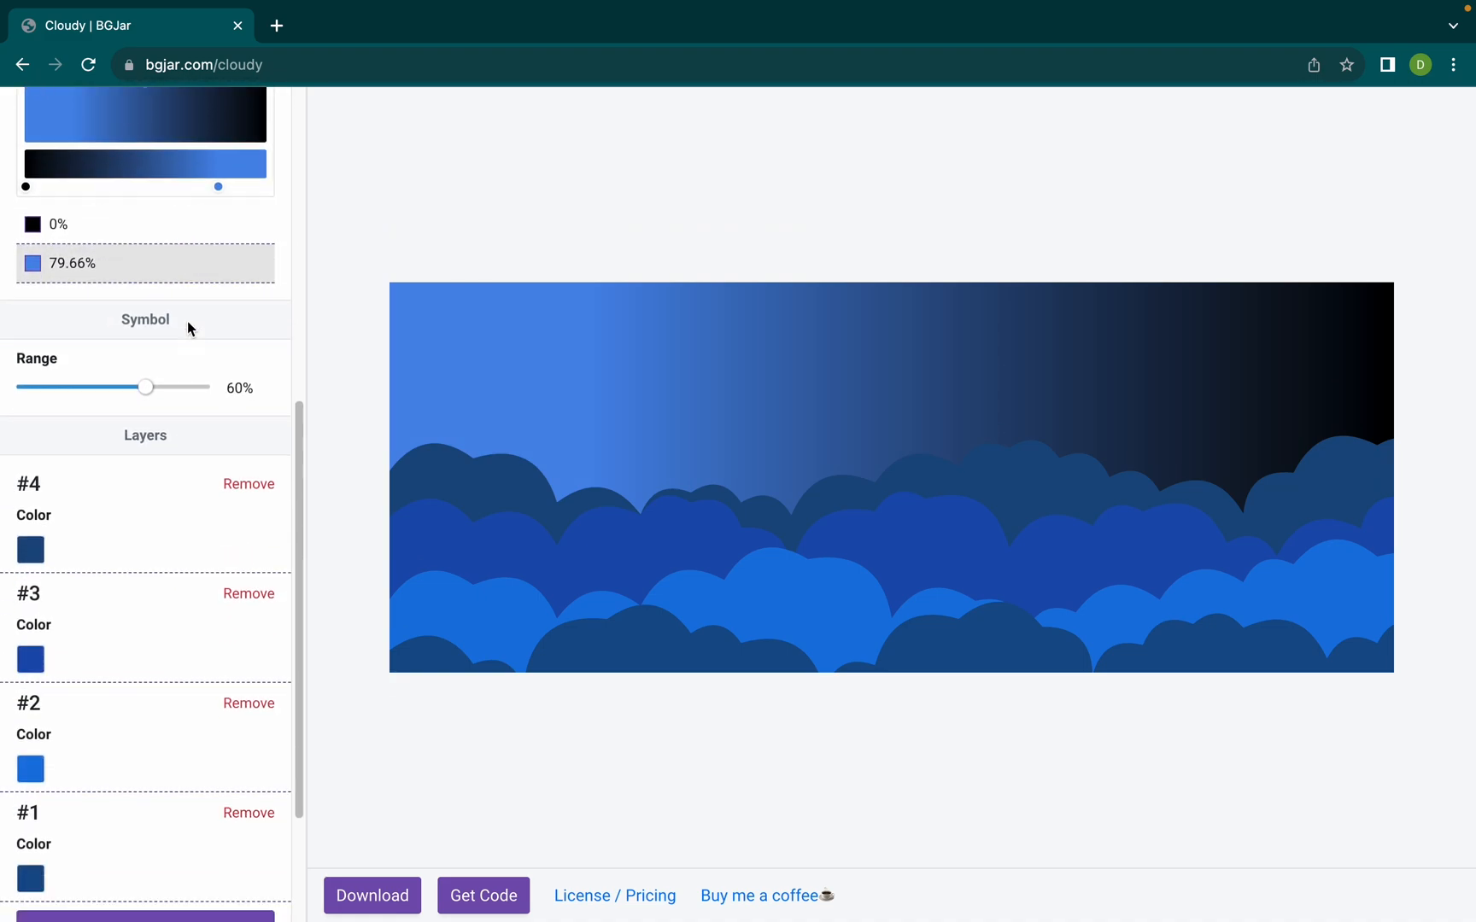
scroll("down", 3)
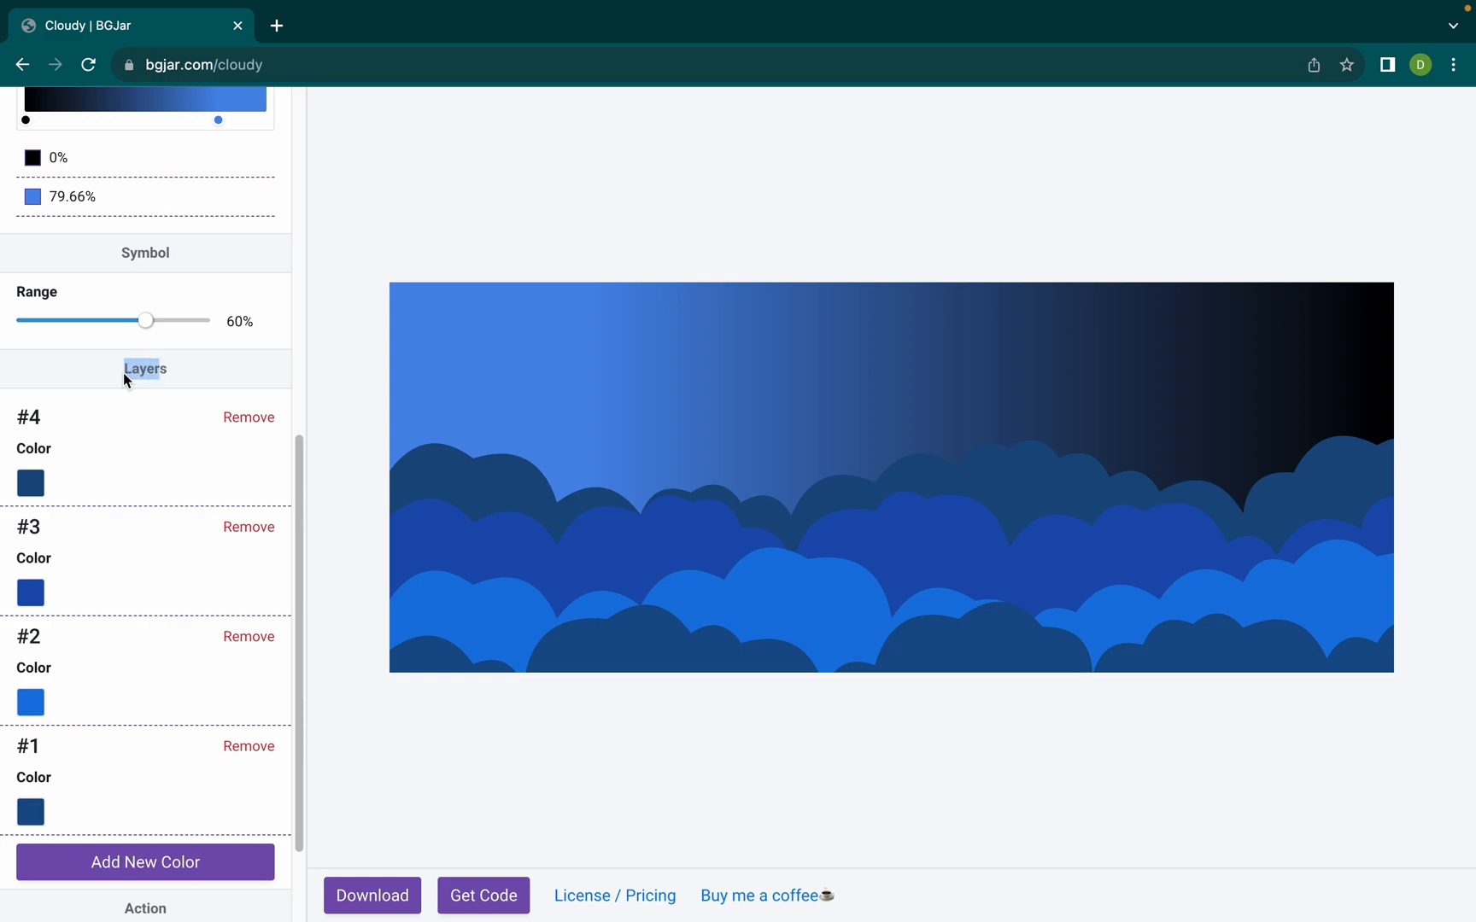
scroll("down", 3)
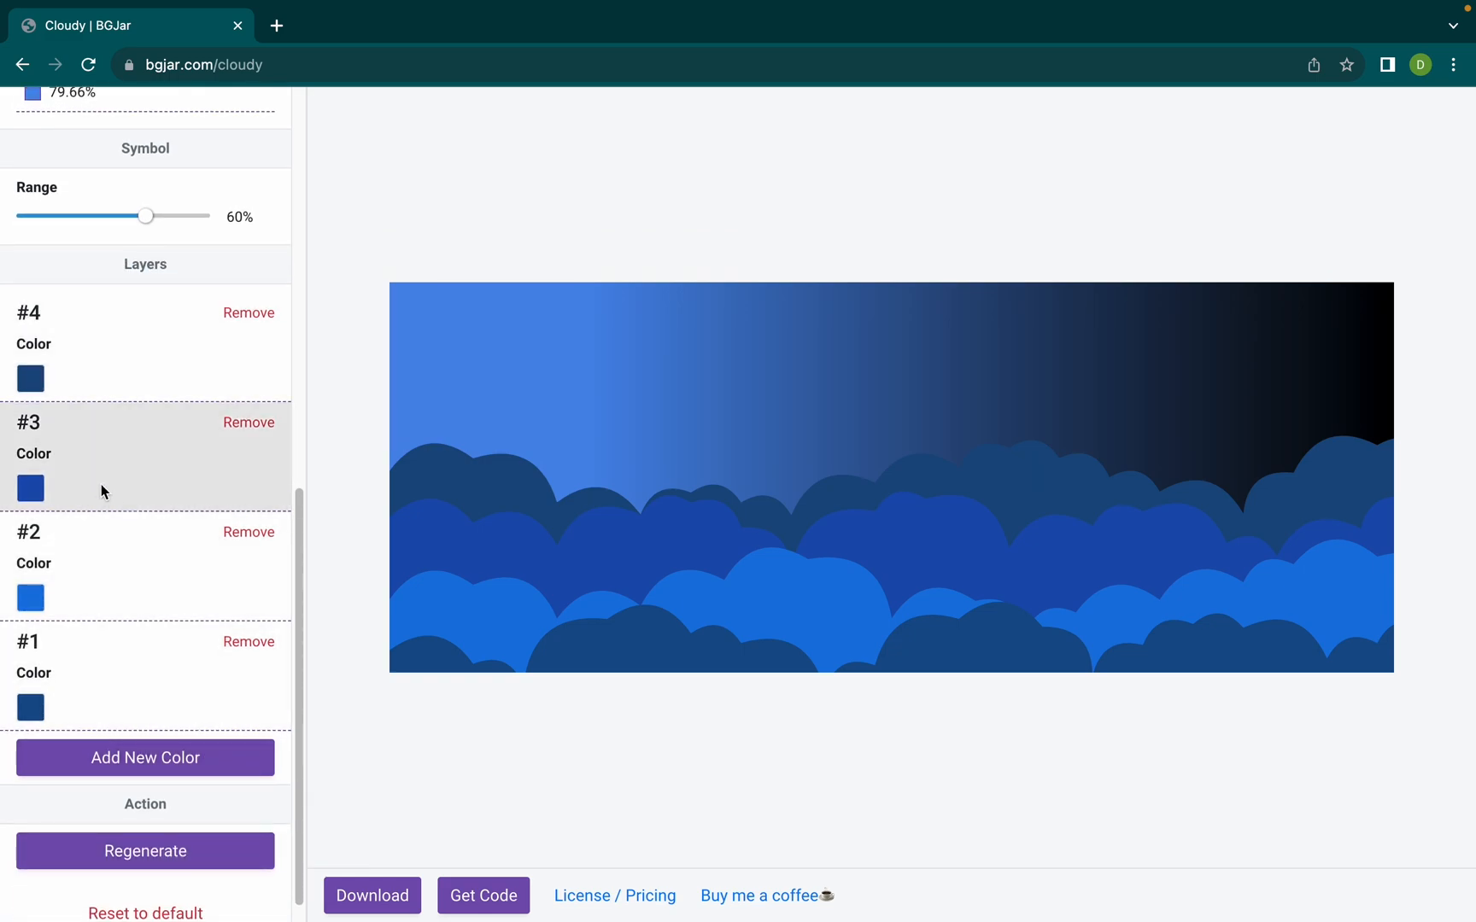
mouse_move(30, 380)
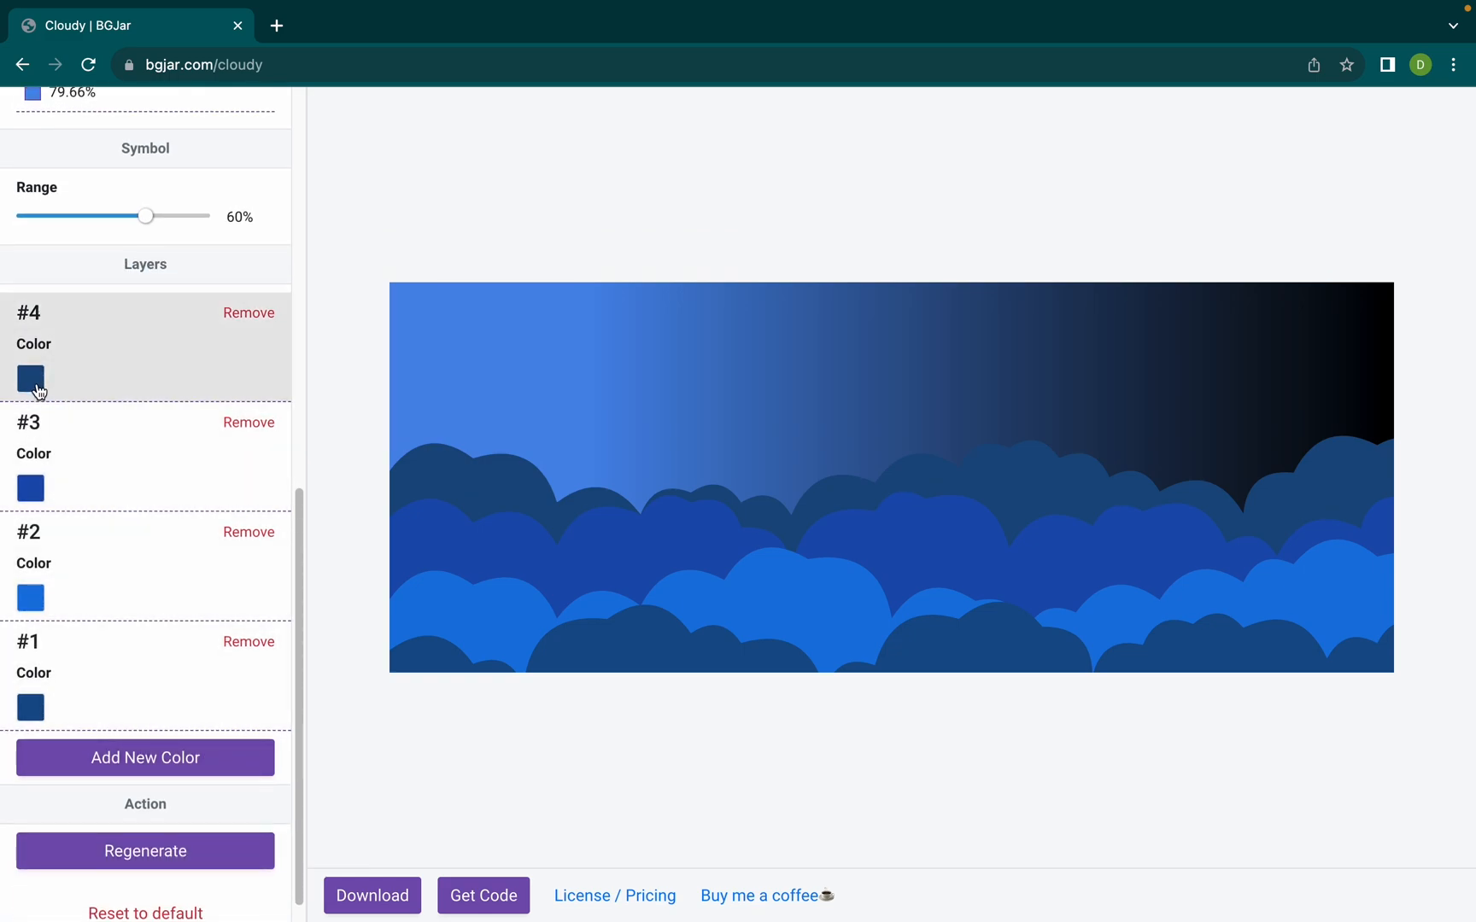
left_click(30, 379)
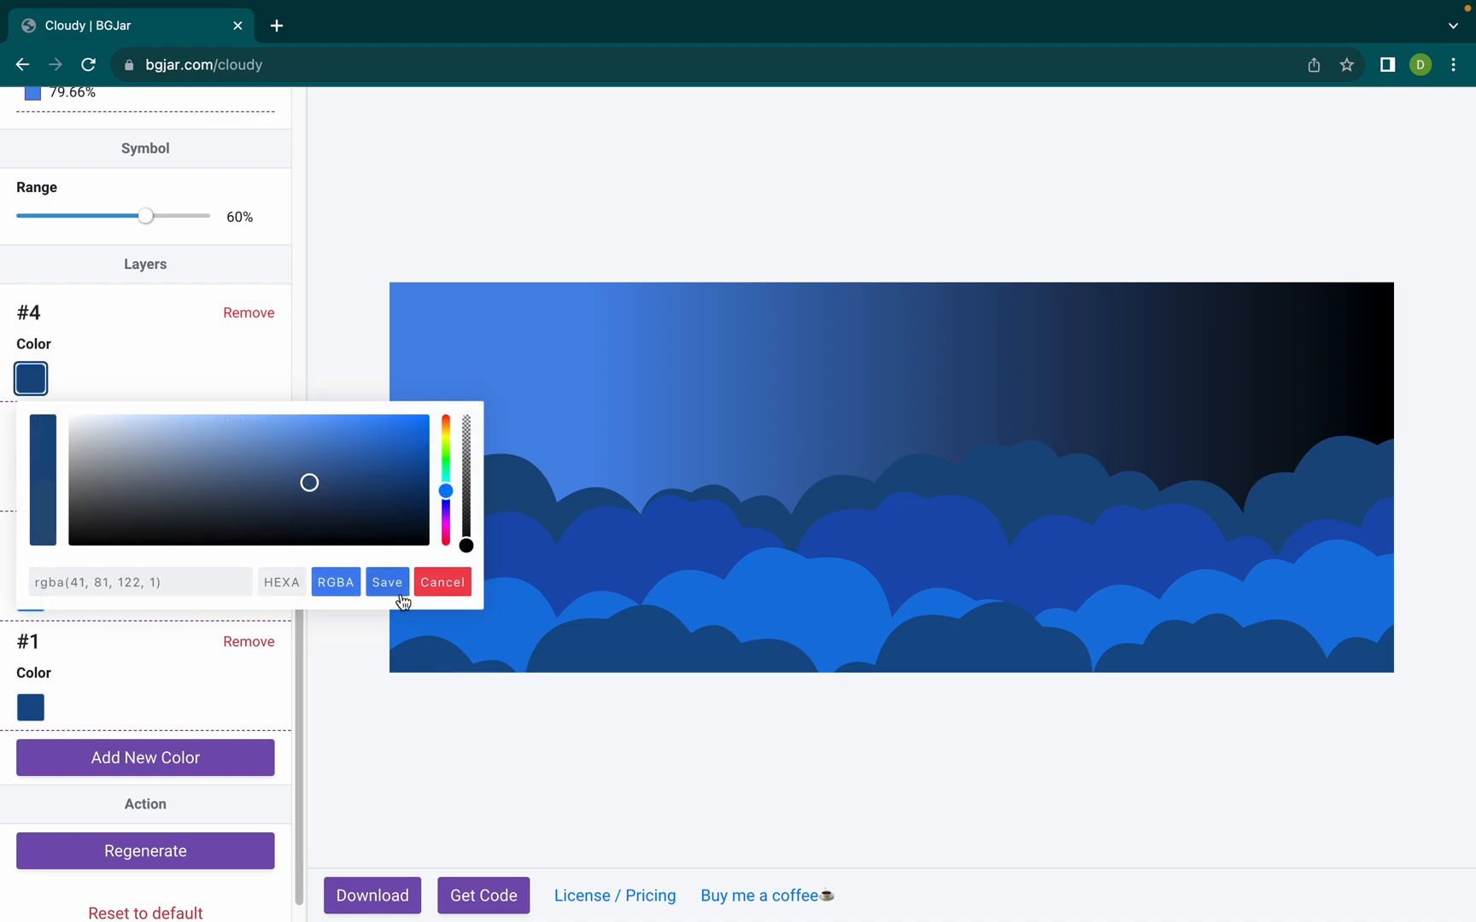
left_click(386, 582)
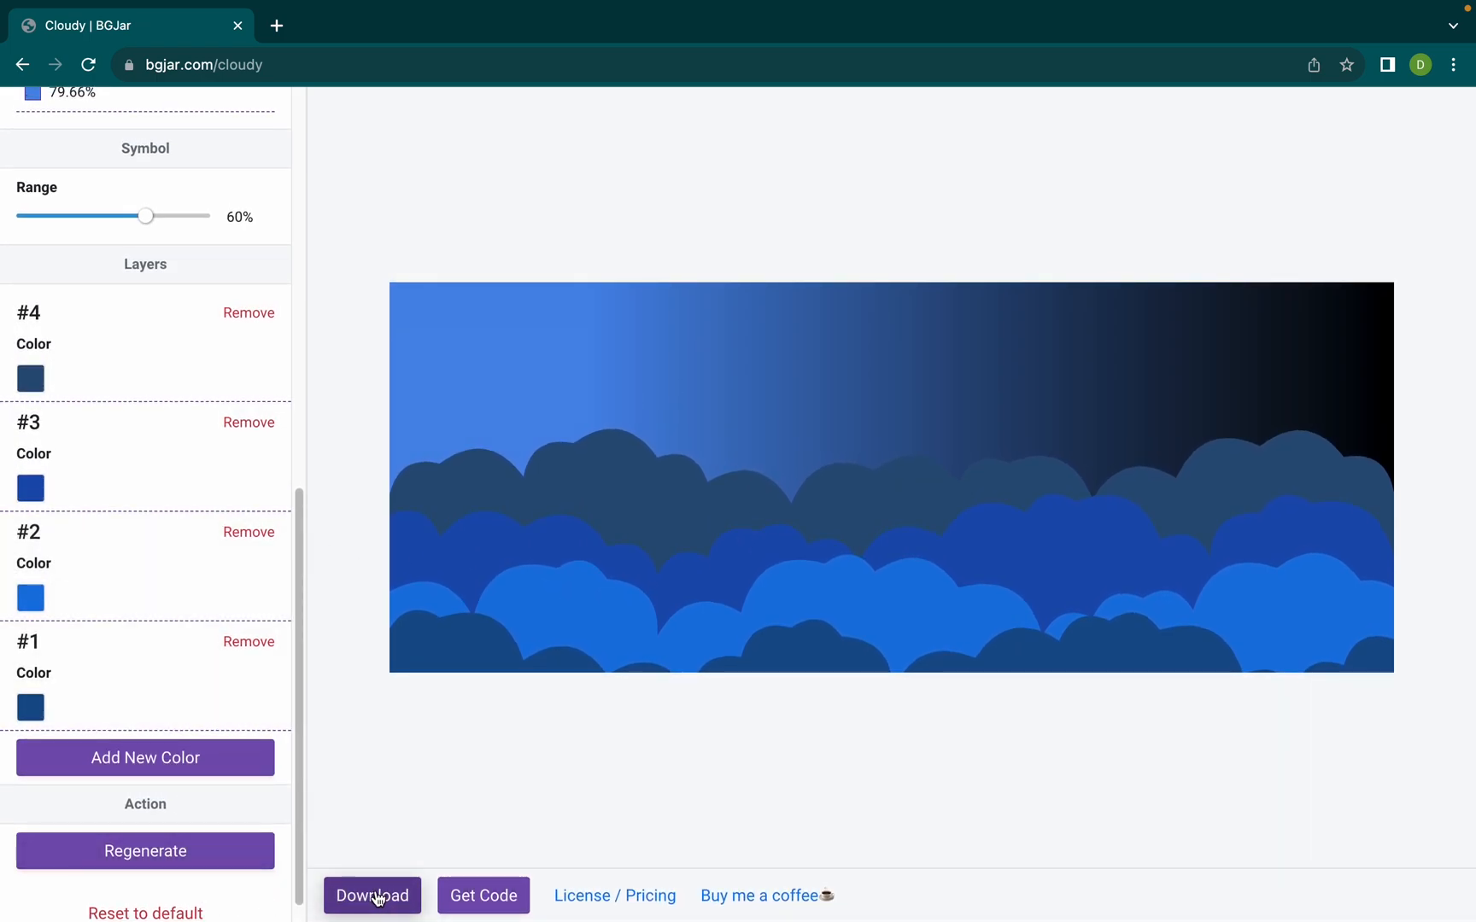
Download the Cloudy background and browse to the Desktop awesome_portfolio folder.
left_click(371, 895)
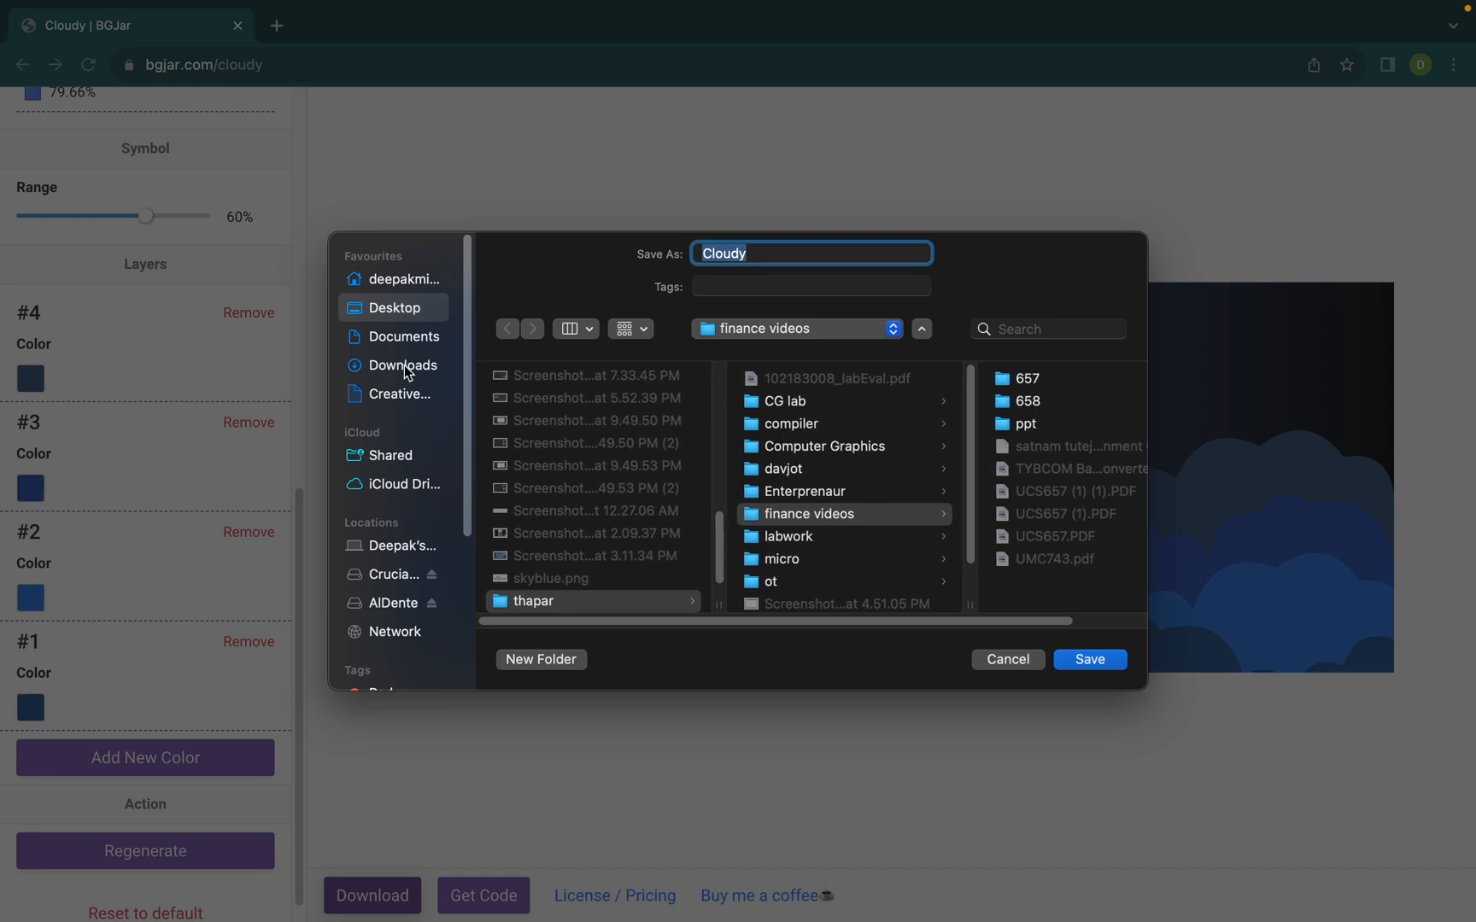
left_click(404, 335)
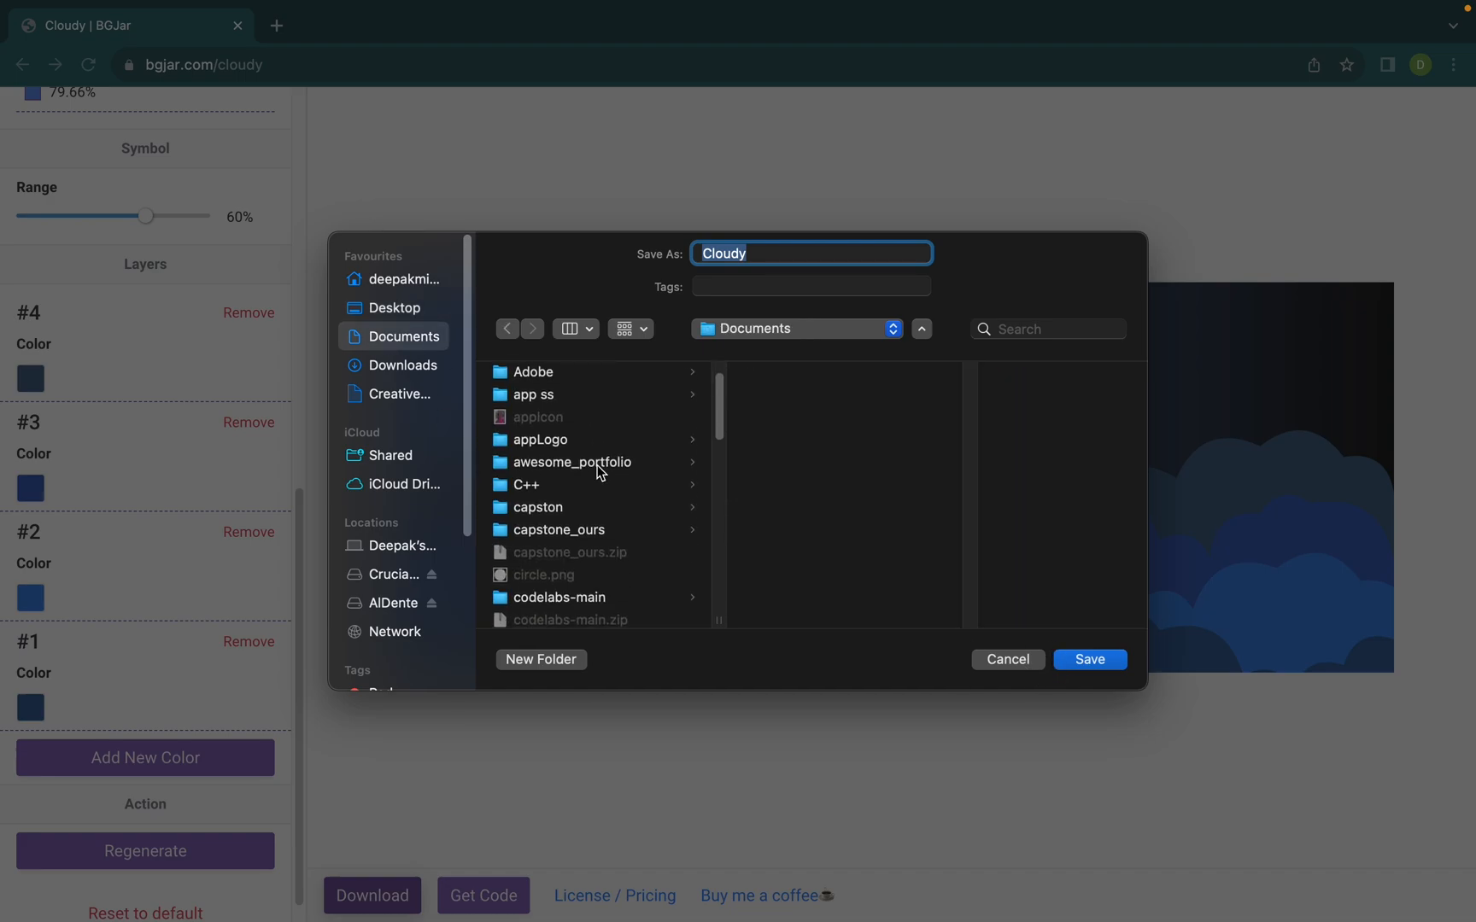
left_click(396, 307)
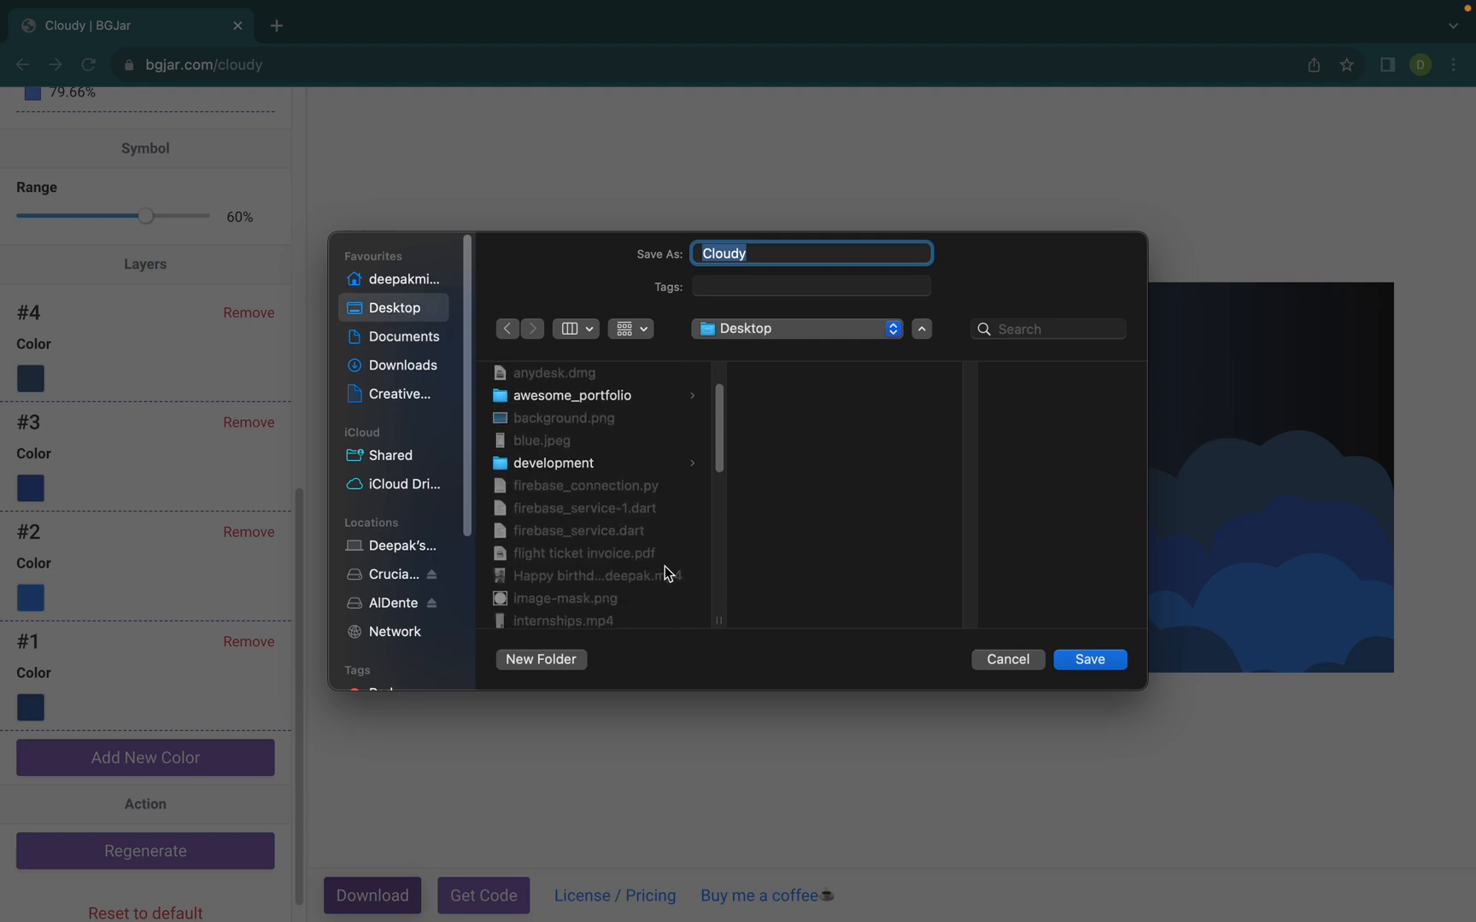
double_click(572, 396)
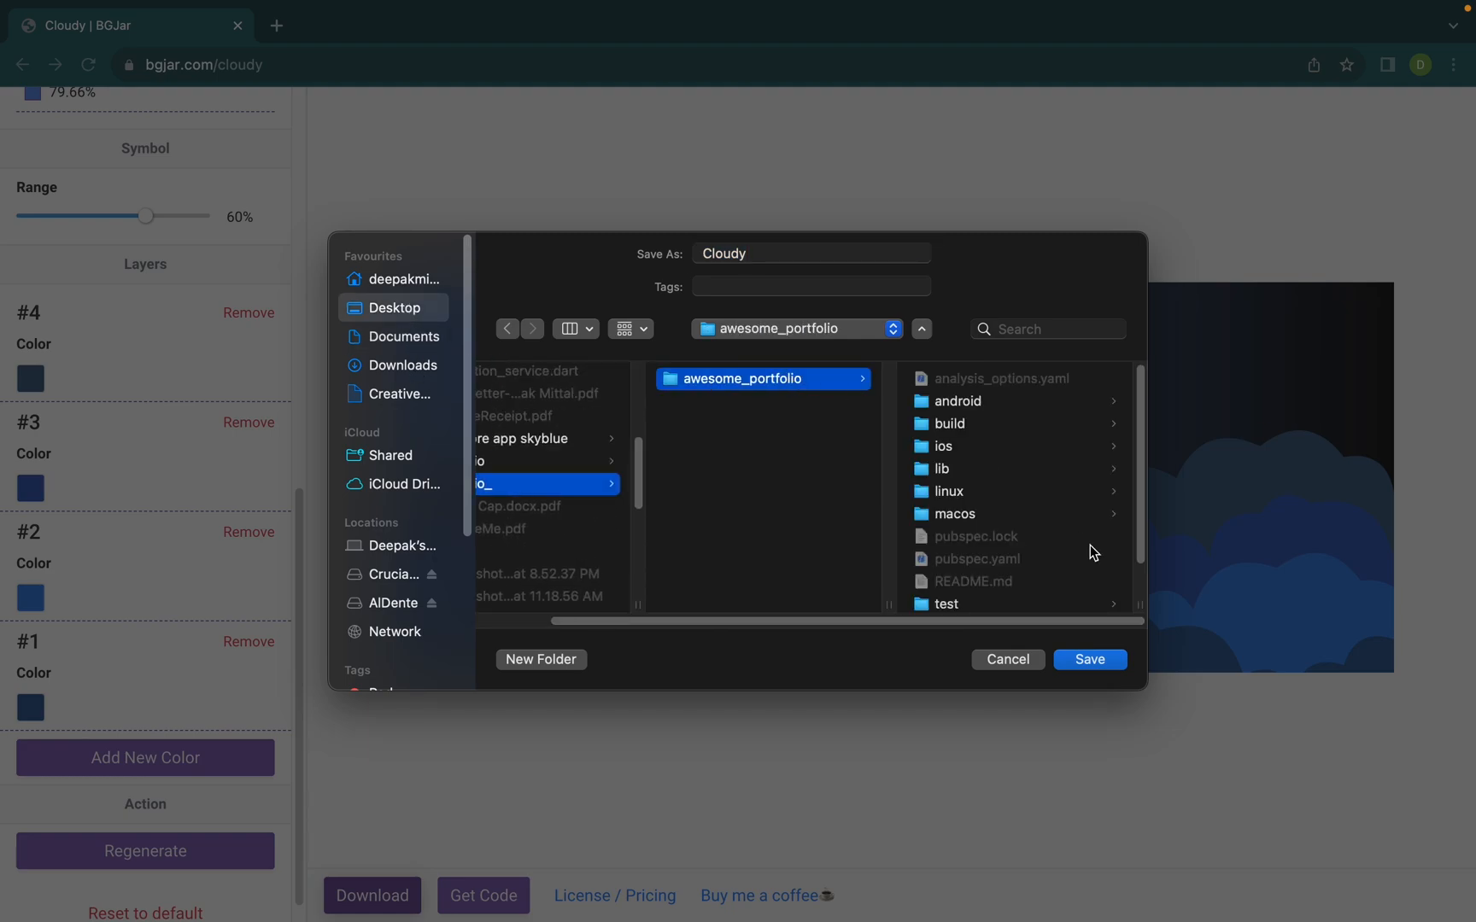
scroll("down", 3)
type("ass")
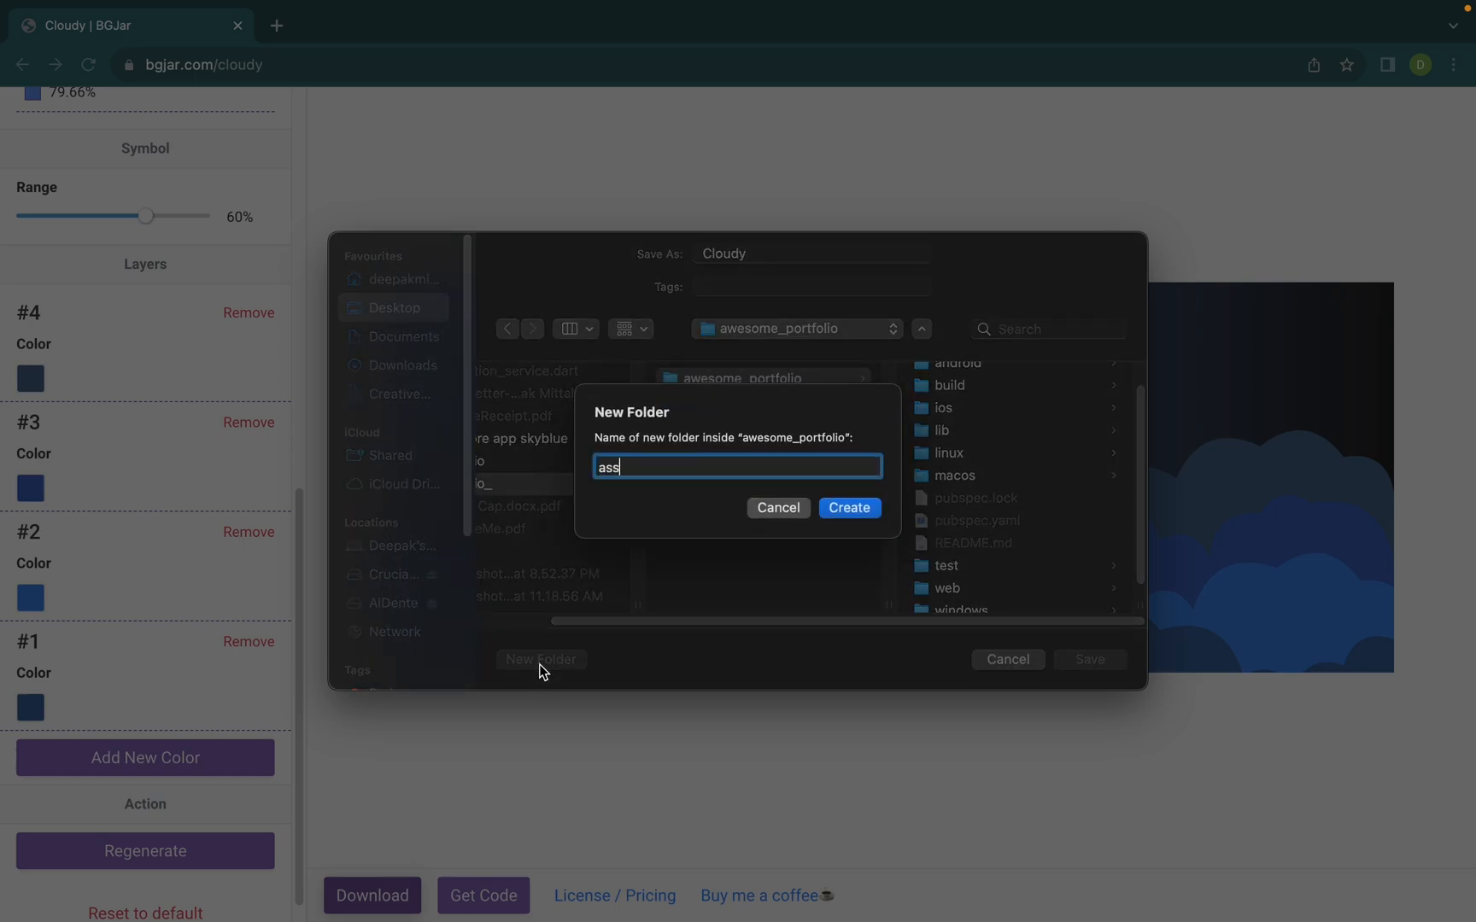
Create an 'assets' folder with an 'images' folder inside it.
left_click(848, 507)
type("iom")
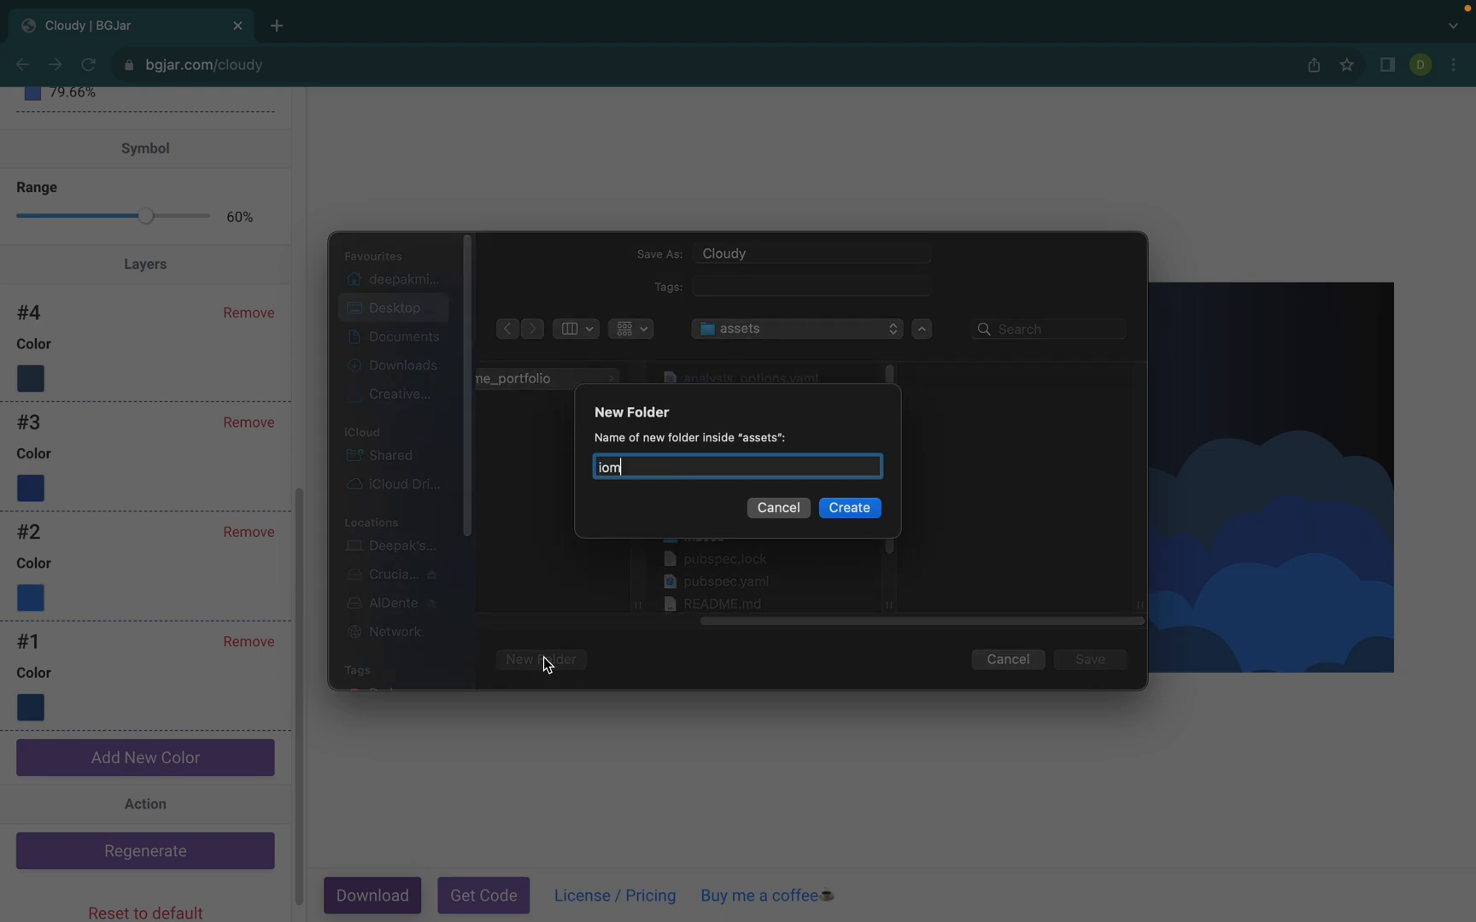
left_click(847, 507)
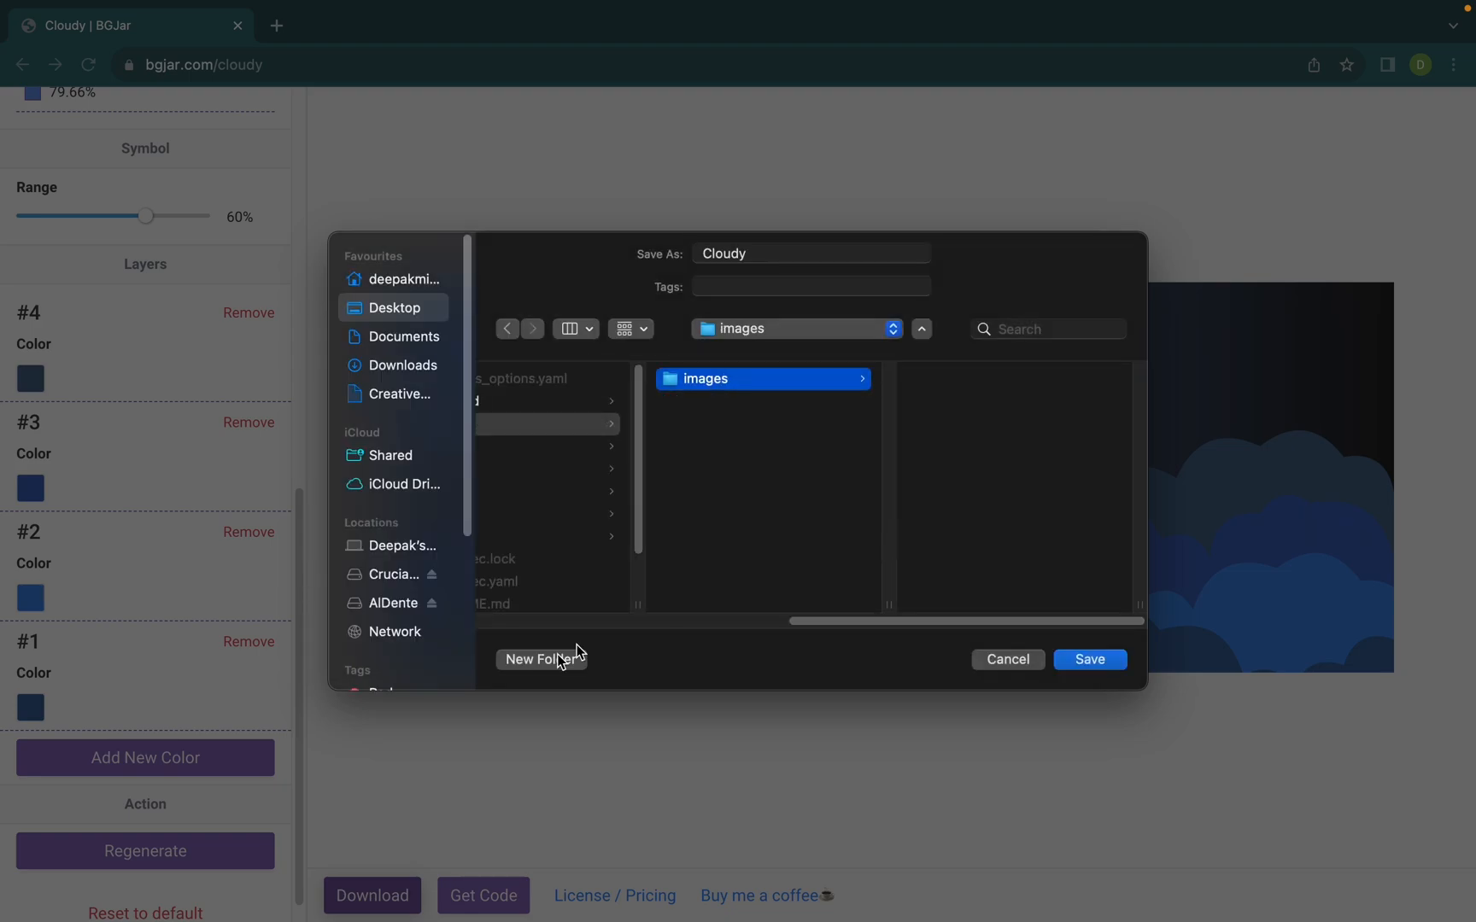
left_click(809, 253)
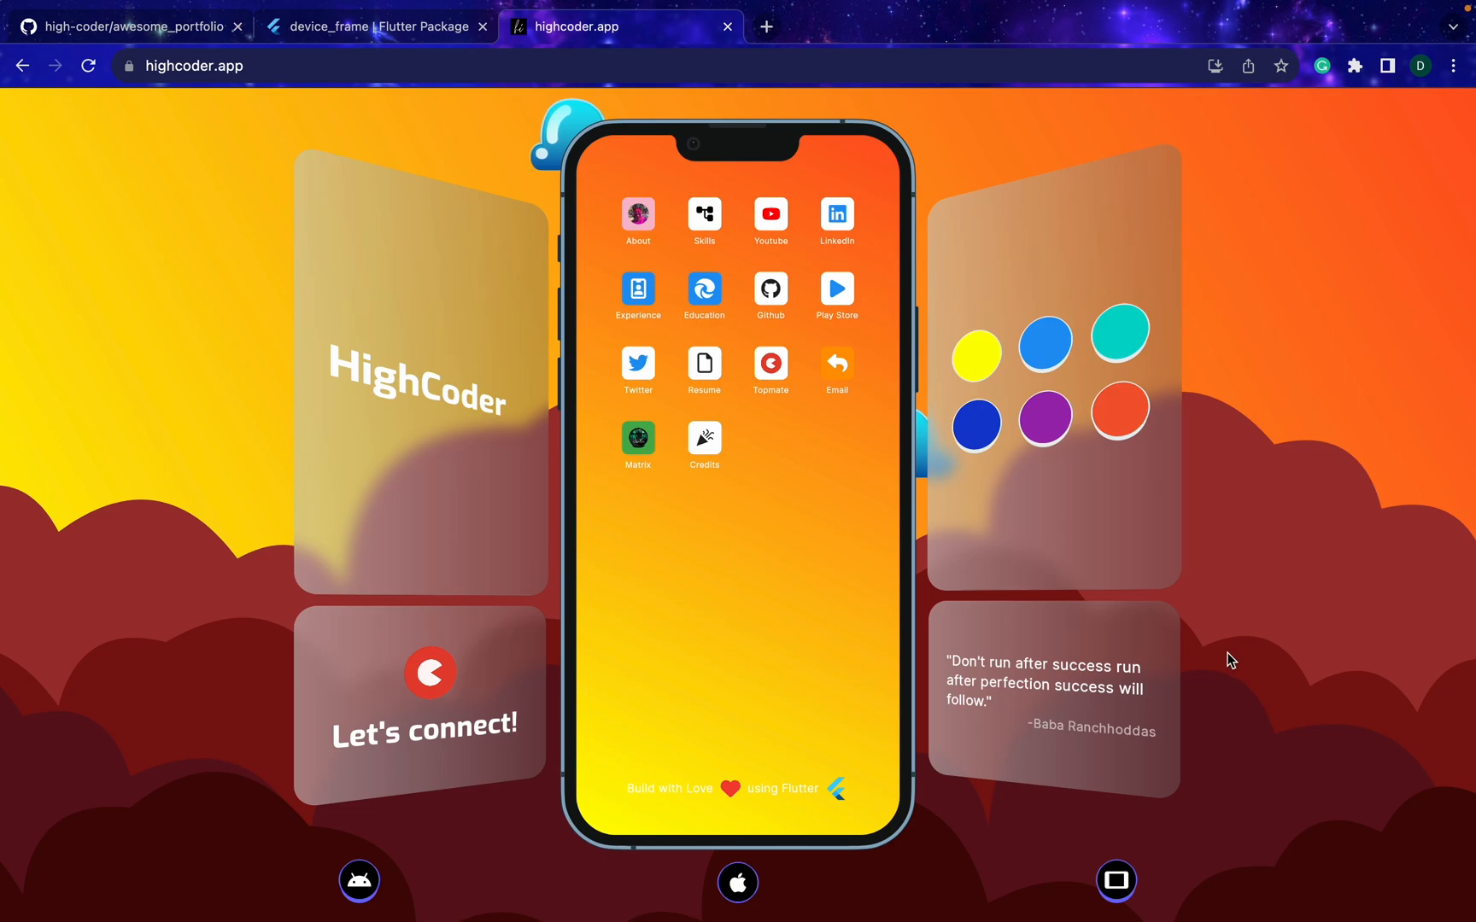
left_click(1118, 335)
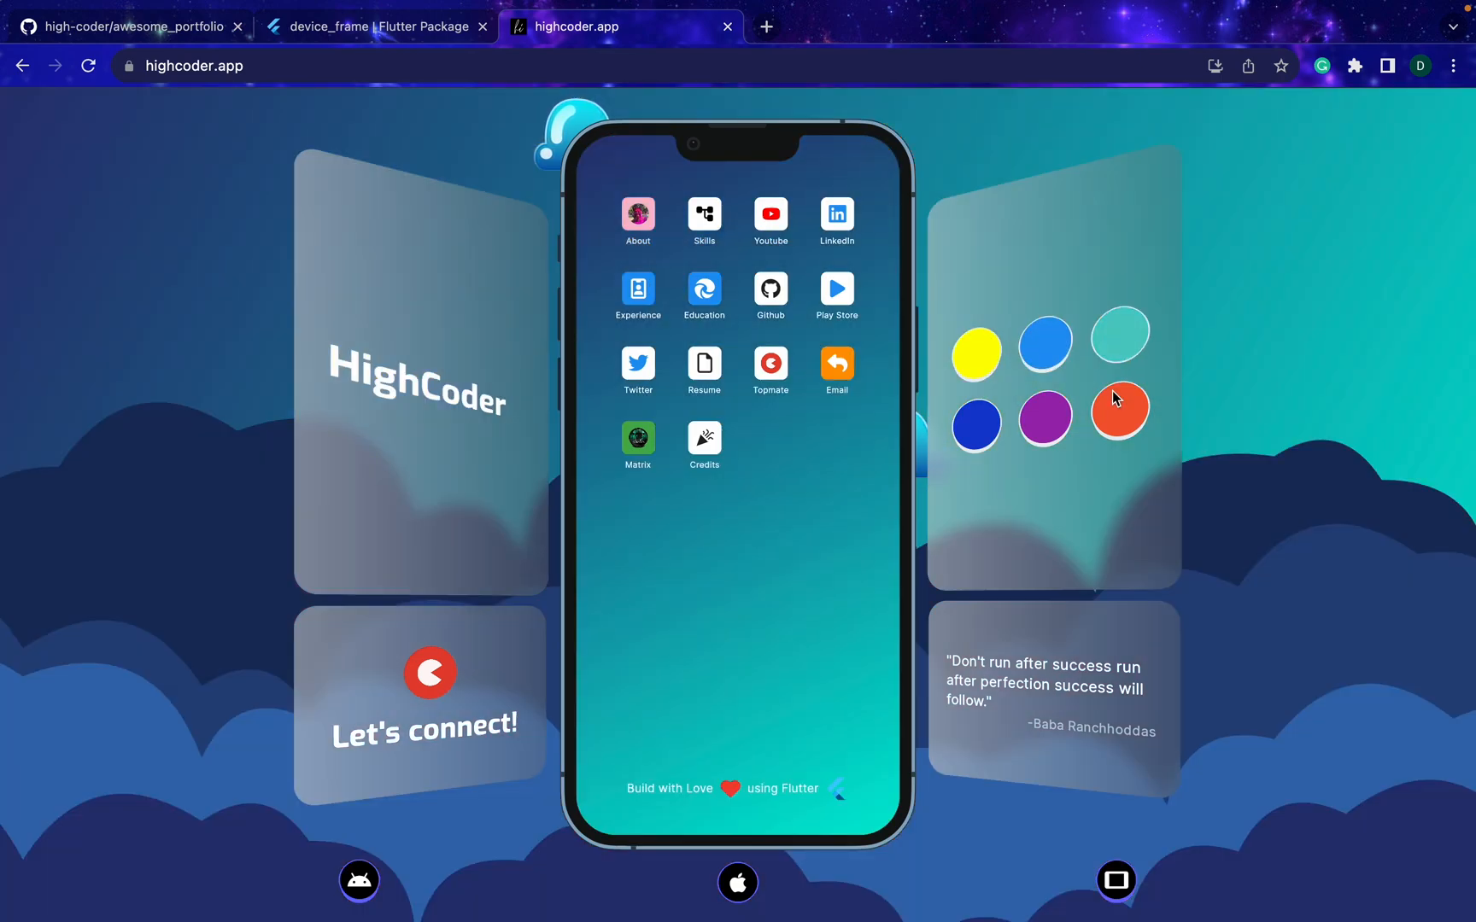
left_click(1043, 342)
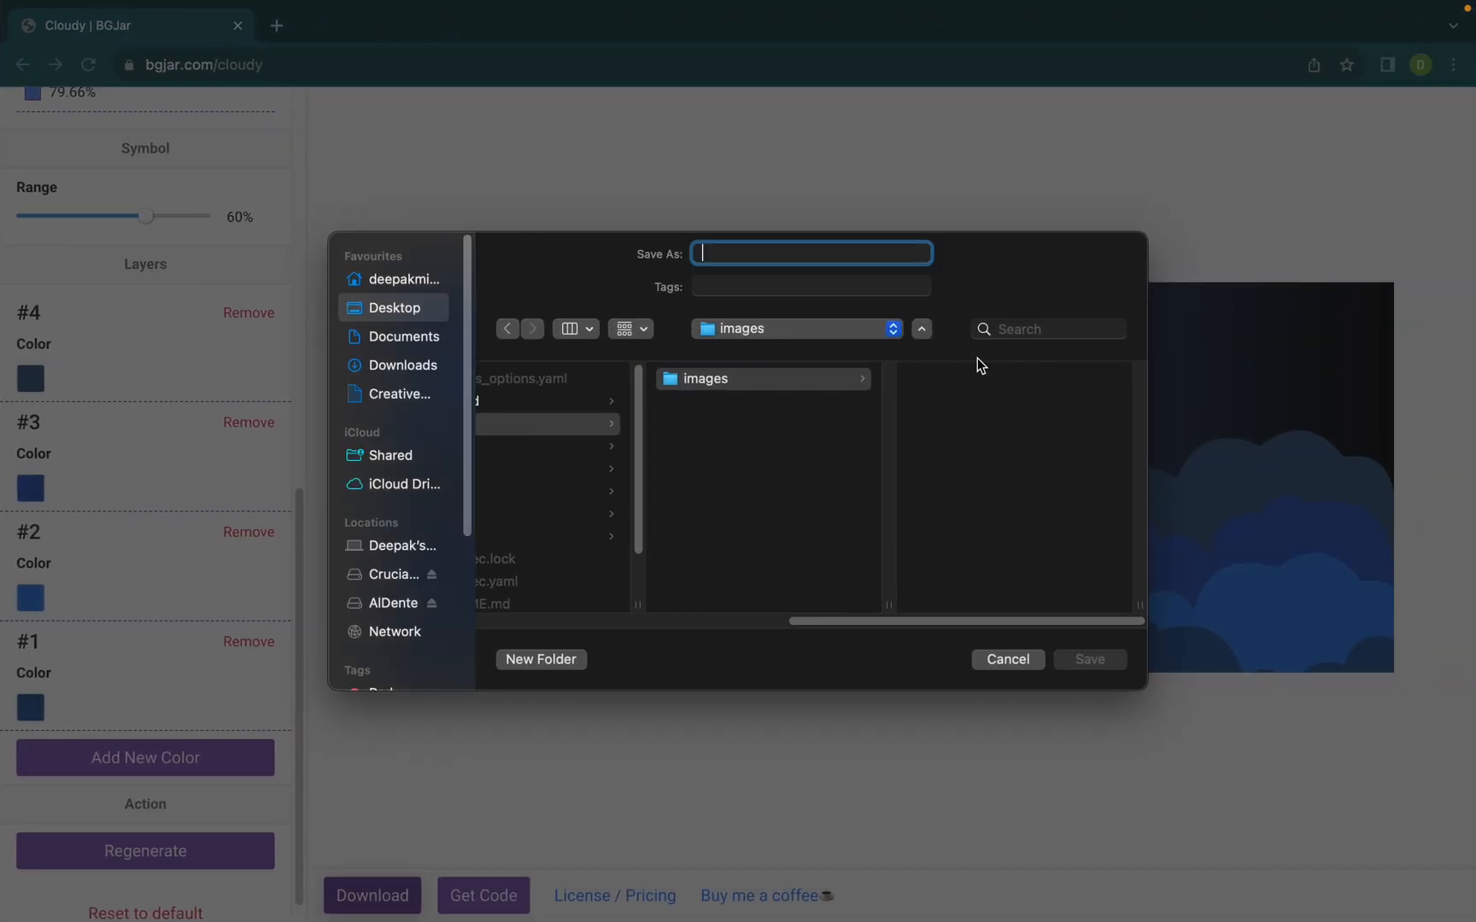
Save the background into assets/images under the name 'cloudyB'.
type("cllu")
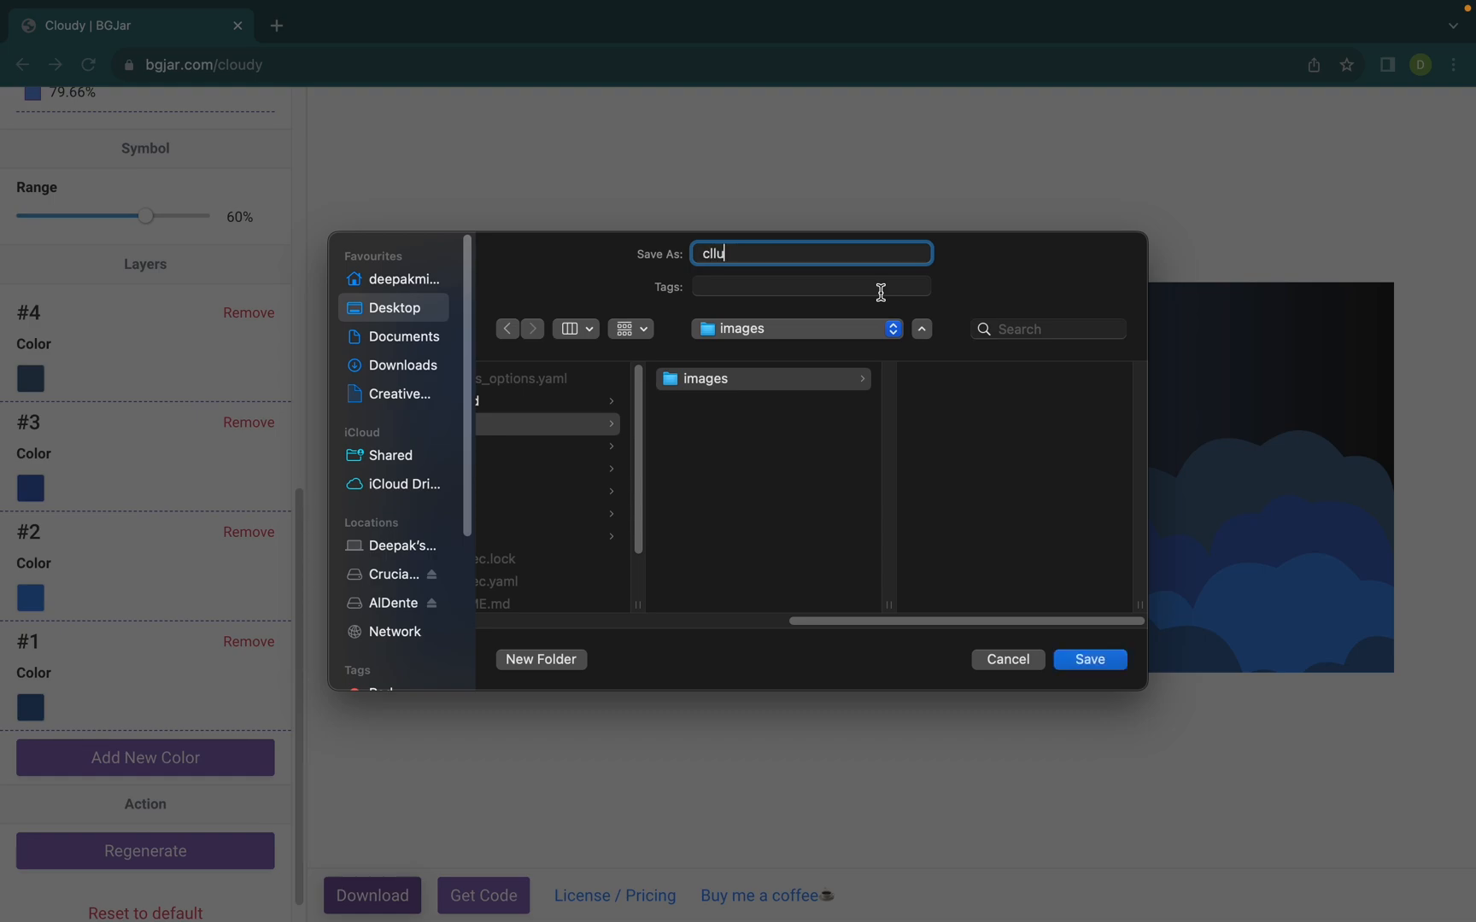
type("cloudyB")
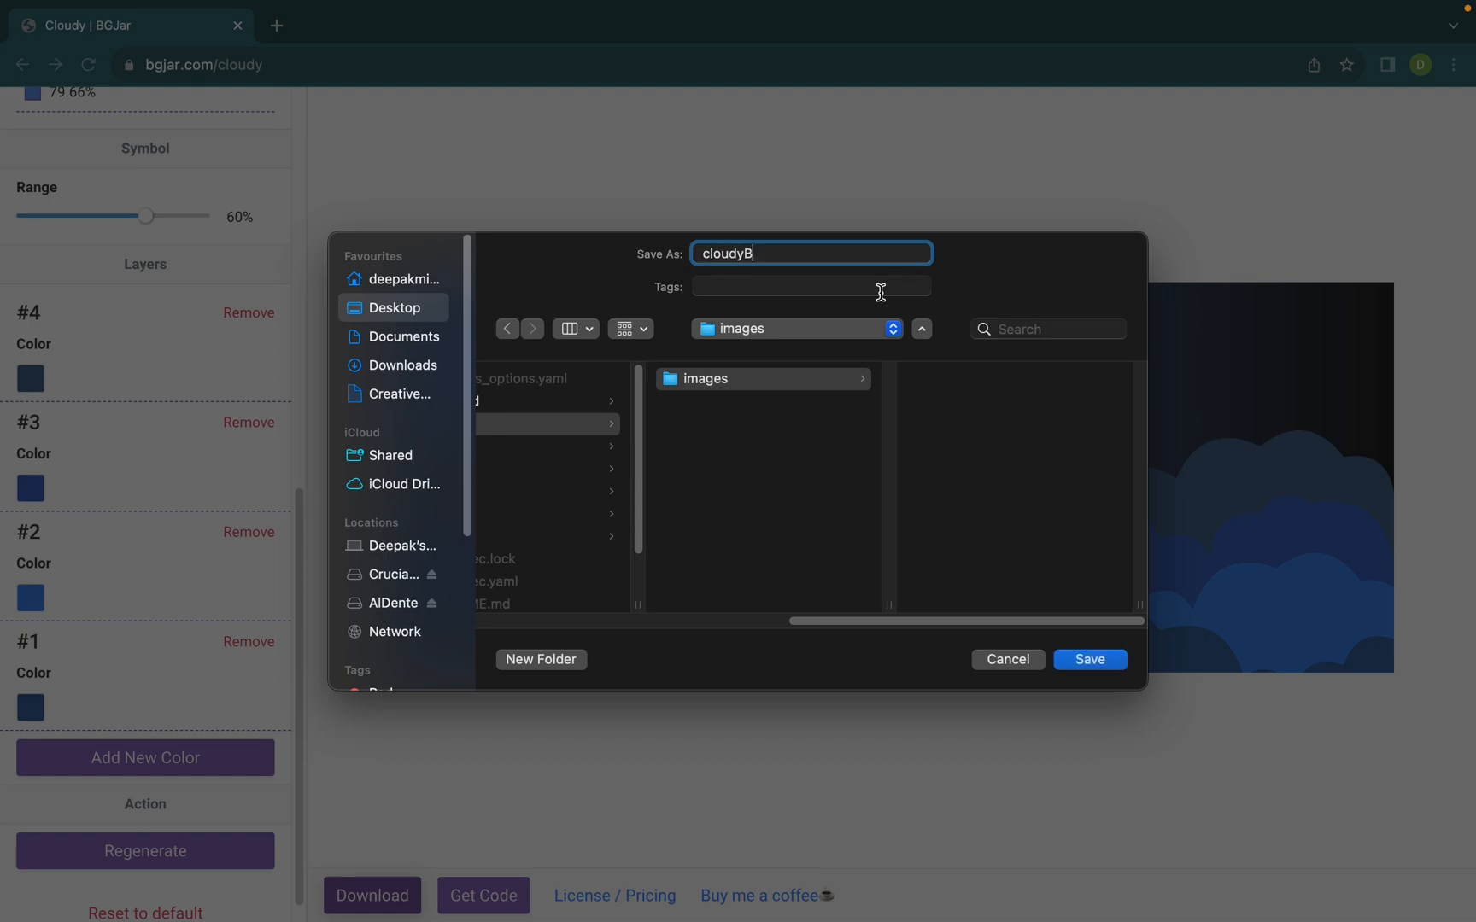
left_click(1088, 659)
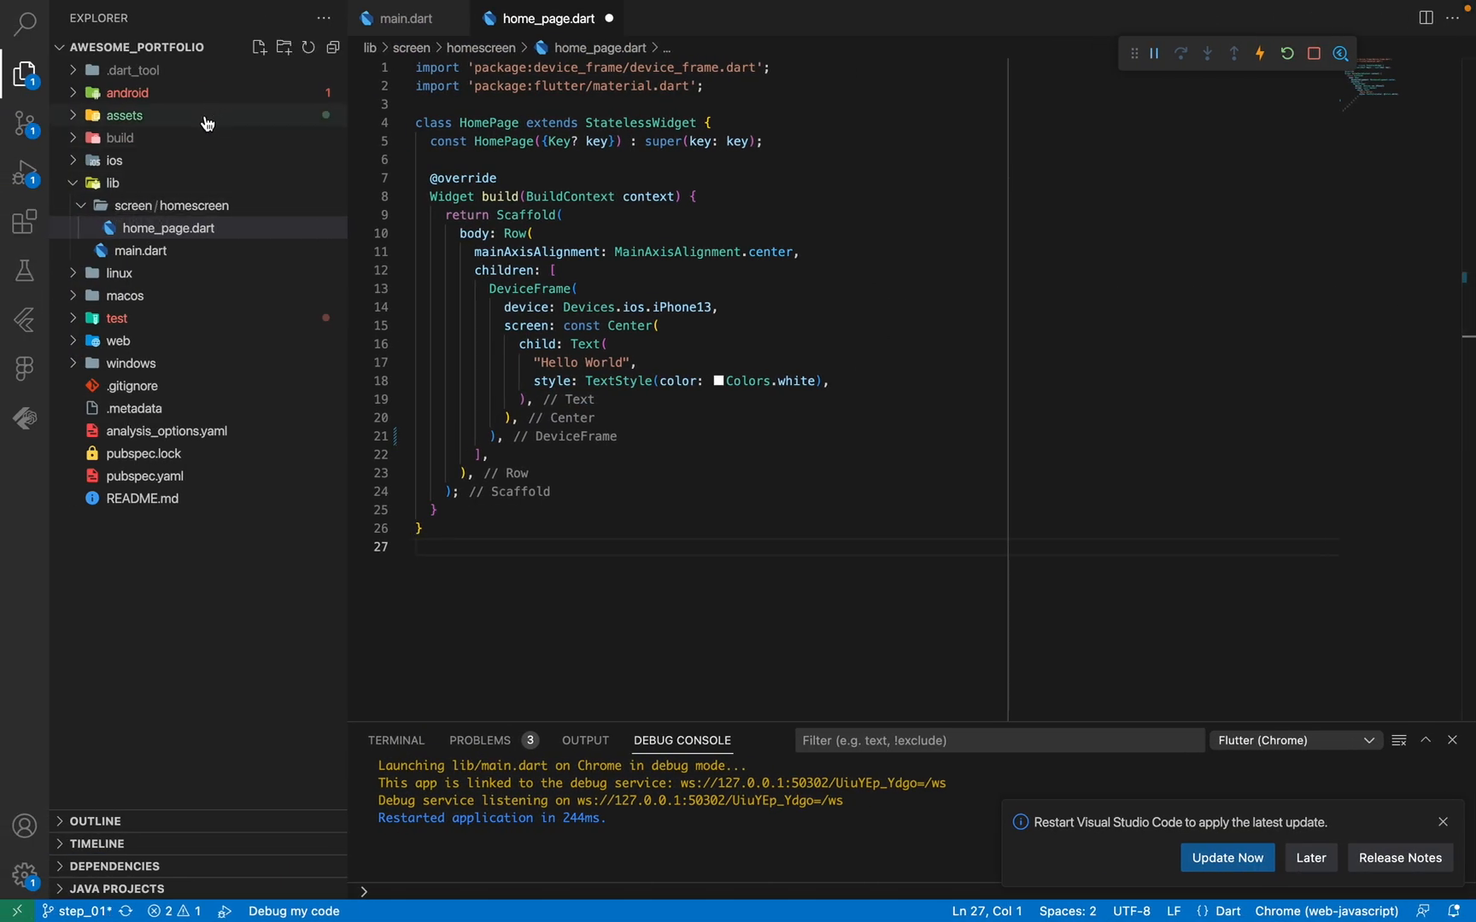
Declare '- assets/images/' under assets in pubspec.yaml, save, and fetch dependencies.
left_click(146, 475)
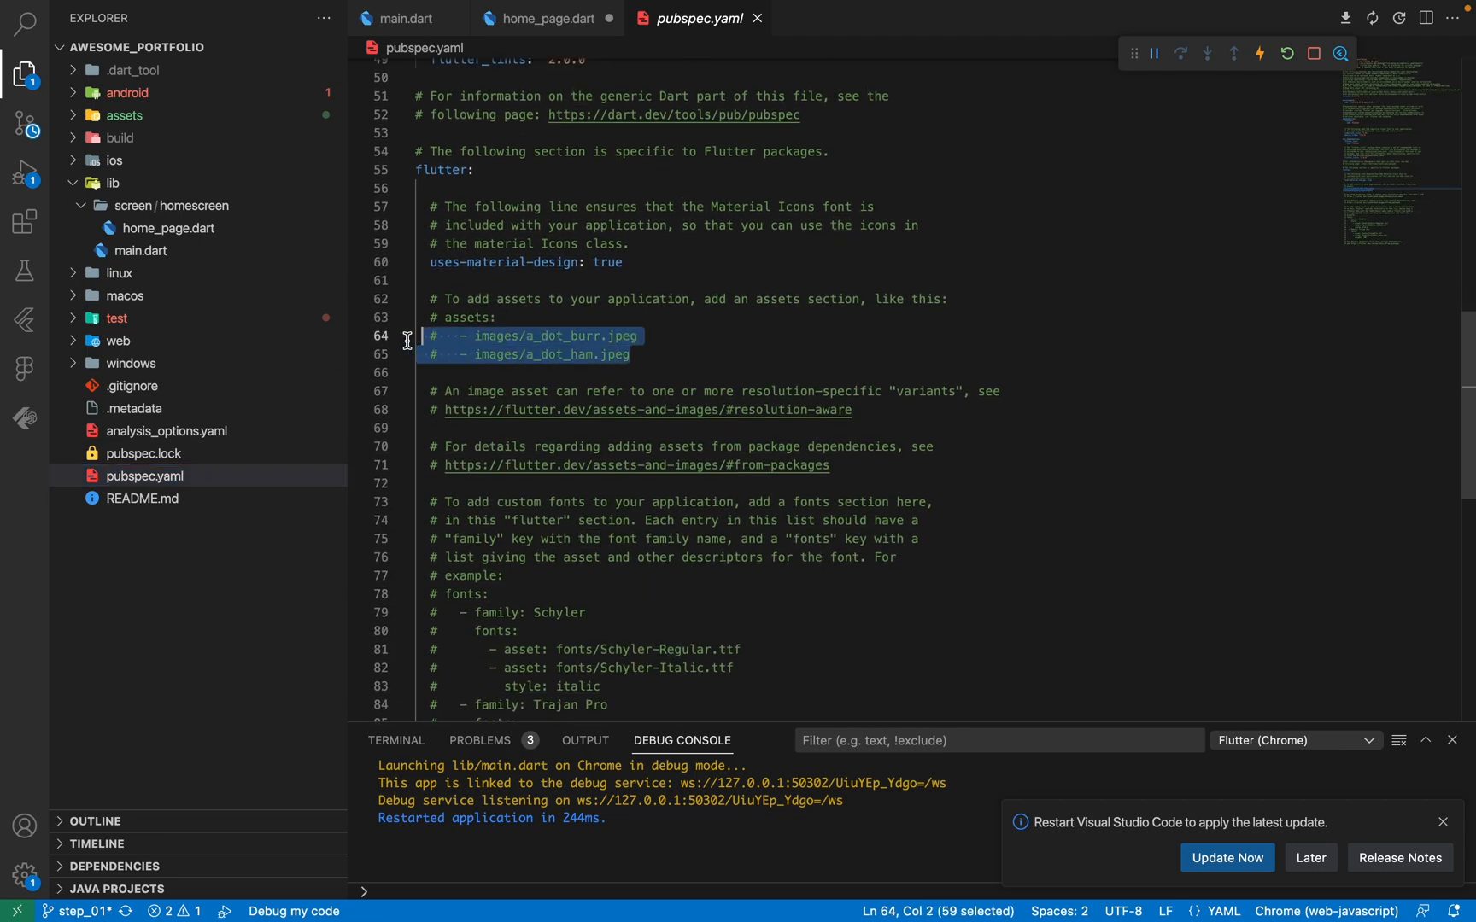
key("Delete")
type("assets:")
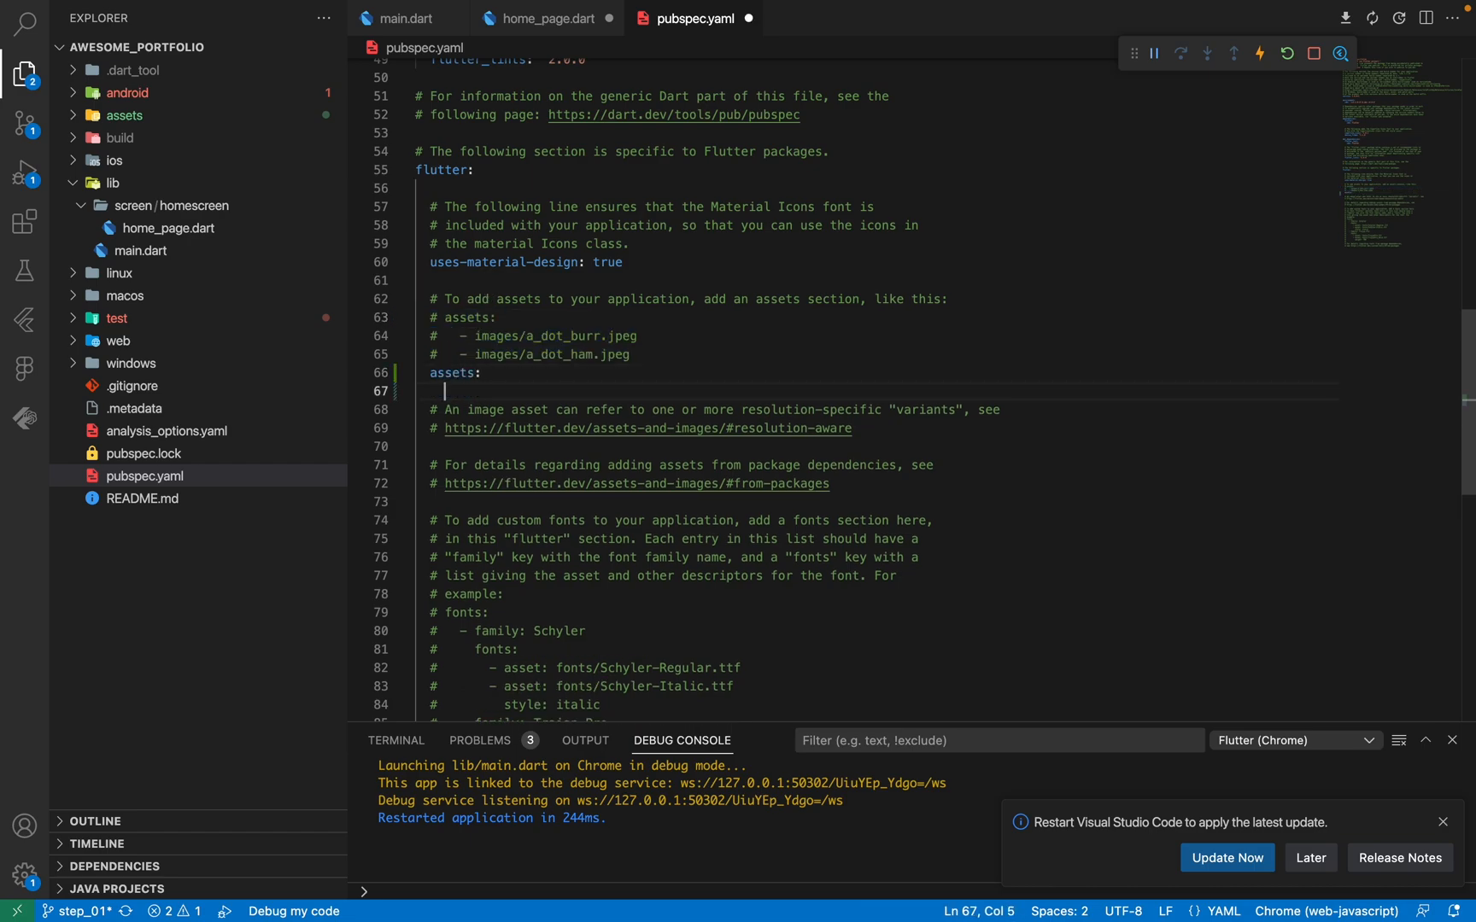
type("- asset")
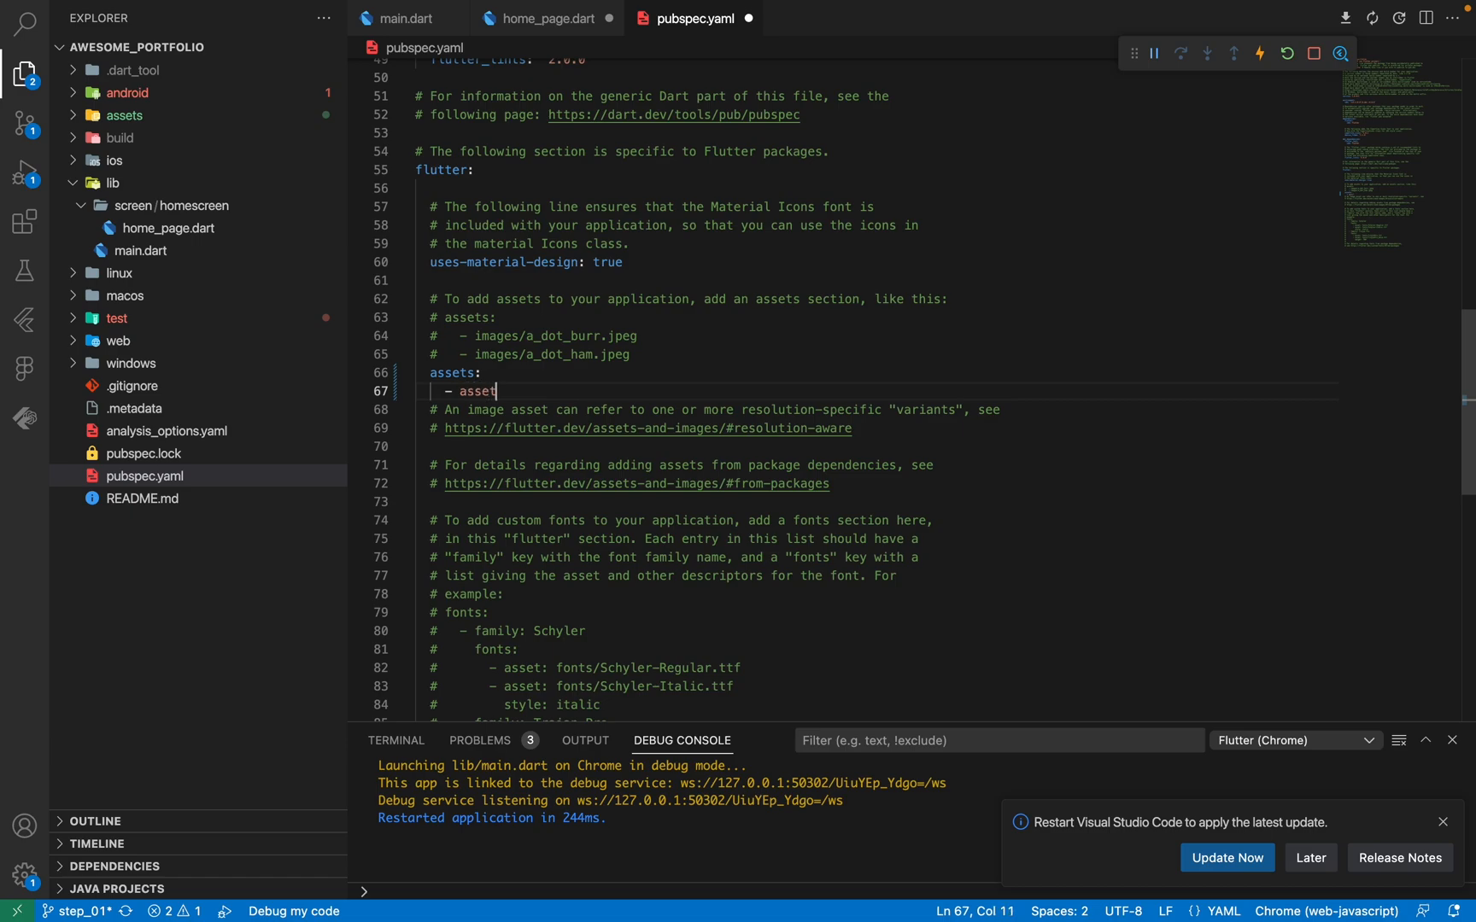
type("s/images/")
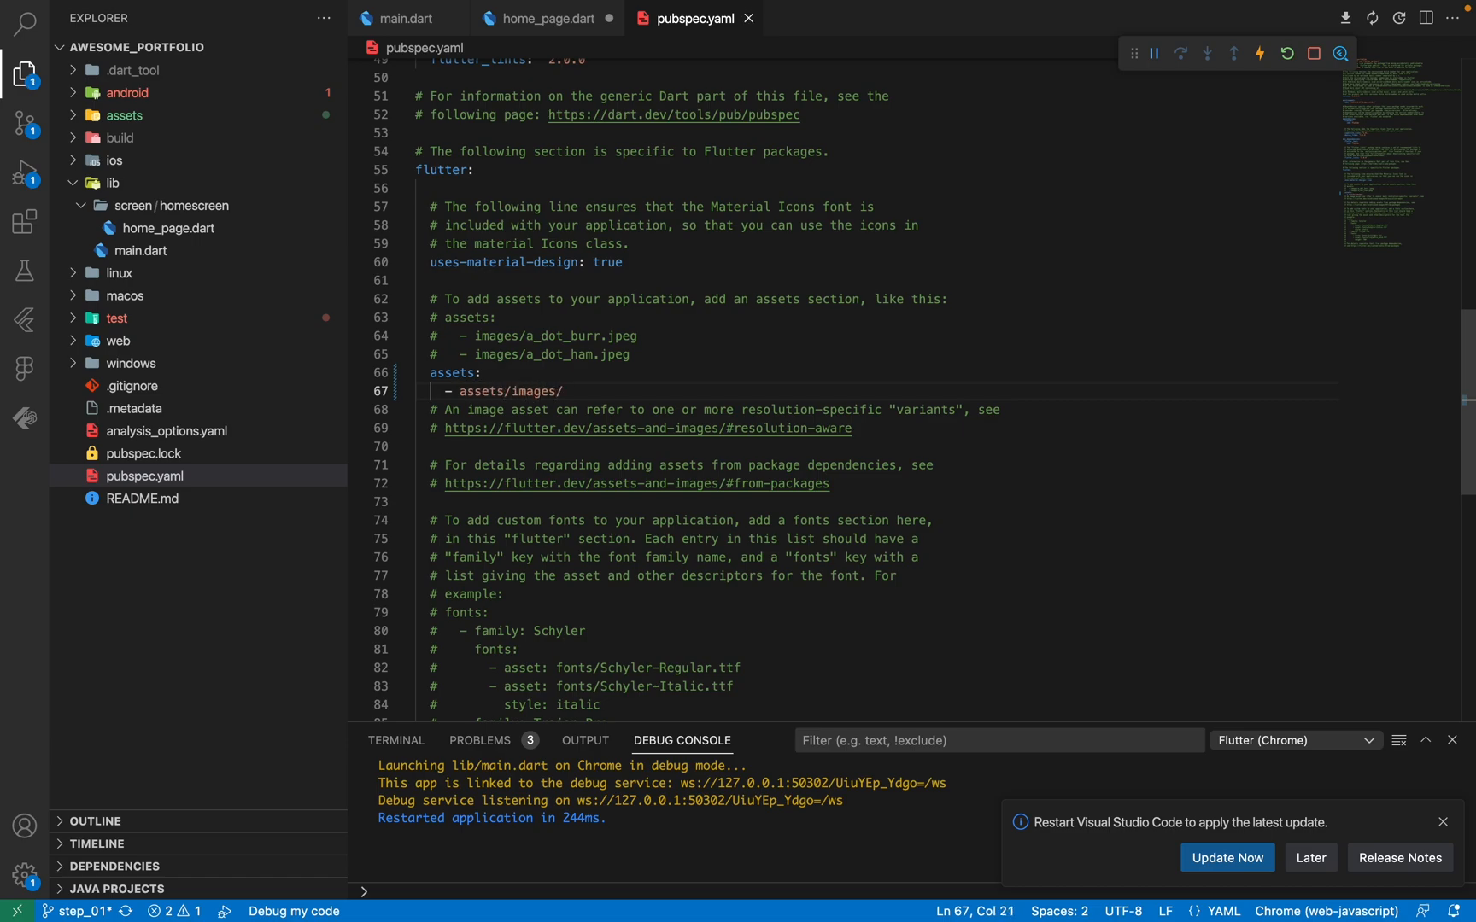
key("ctrl+s")
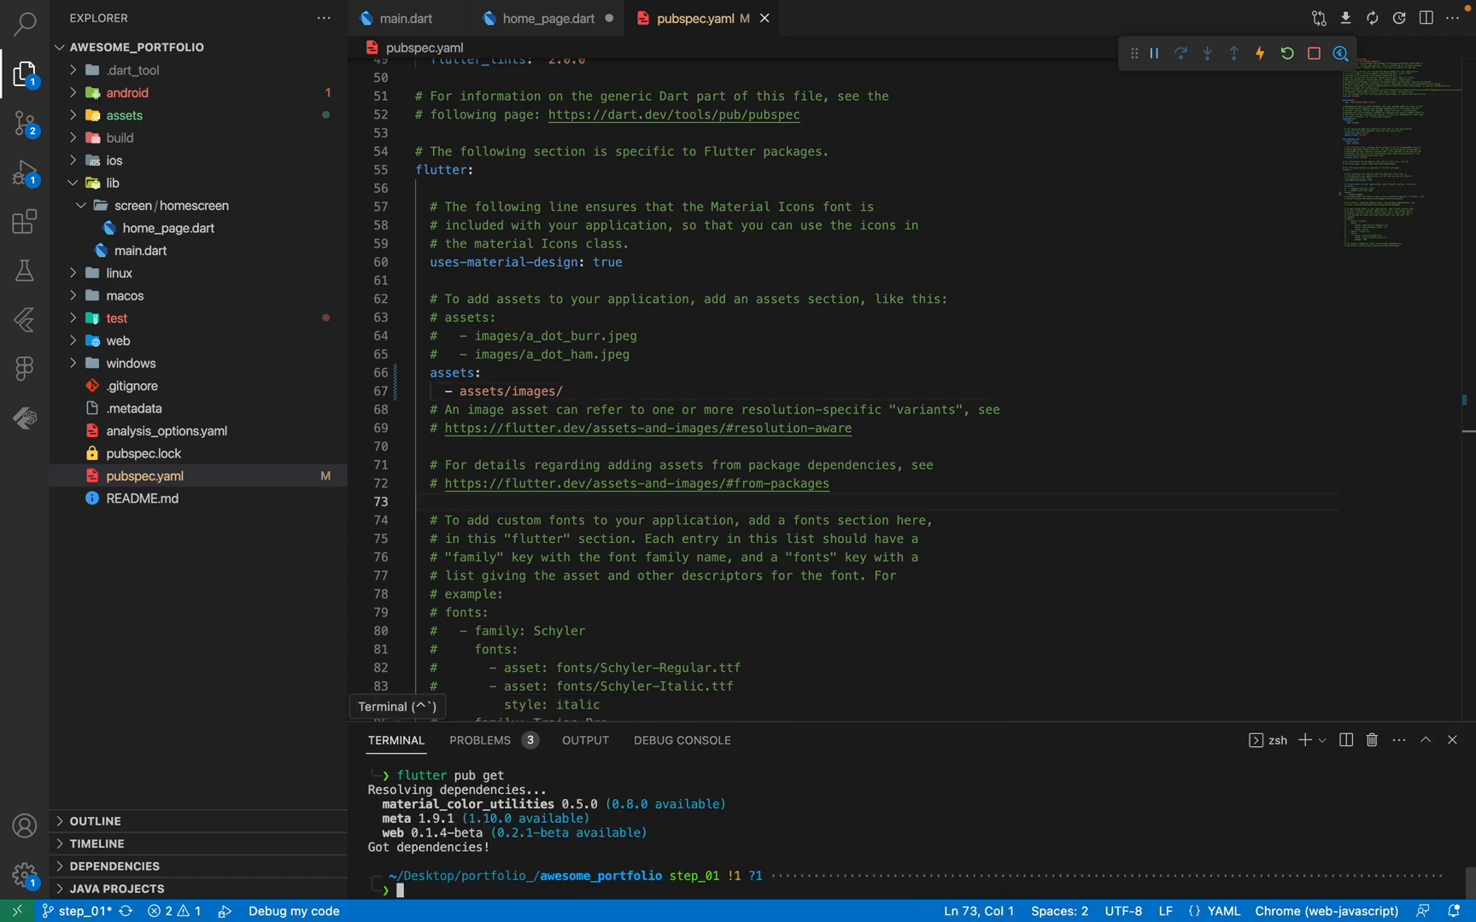
In home_page.dart, wrap the body's Row in a Column and rename it Stack.
left_click(539, 18)
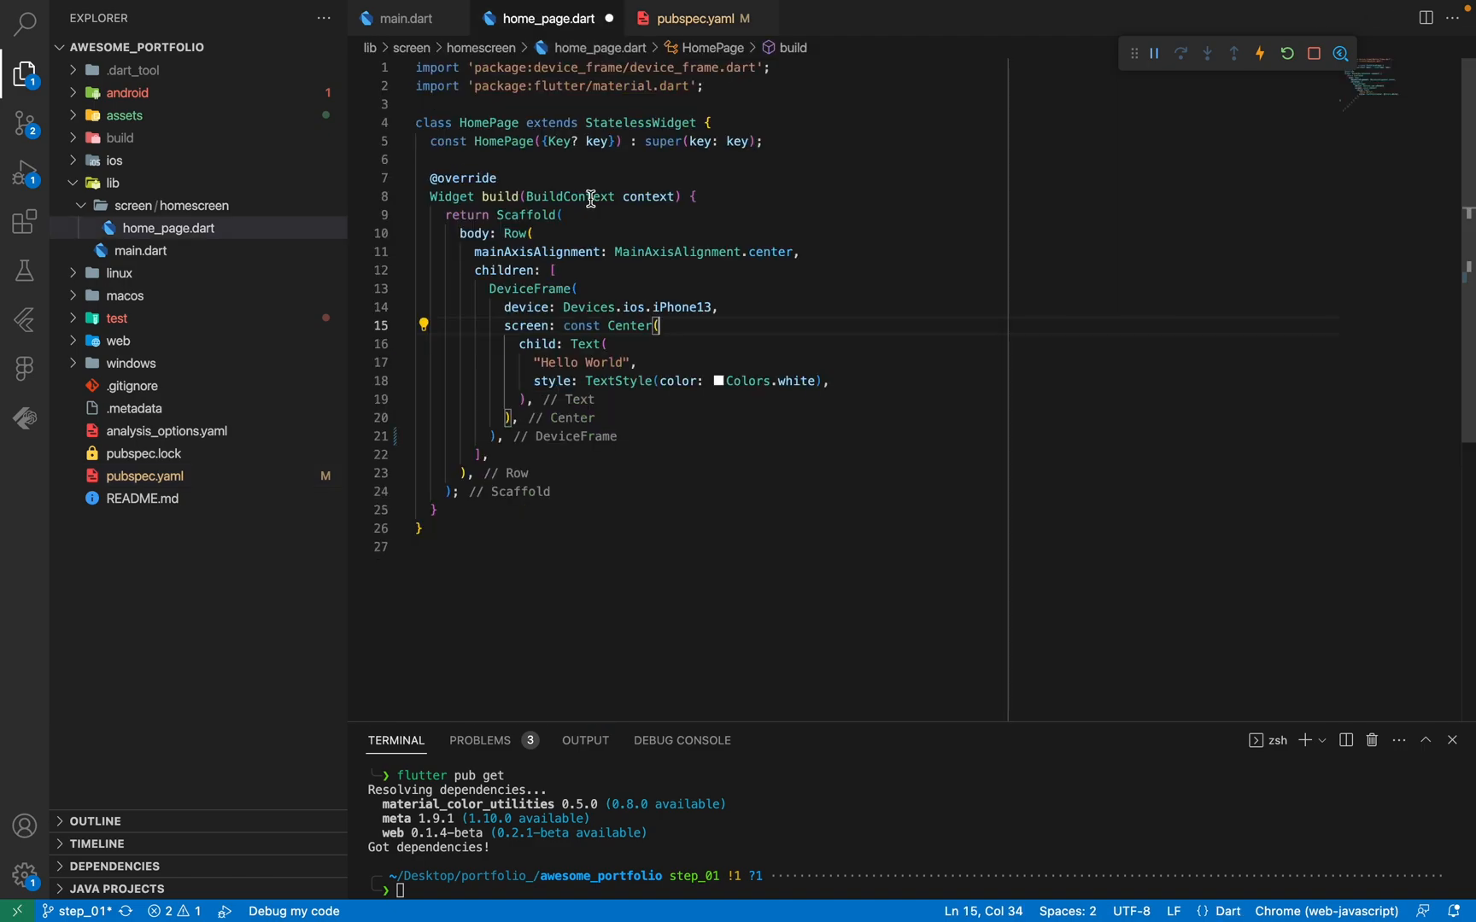
mouse_move(520, 197)
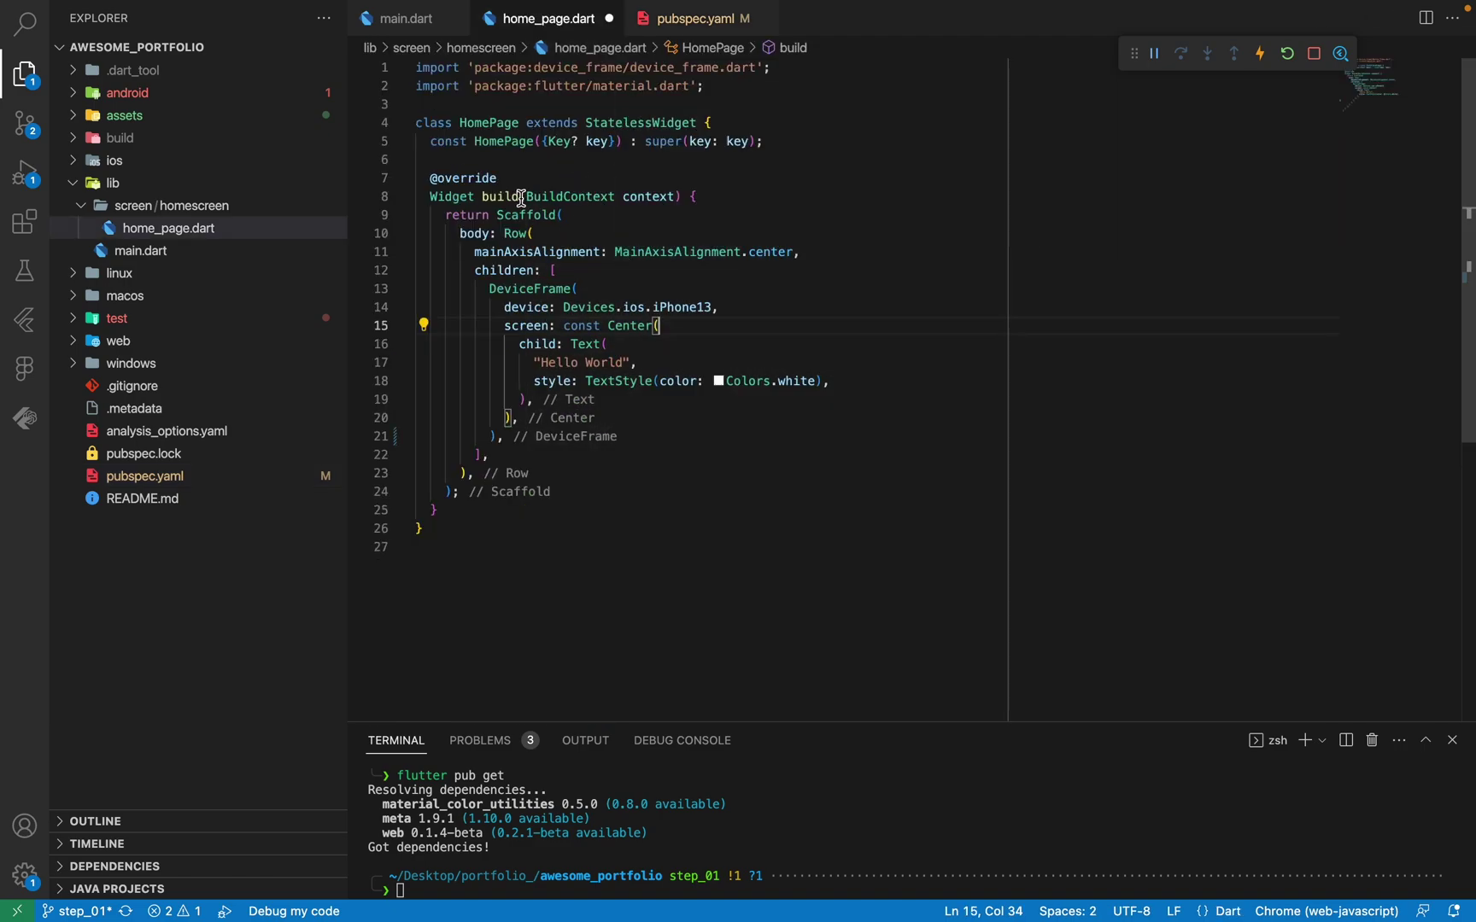
mouse_move(524, 399)
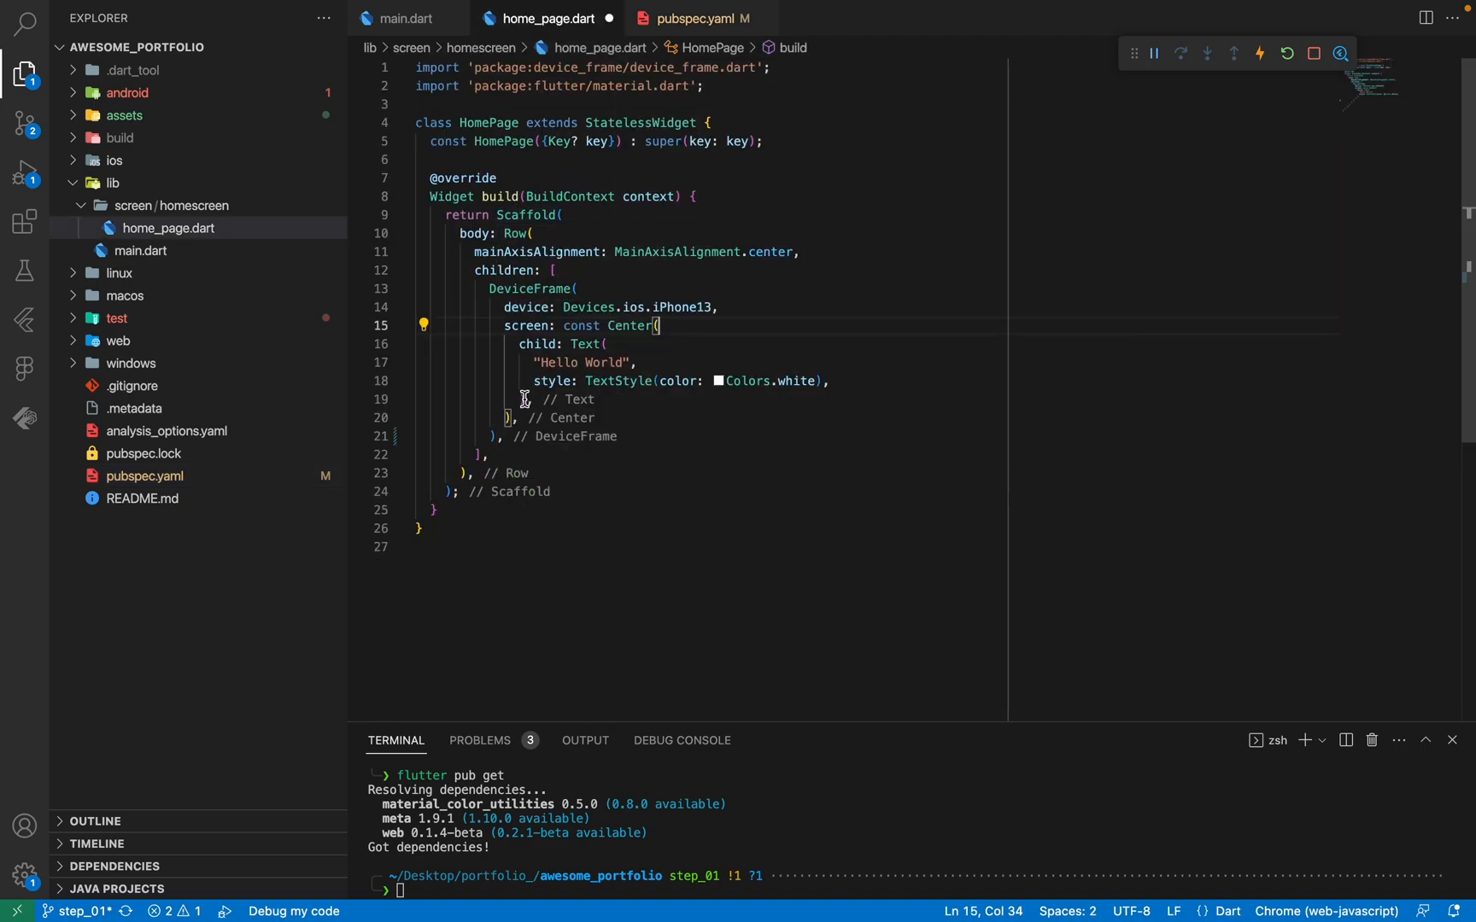
left_click(517, 234)
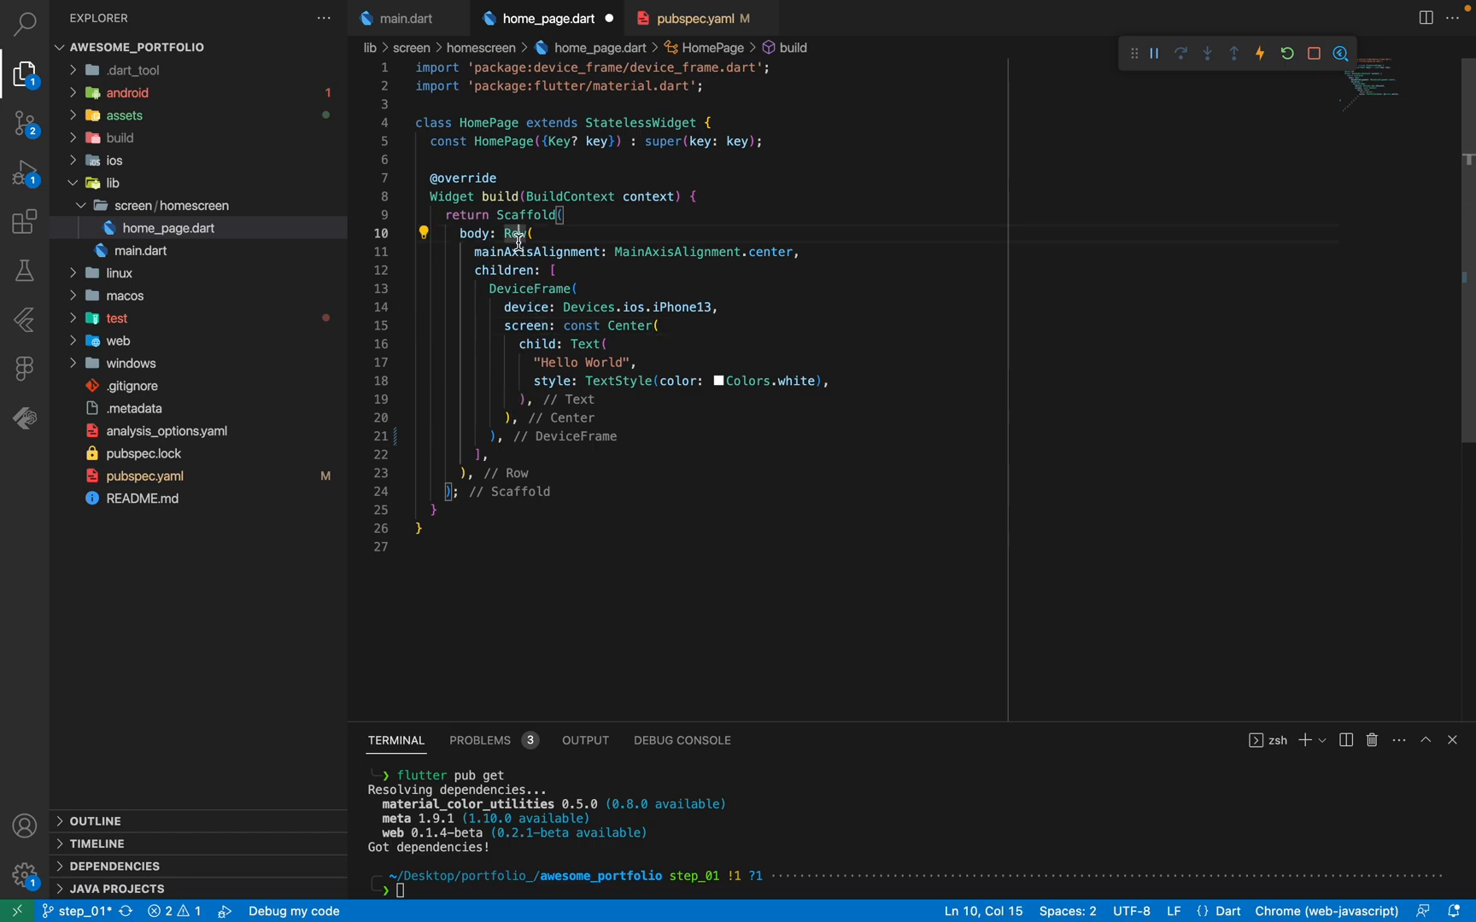
left_click(423, 232)
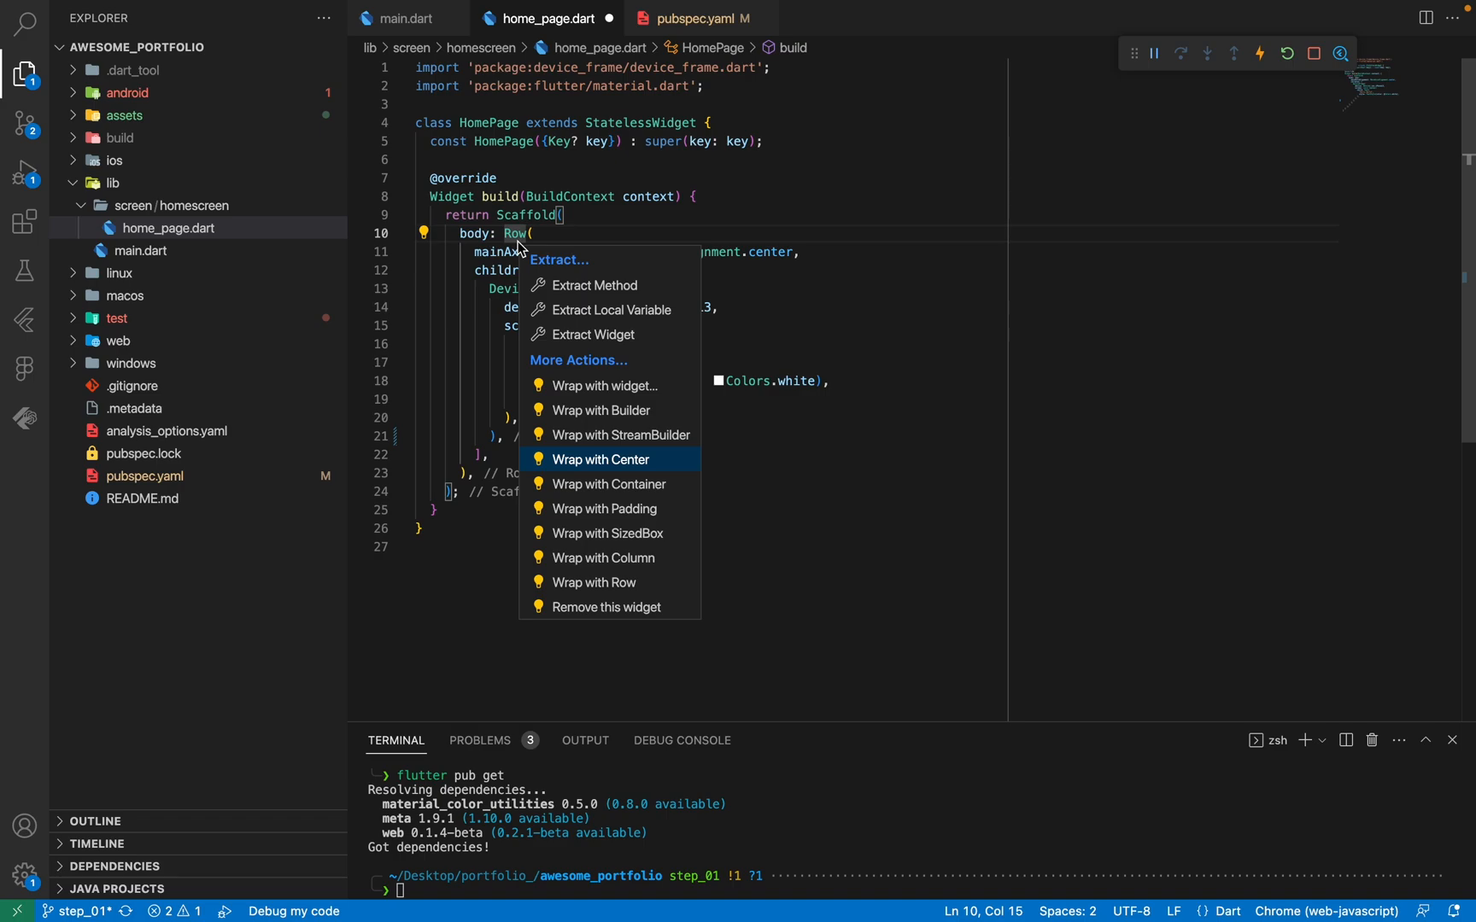
left_click(605, 557)
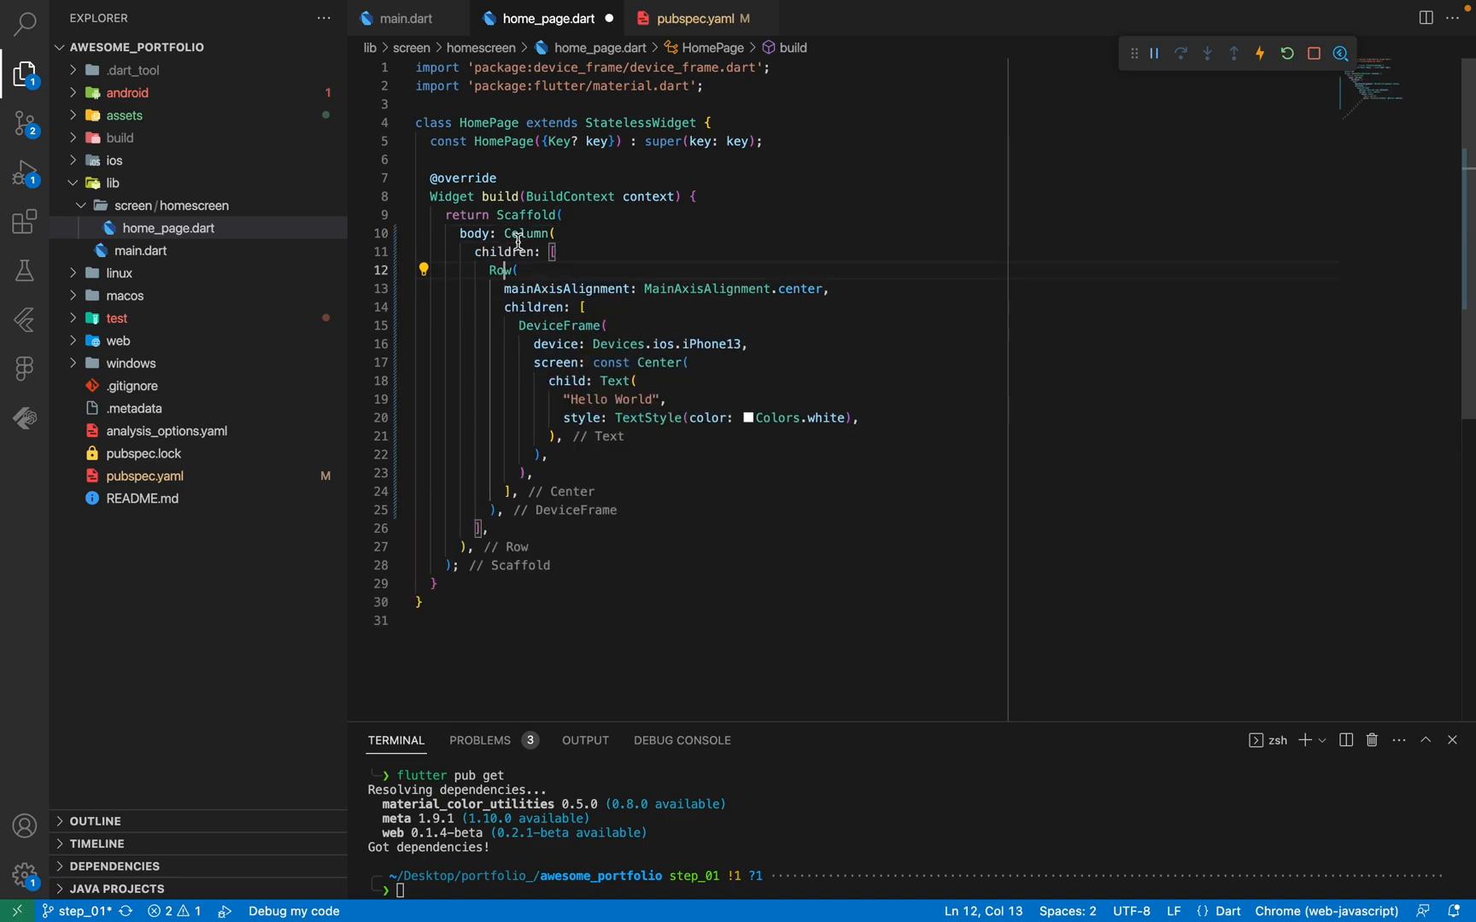
type("Stack")
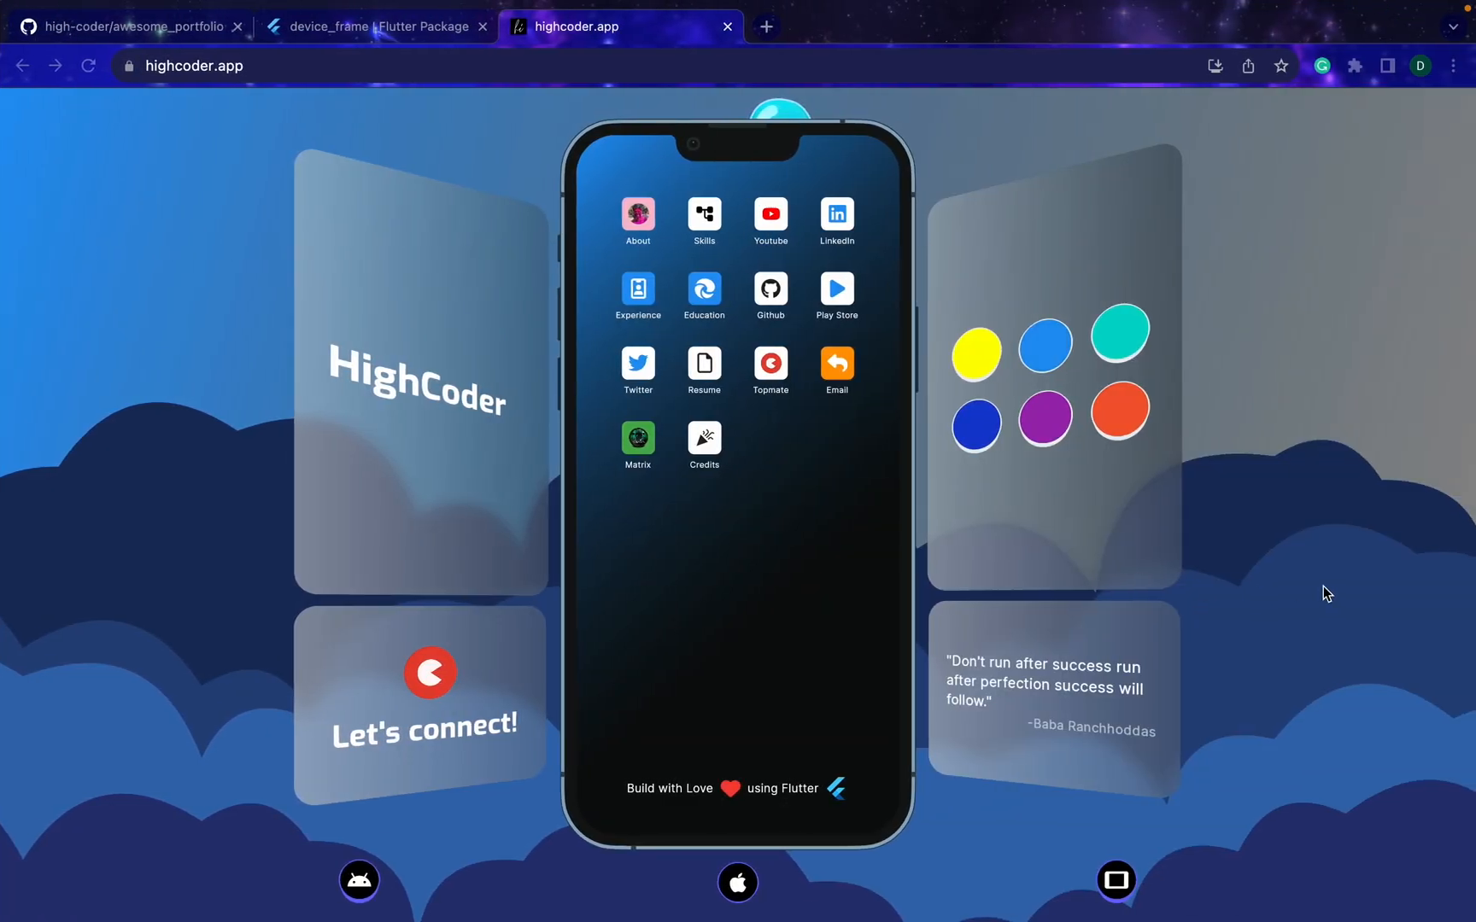
mouse_move(1316, 177)
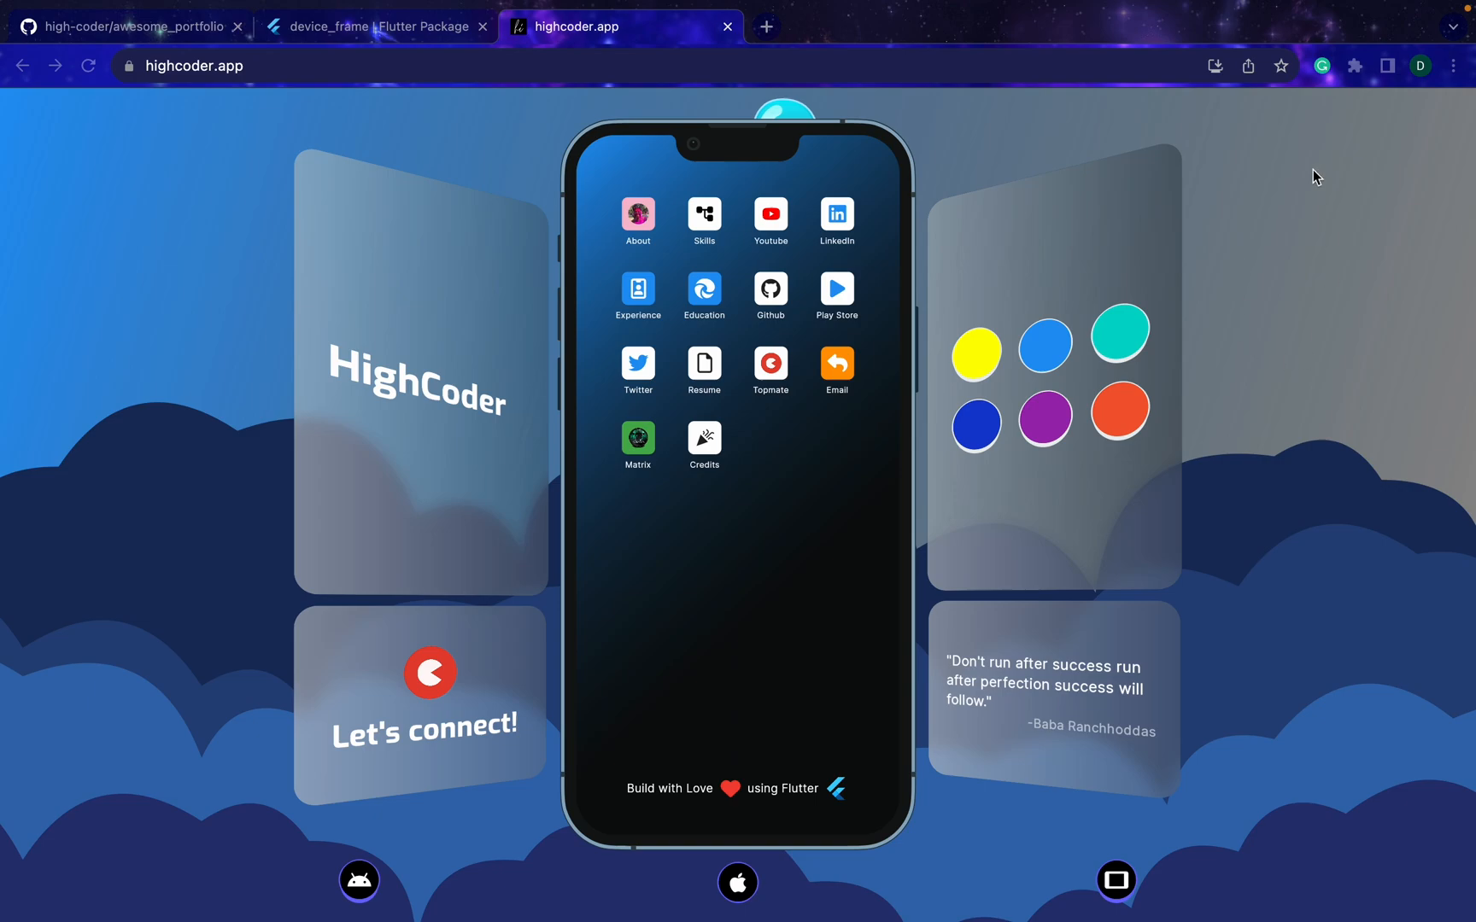
mouse_move(1302, 315)
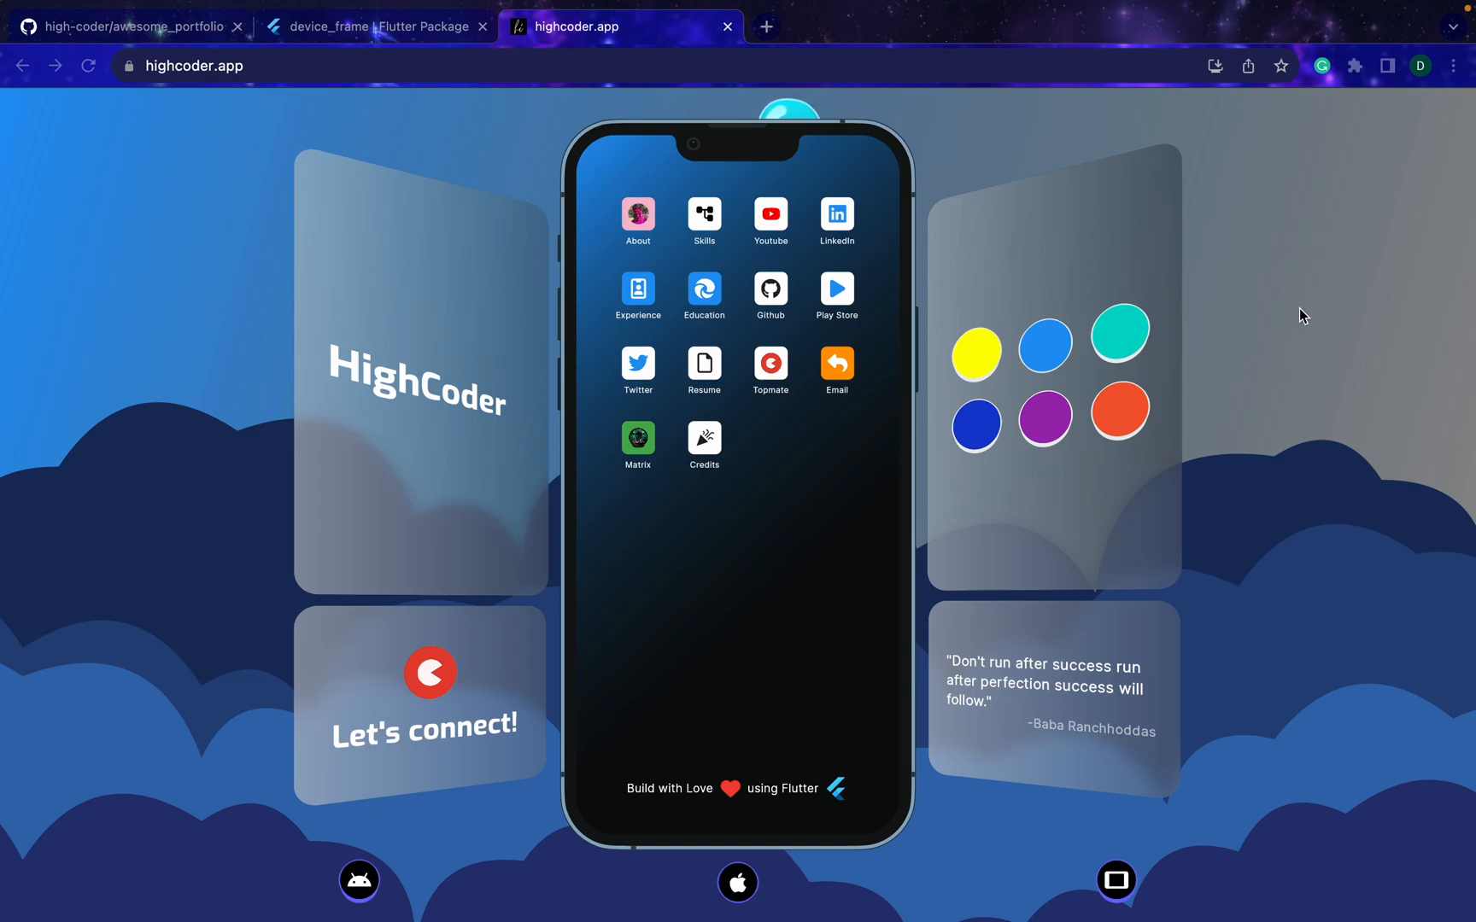
mouse_move(1413, 538)
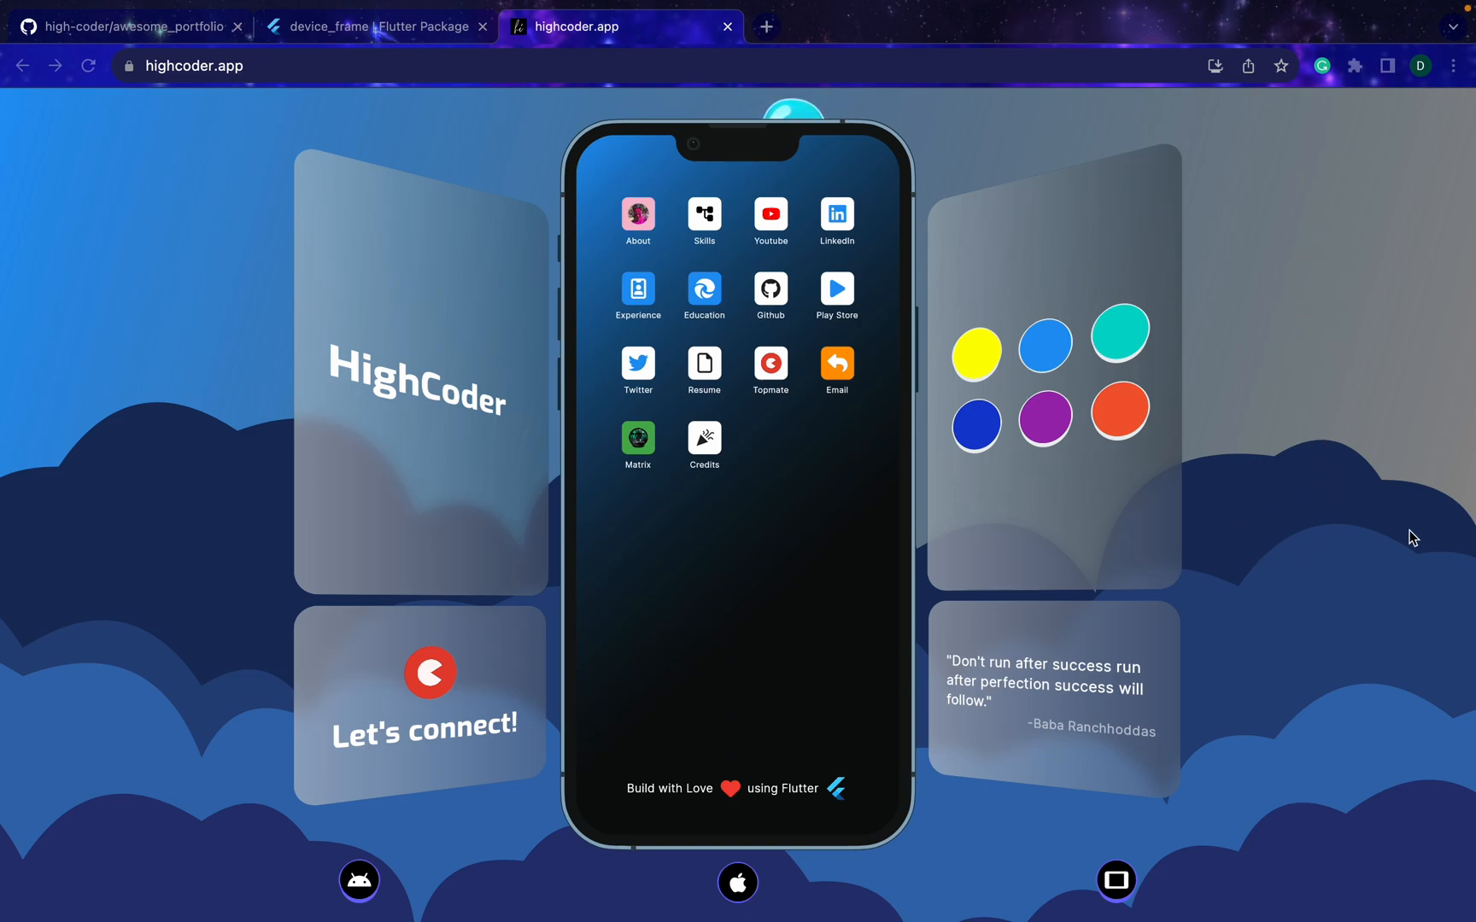
mouse_move(185, 601)
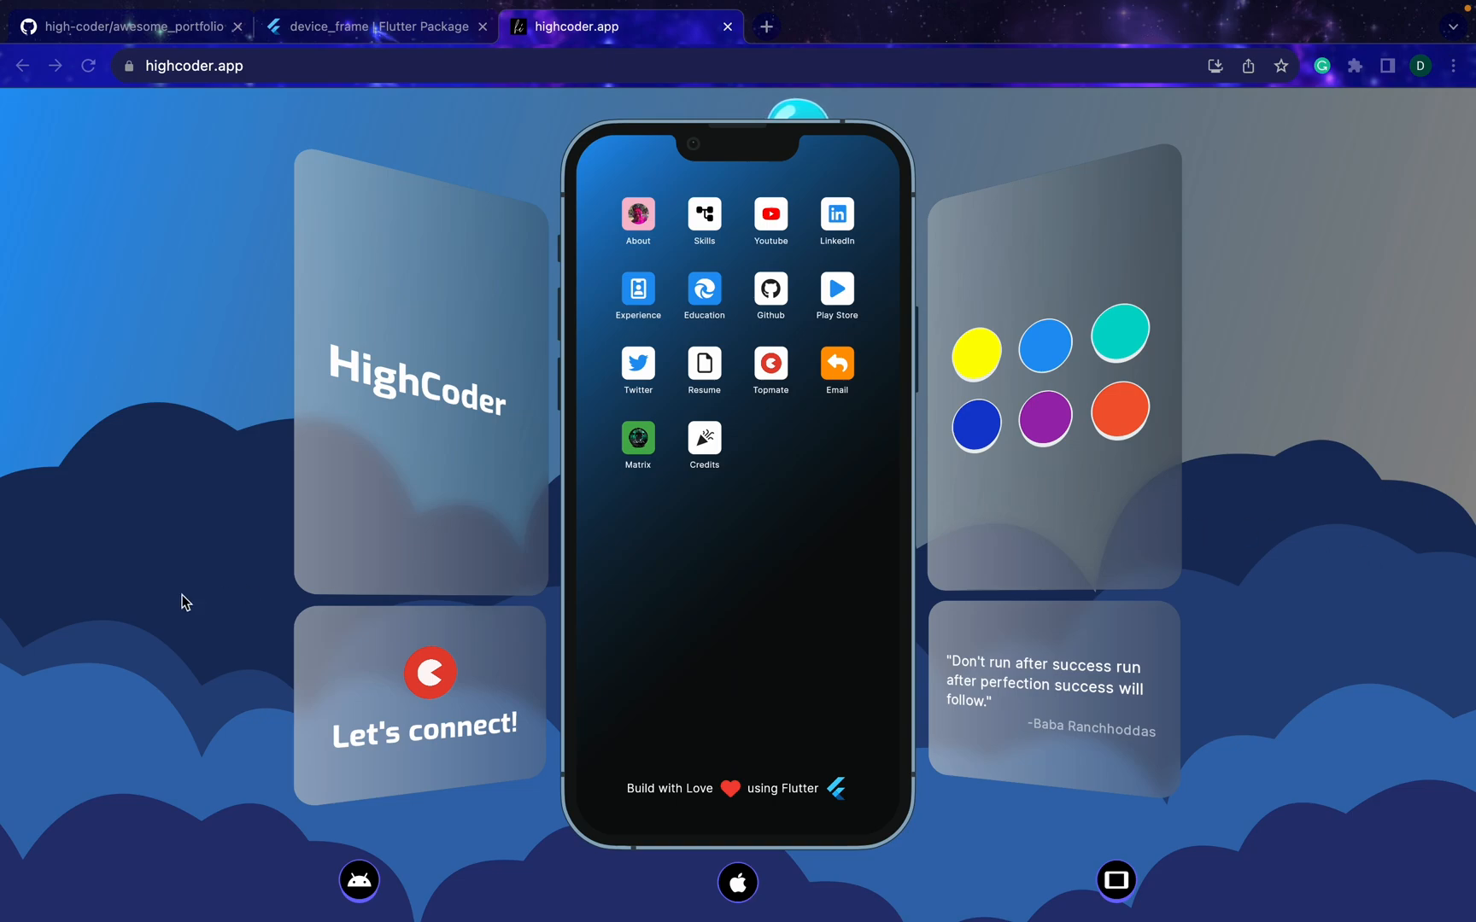
mouse_move(681, 505)
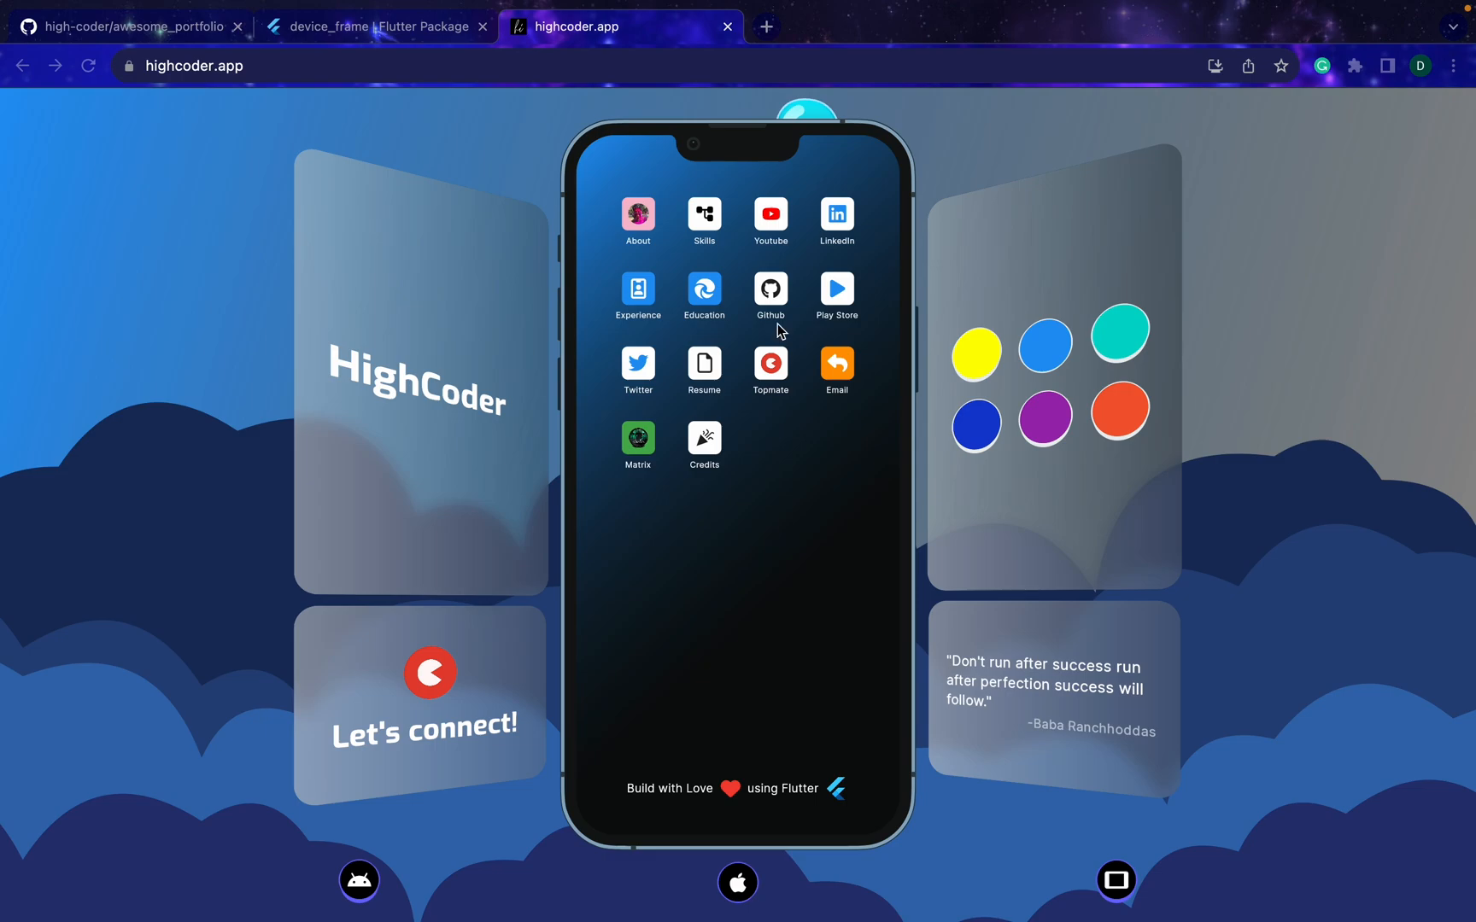
mouse_move(839, 754)
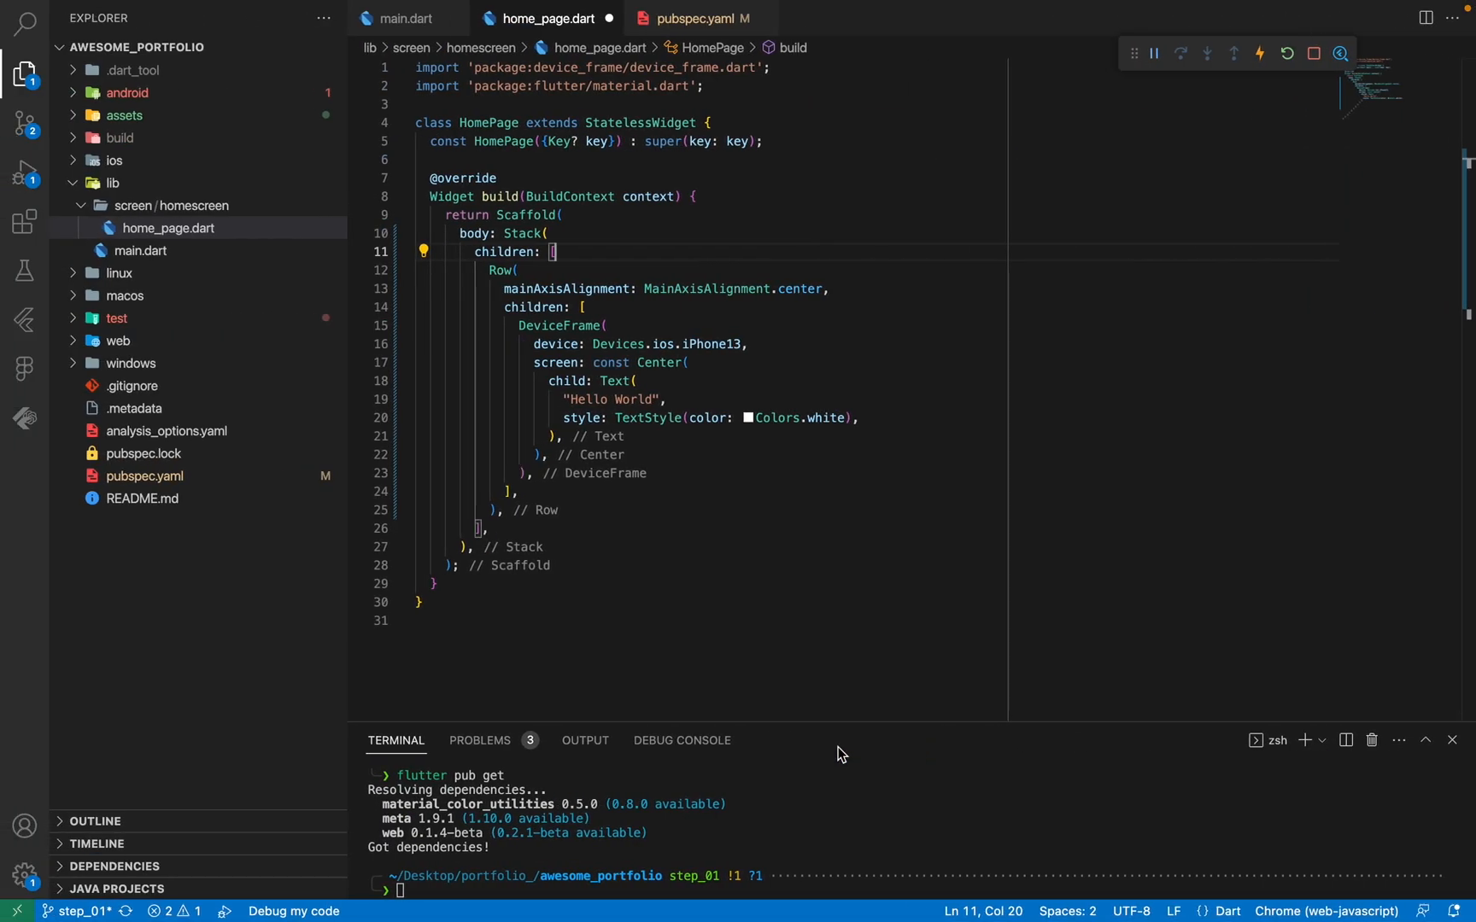
Insert a Container with BoxDecoration LinearGradient beginning at Alignment.topLeft, starting its colors.
key("Enter")
type("Container(")
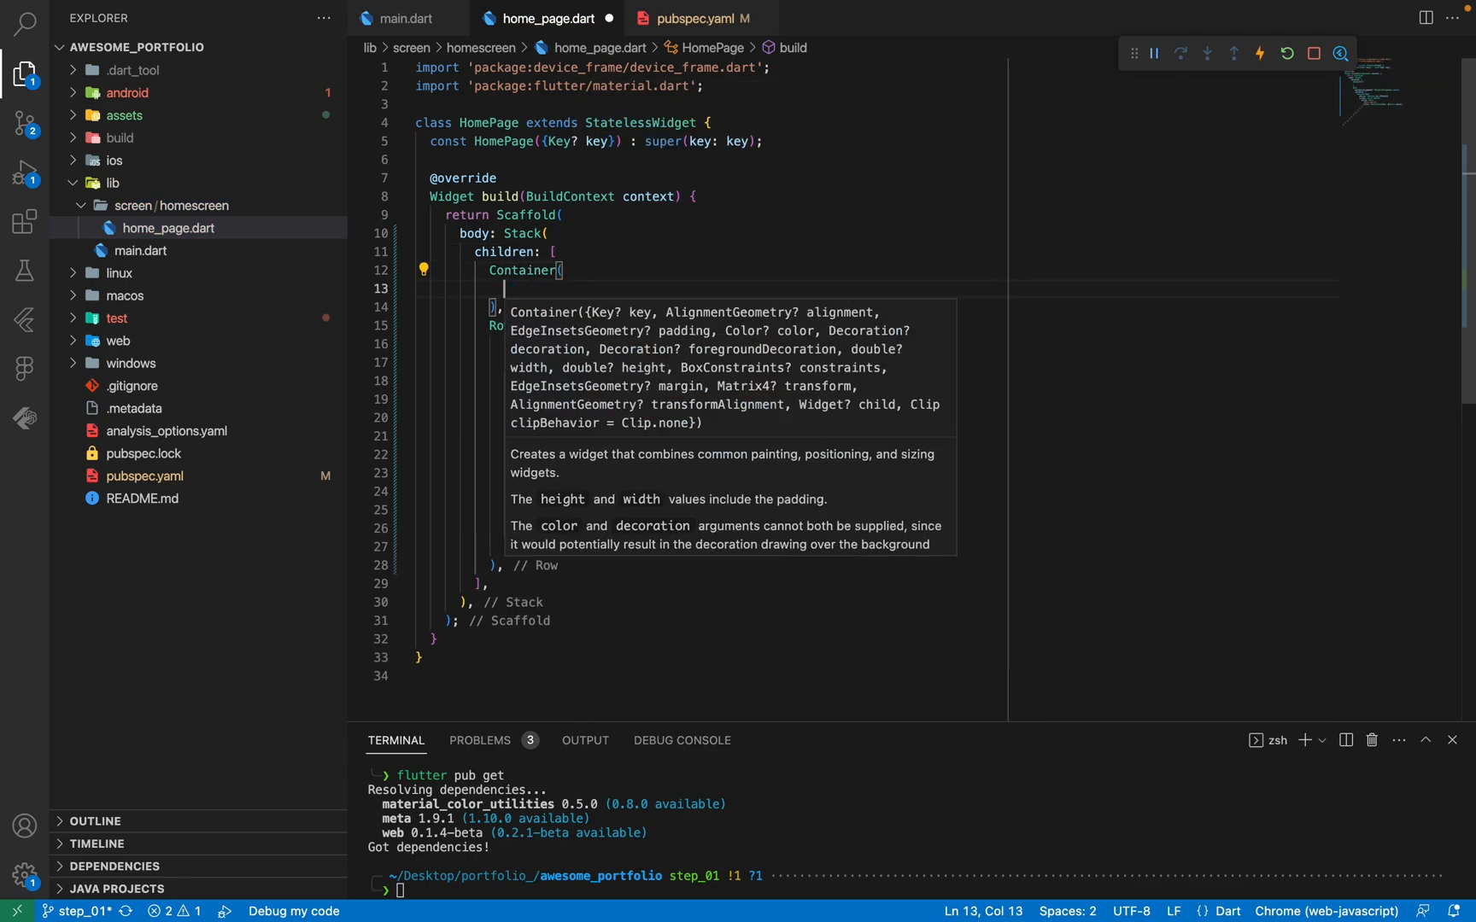
type("decoration: B,")
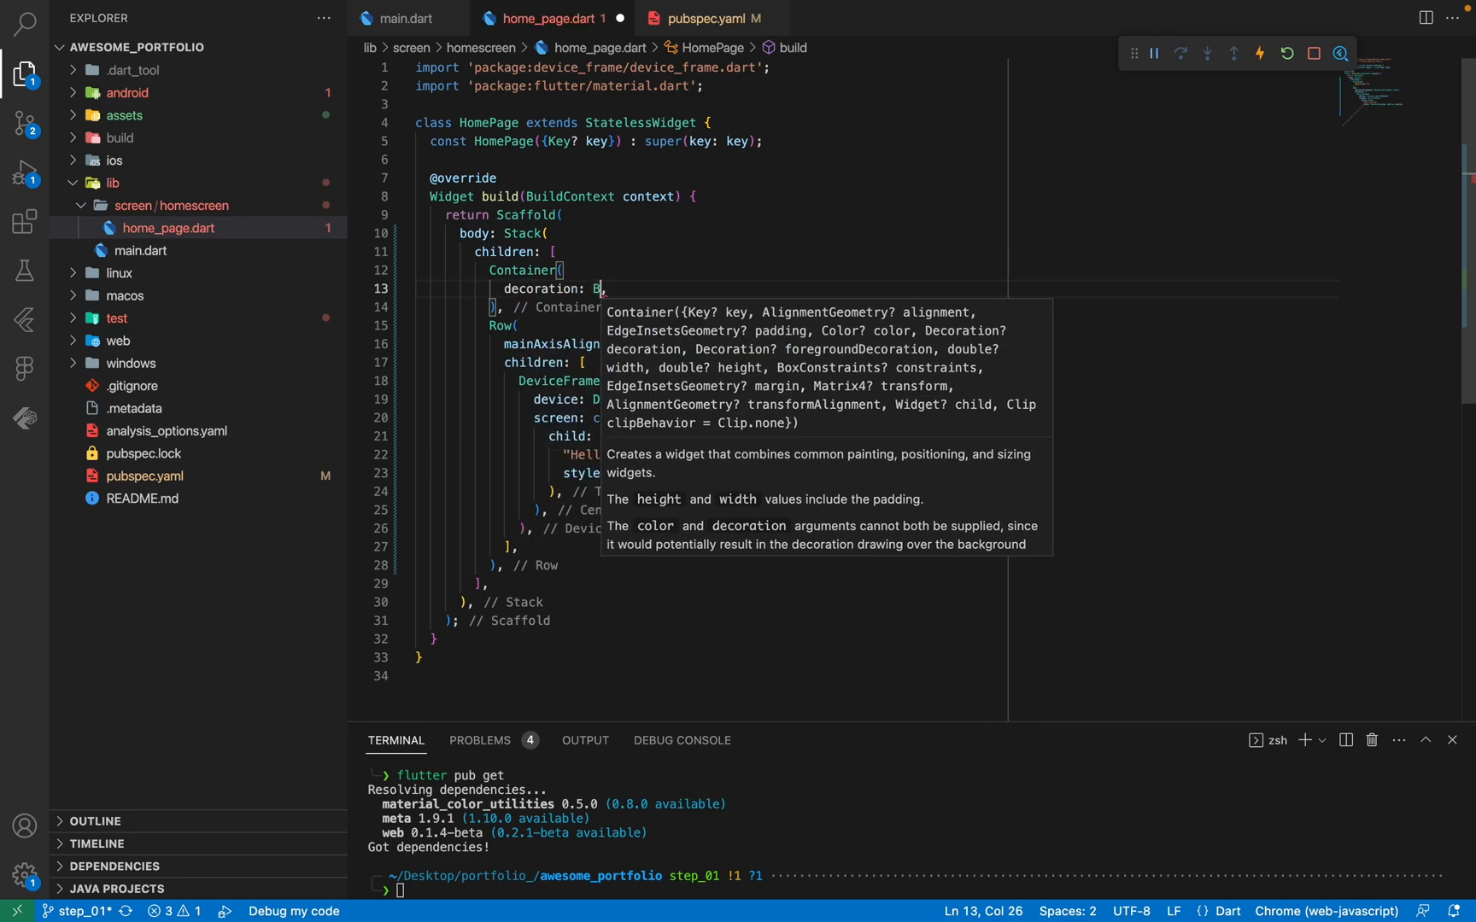
type("oxDecoration")
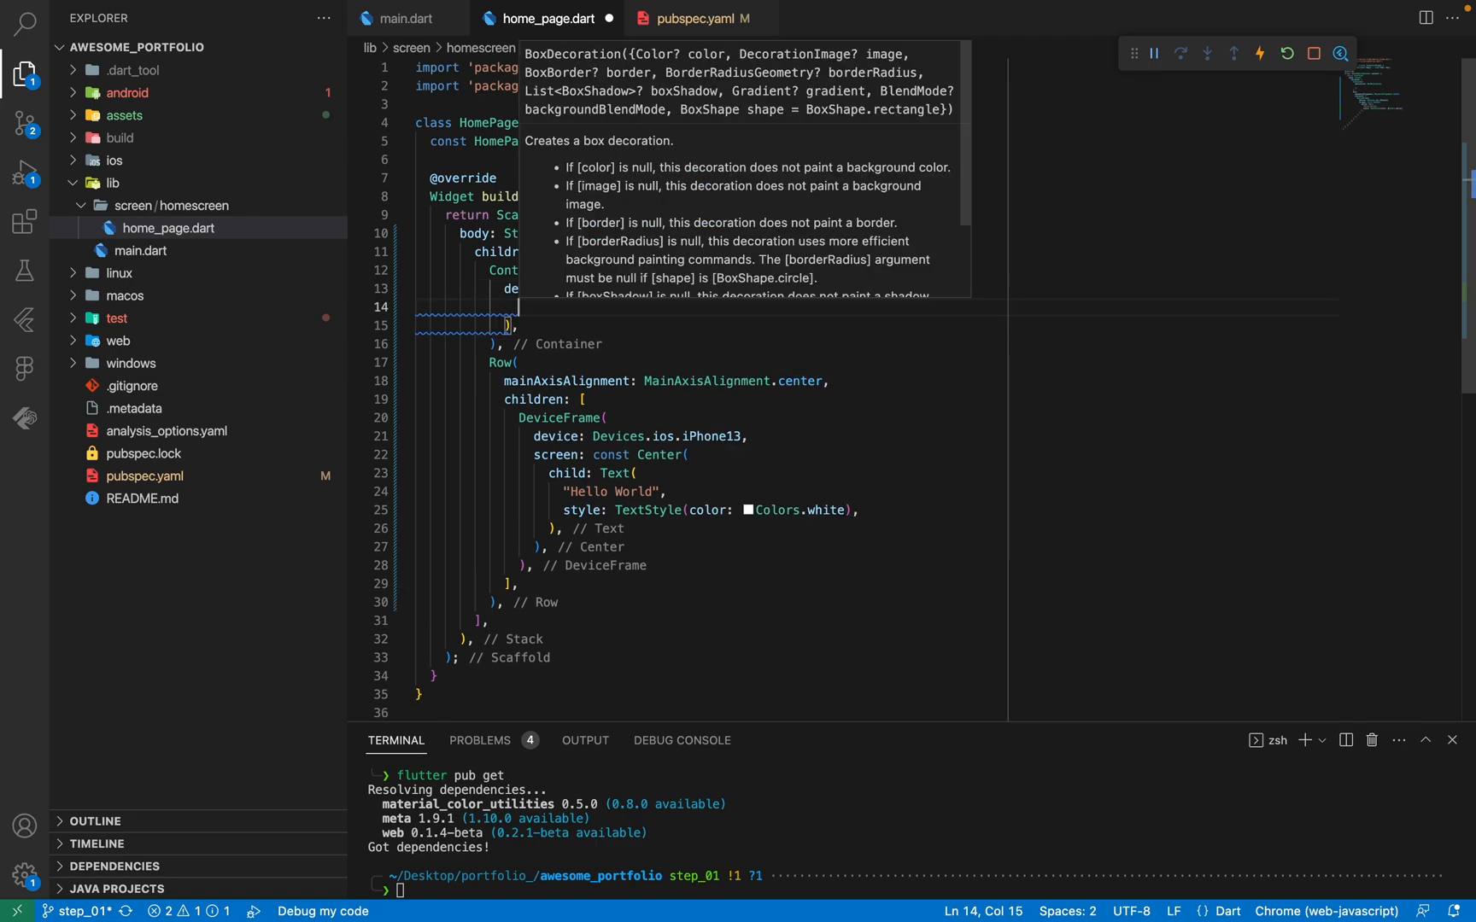
type("gradient:")
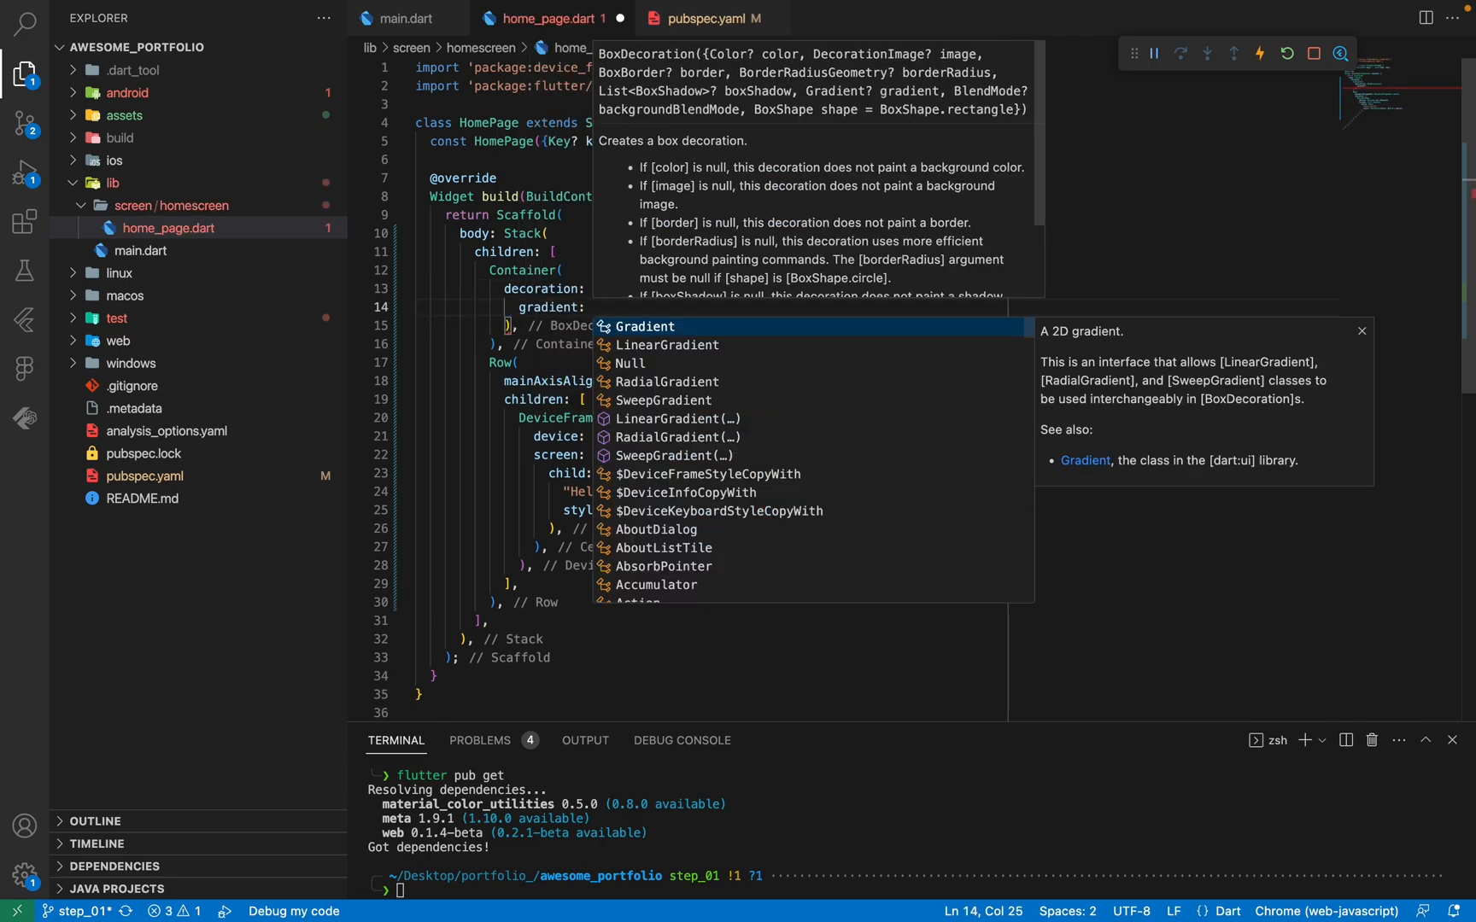
type("LinearGradient")
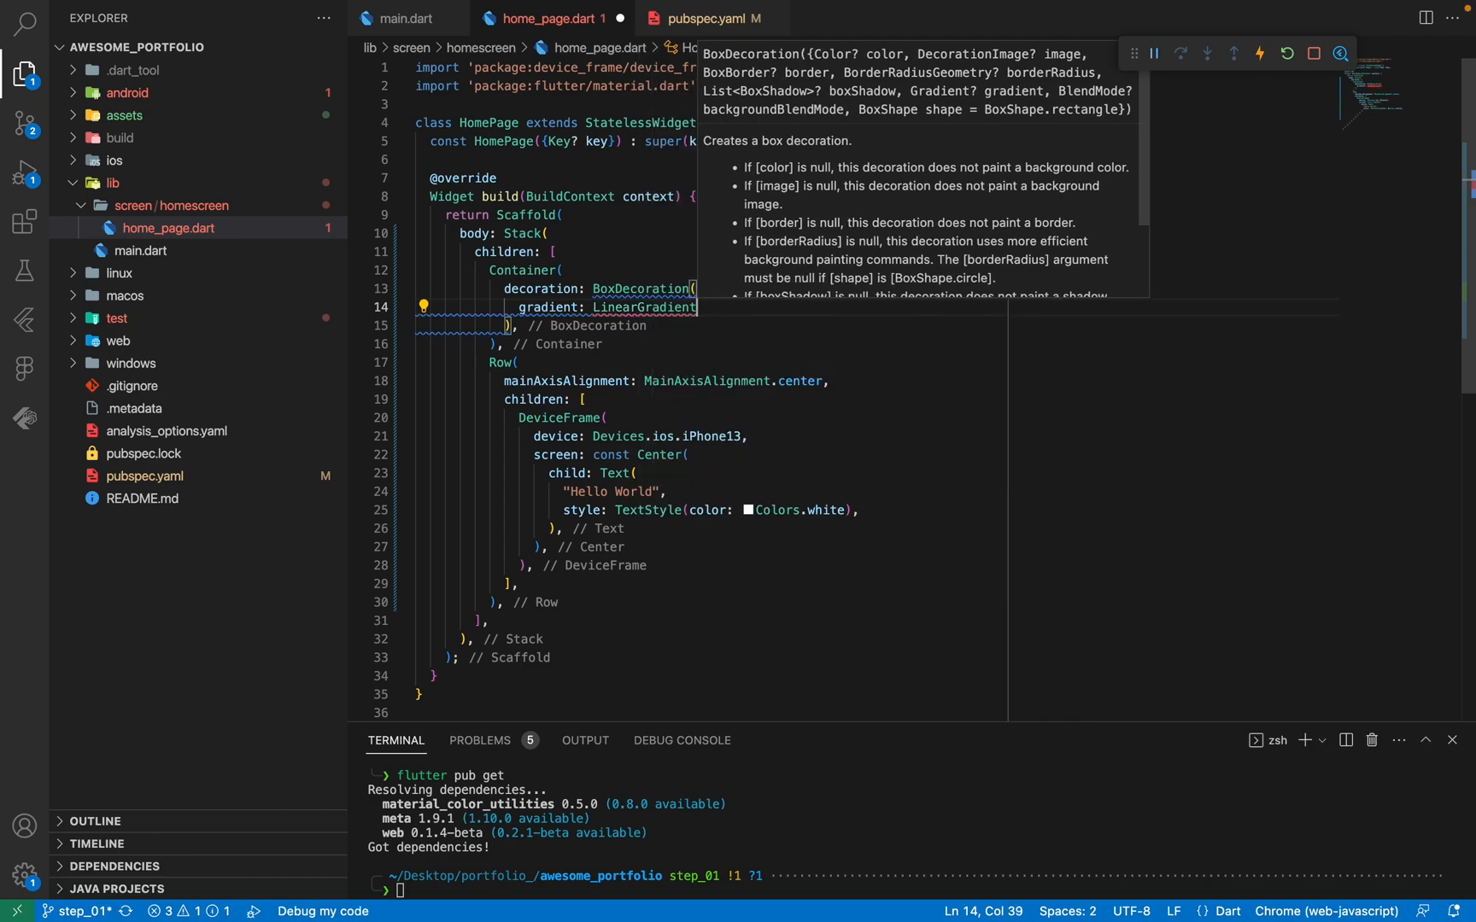
type("()")
type("begin:")
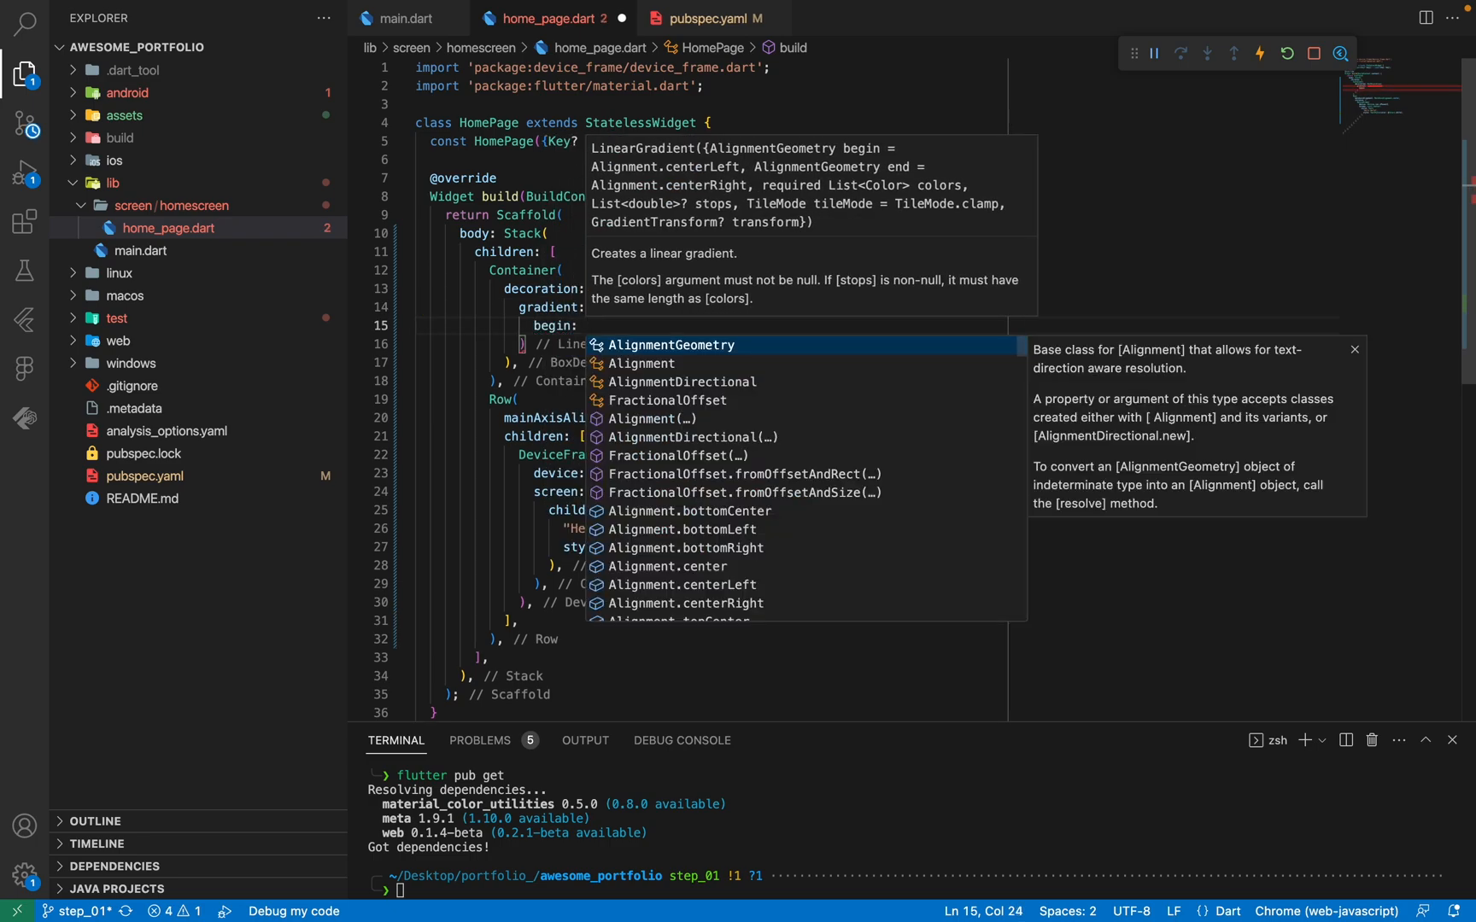
type("Alignment.topLeft,")
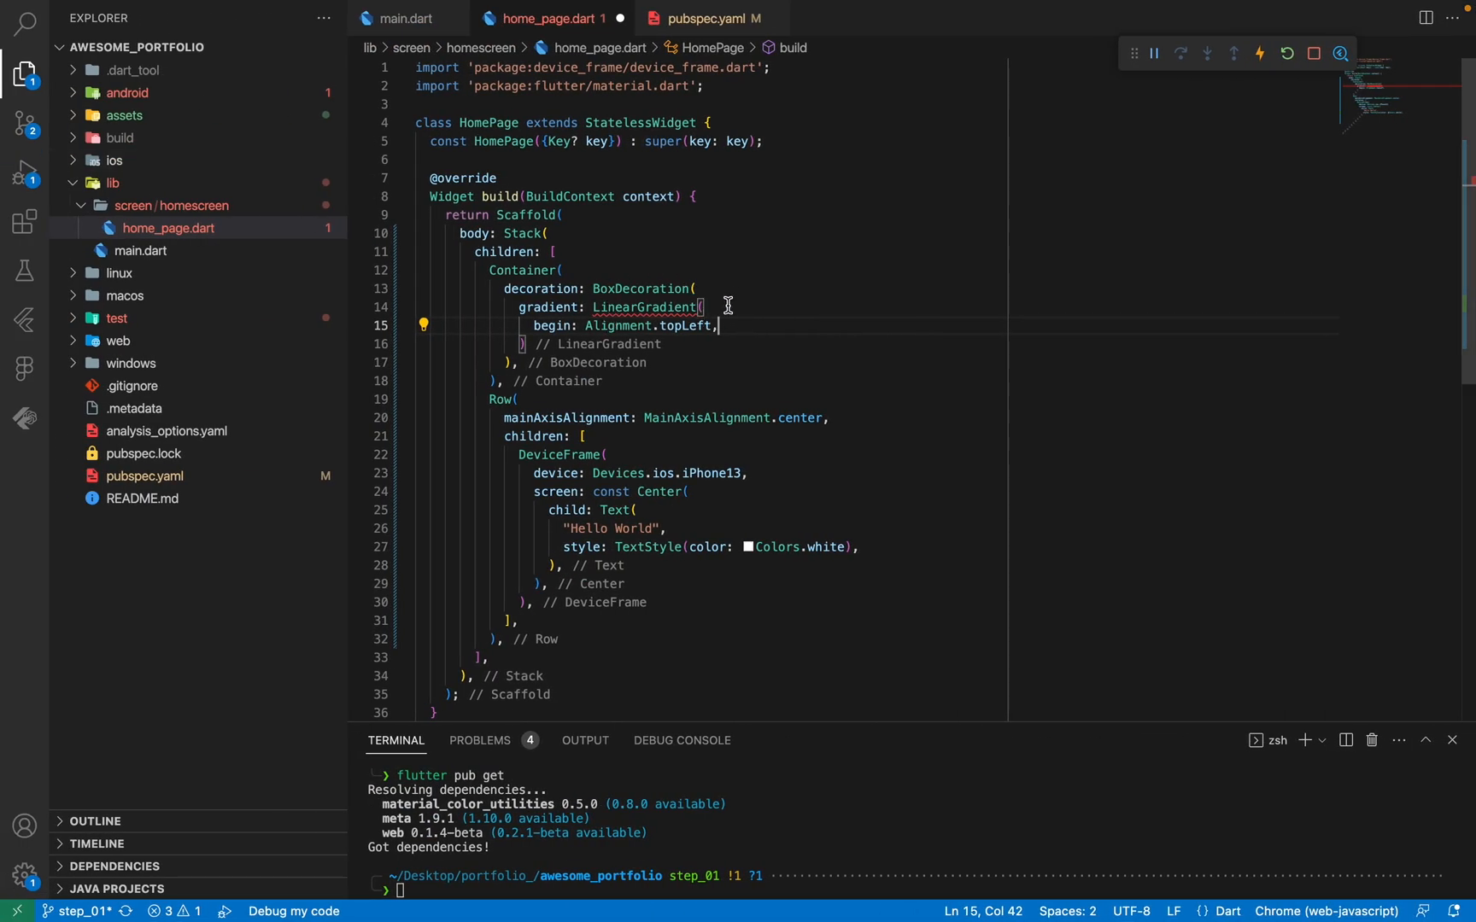
mouse_move(754, 349)
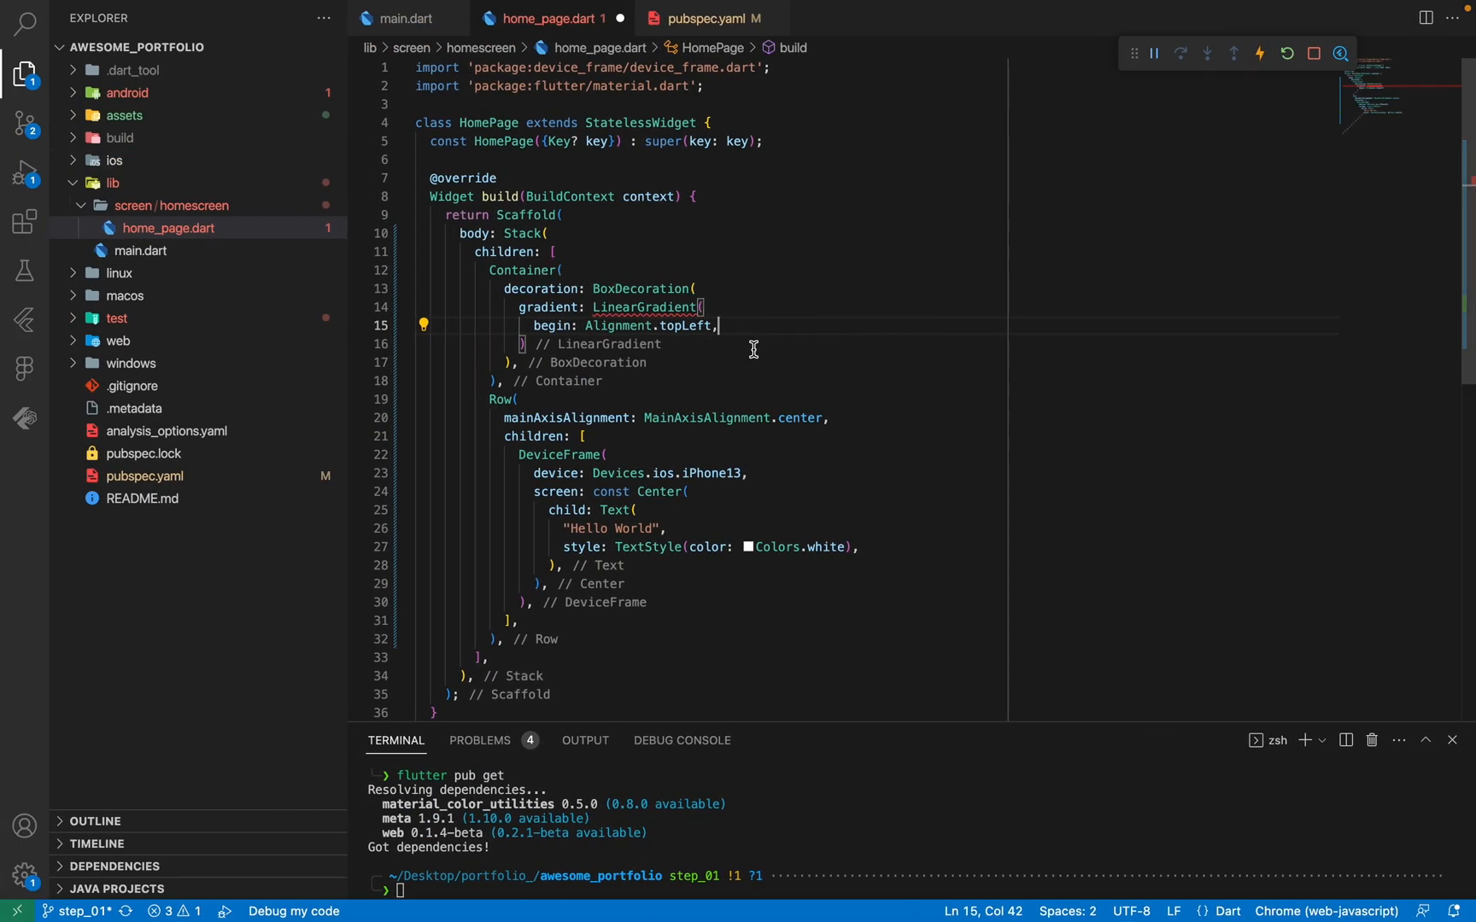
type("colors: [Colors.blue")
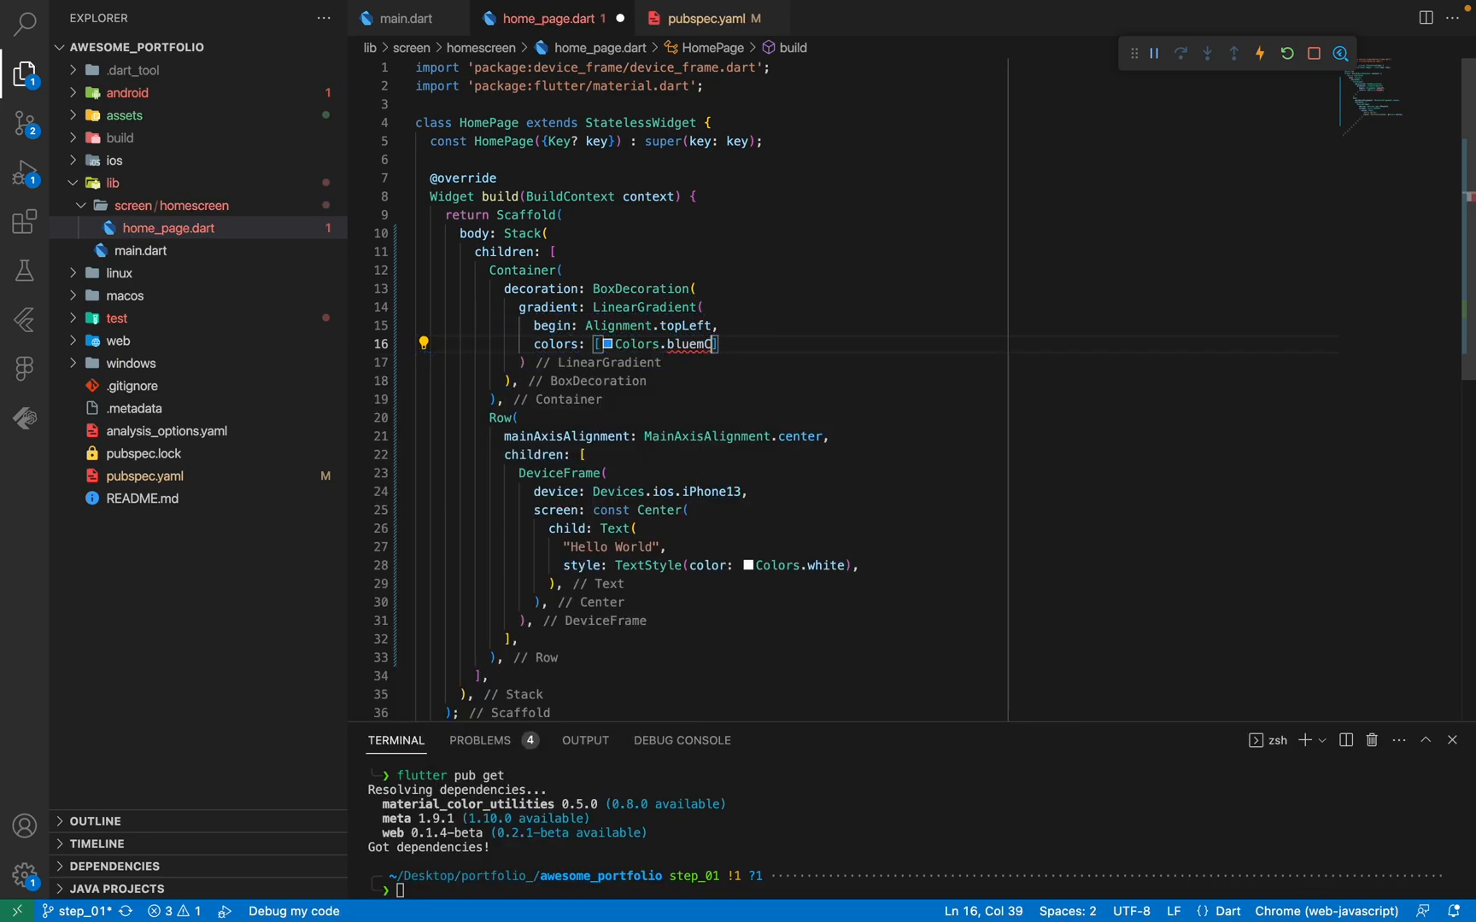
Set the gradient colors to Colors.blue and Colors.black45, then type a flutter pub command.
type(",Colors.blk")
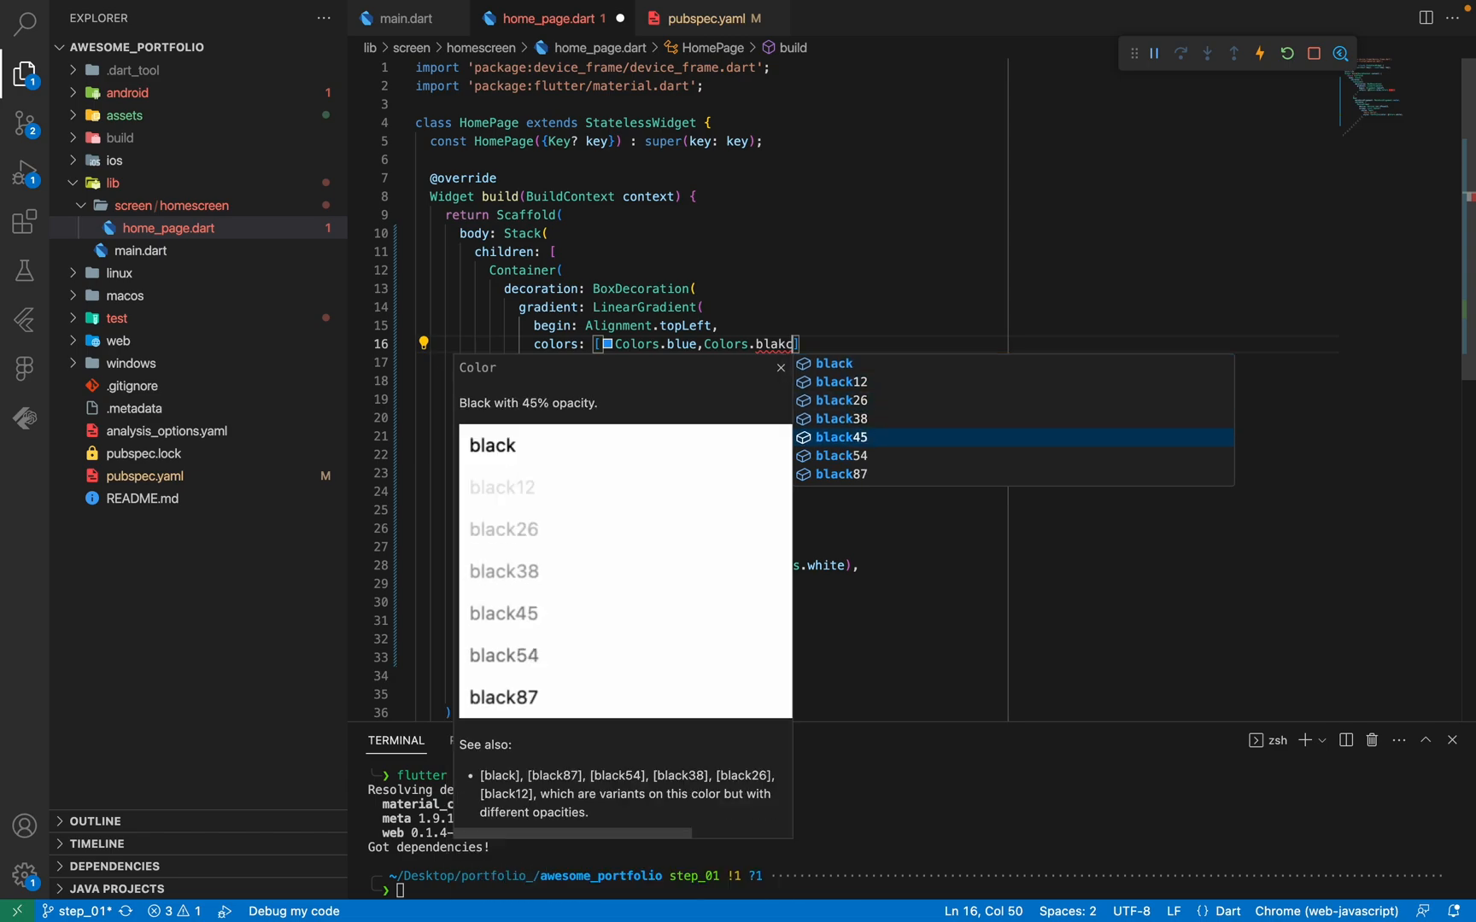
mouse_move(488, 619)
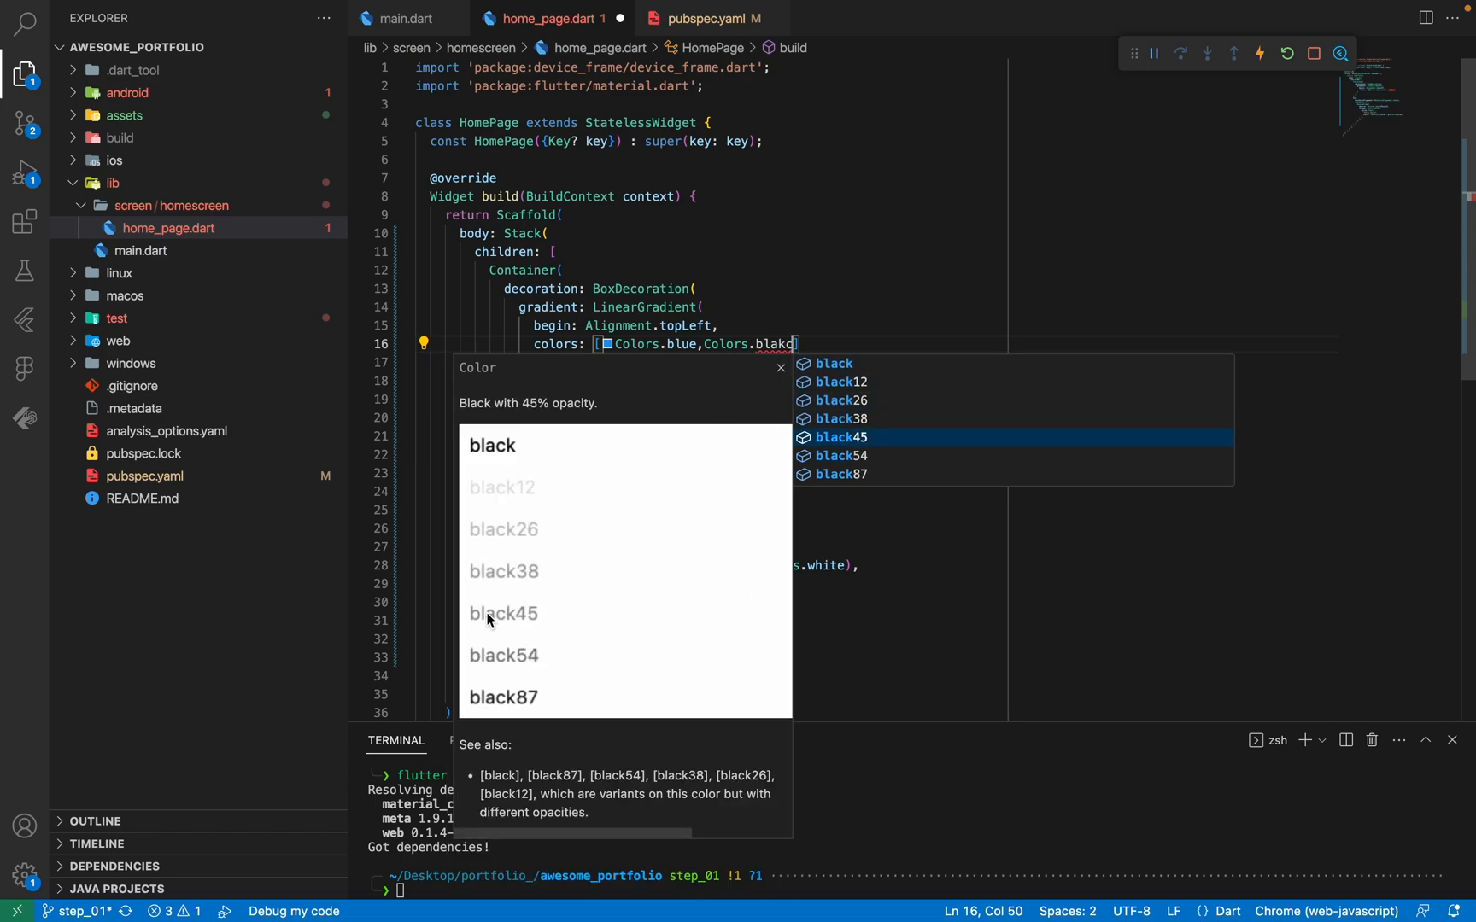
mouse_move(526, 616)
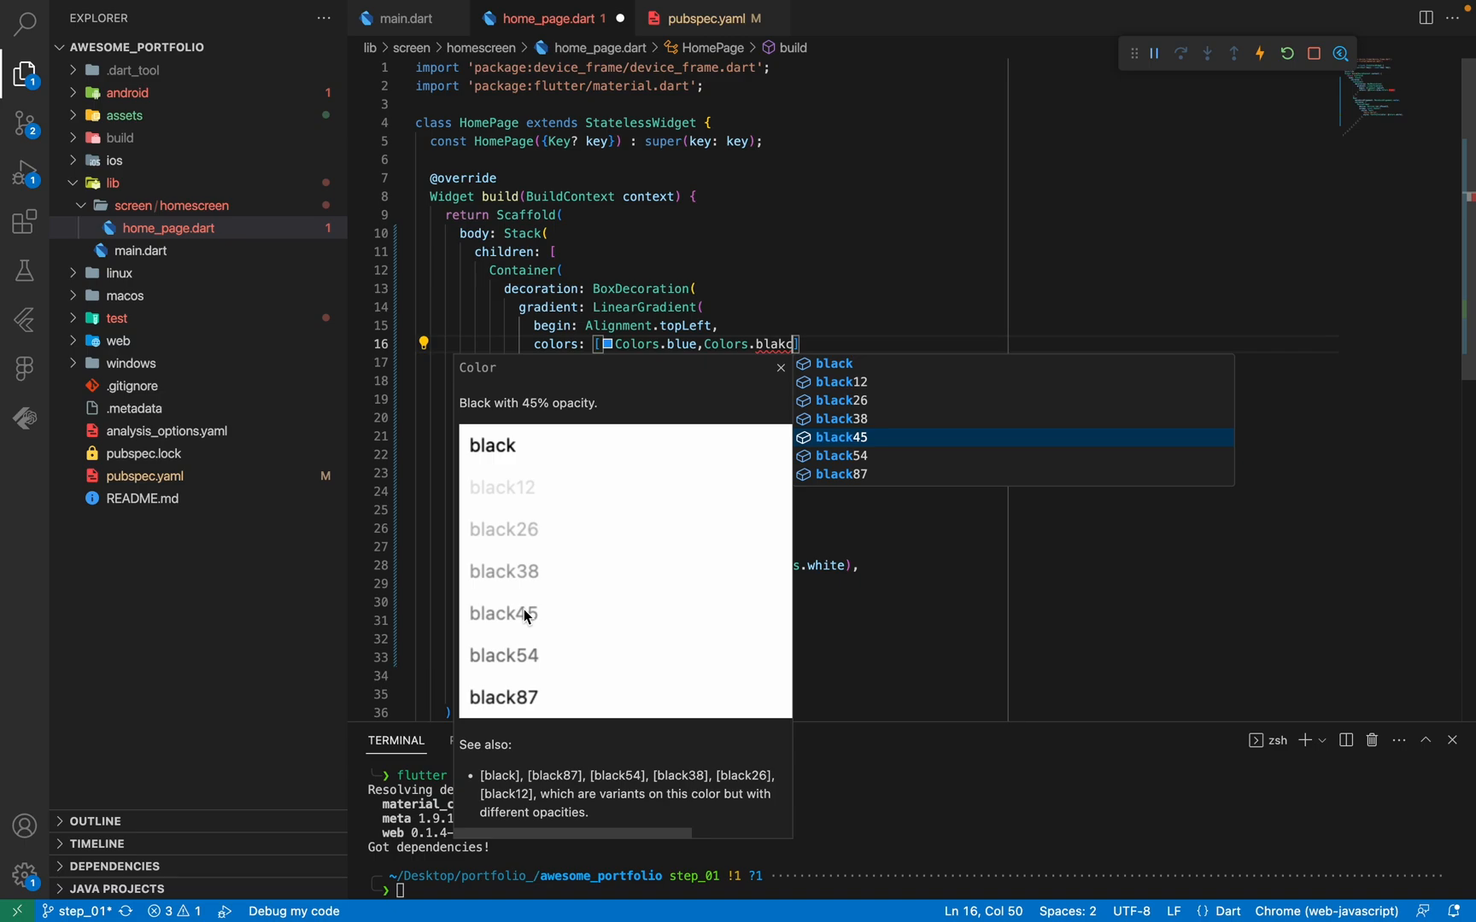
left_click(841, 436)
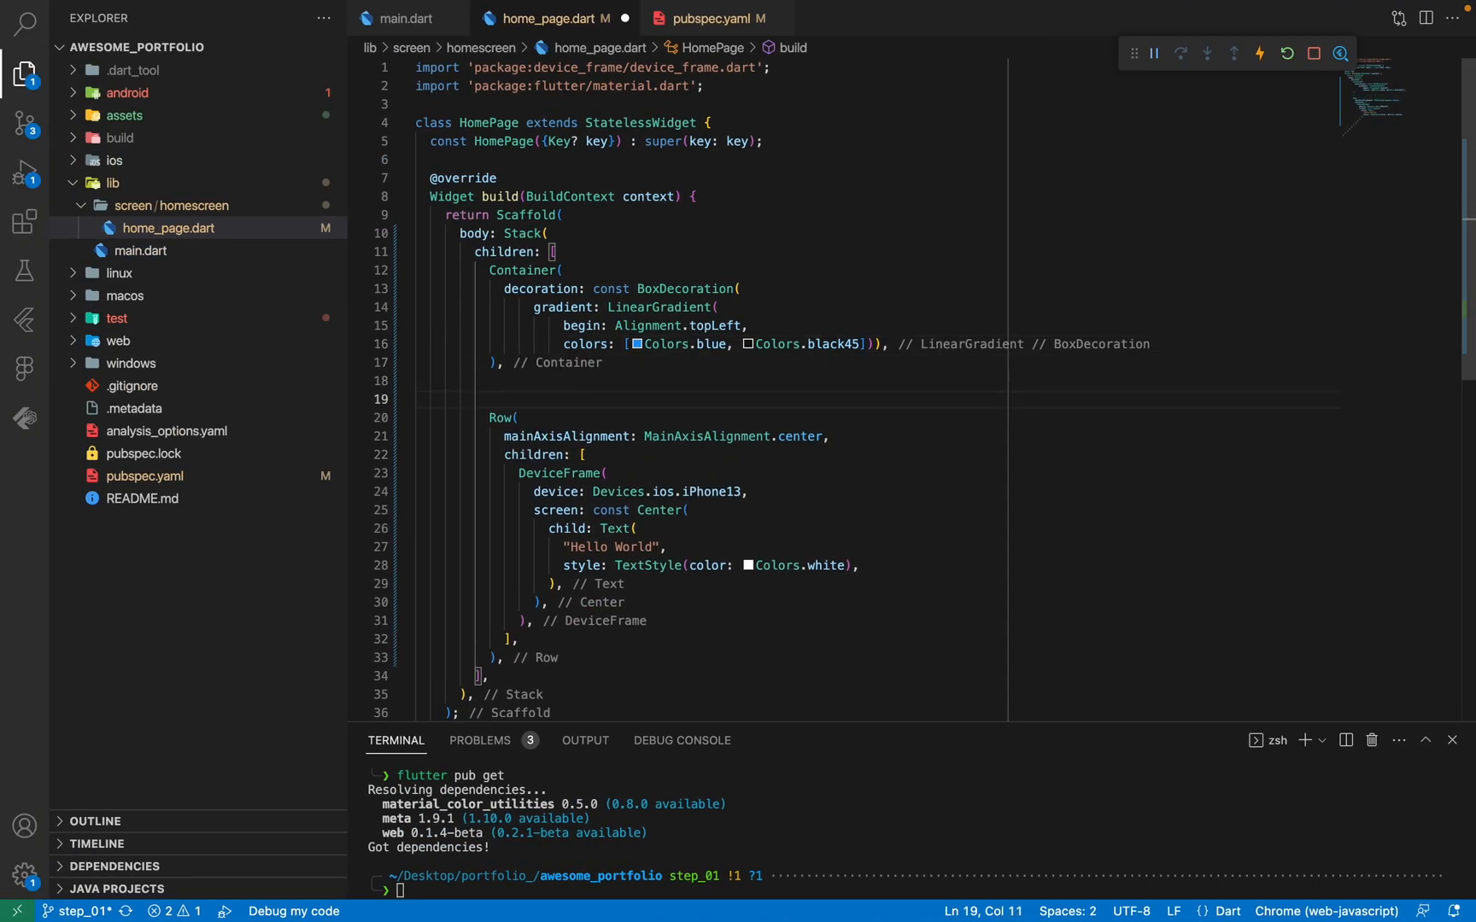
type("flutter pub get")
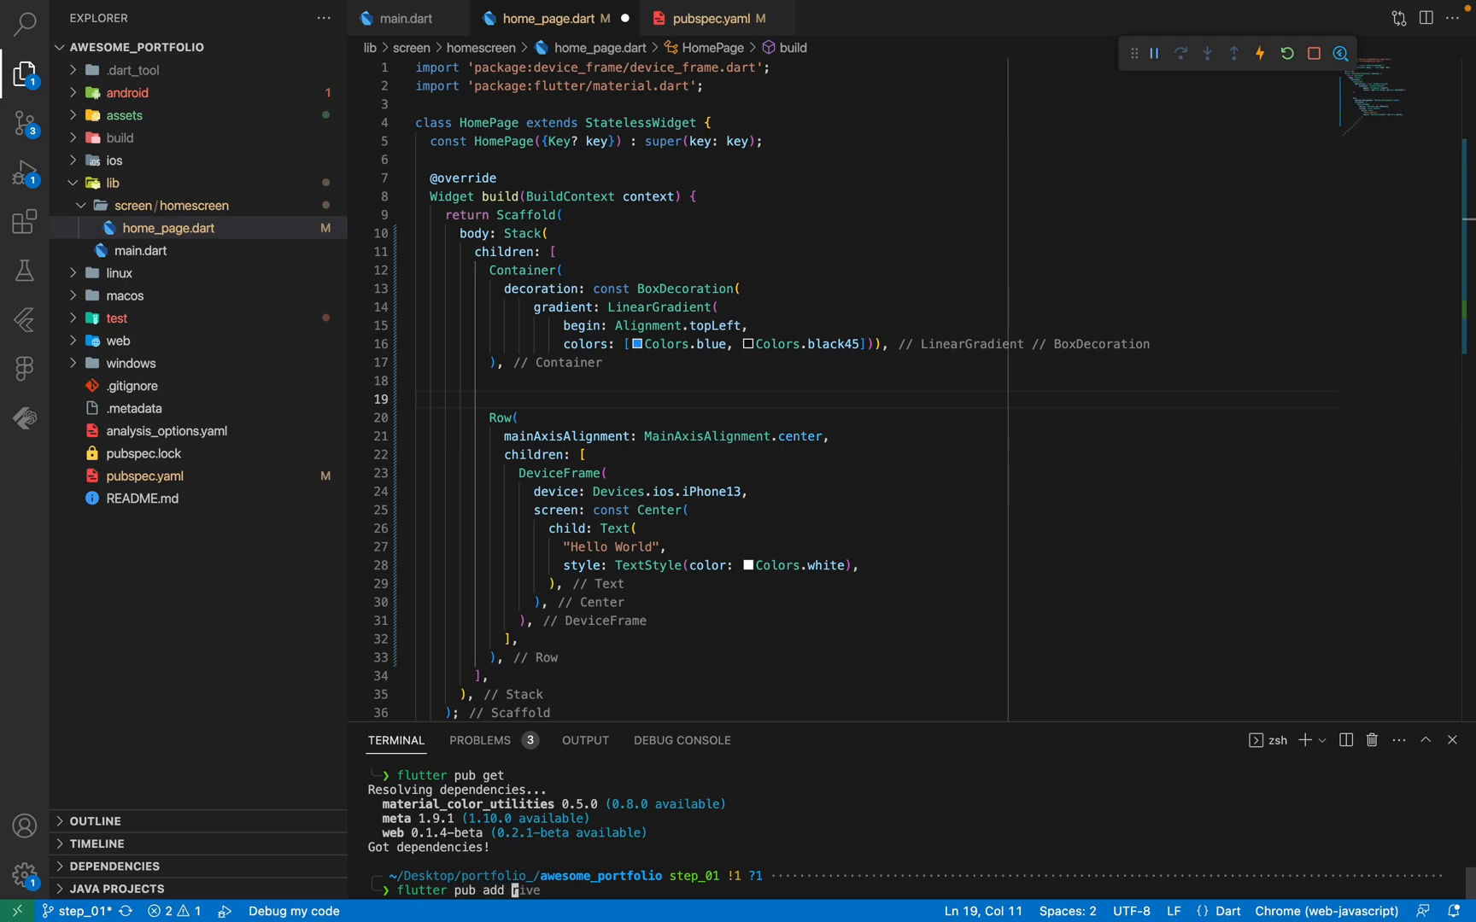
Add flutter_svg from the terminal, look it up on pub.dev, and open pubspec.yaml.
type("lutter_svg")
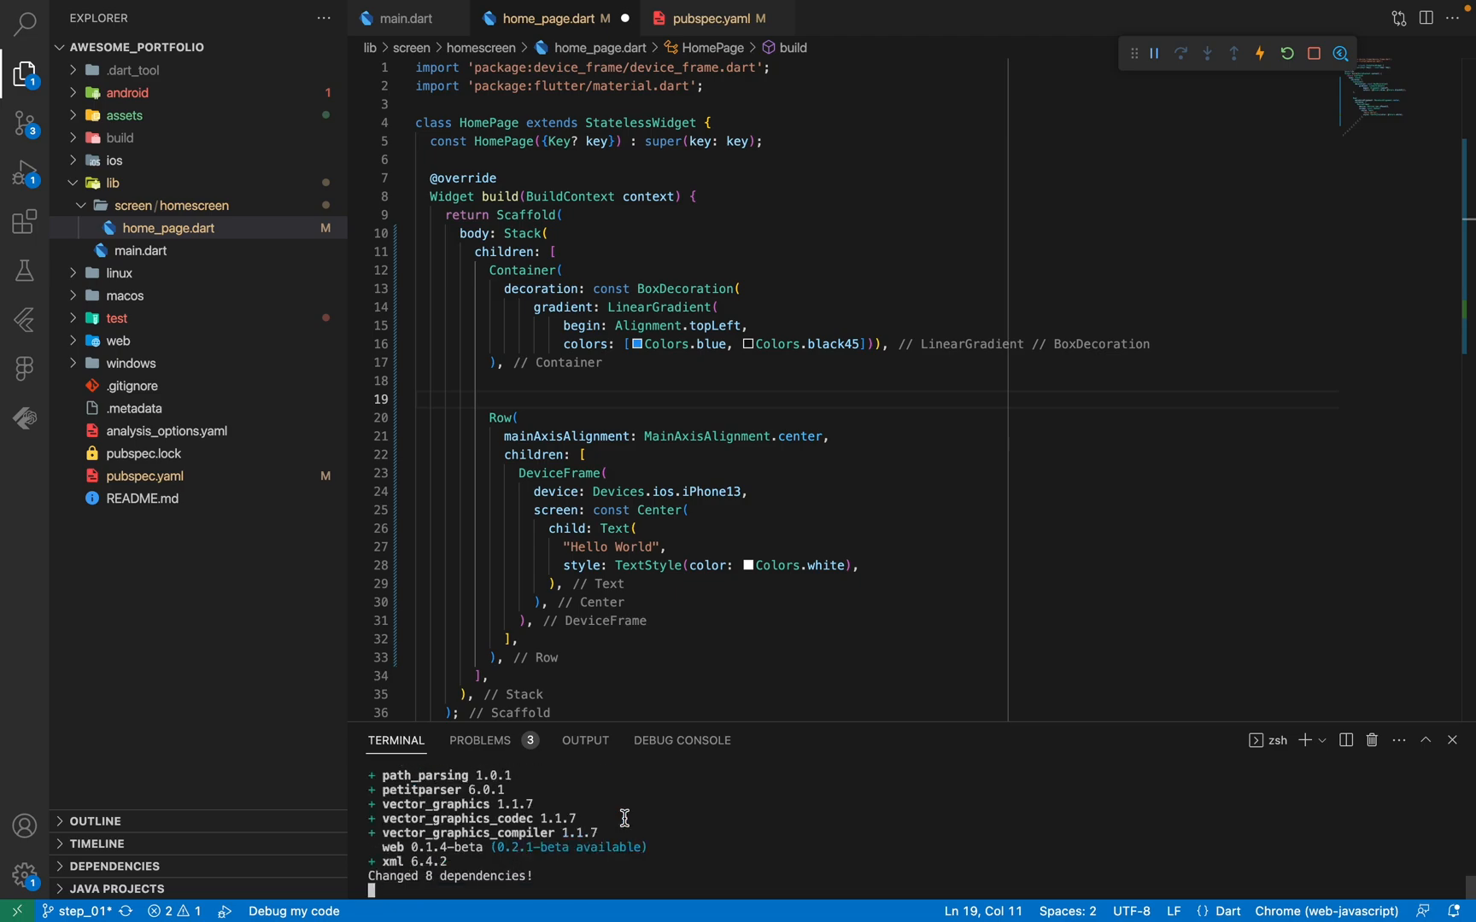
left_click(145, 475)
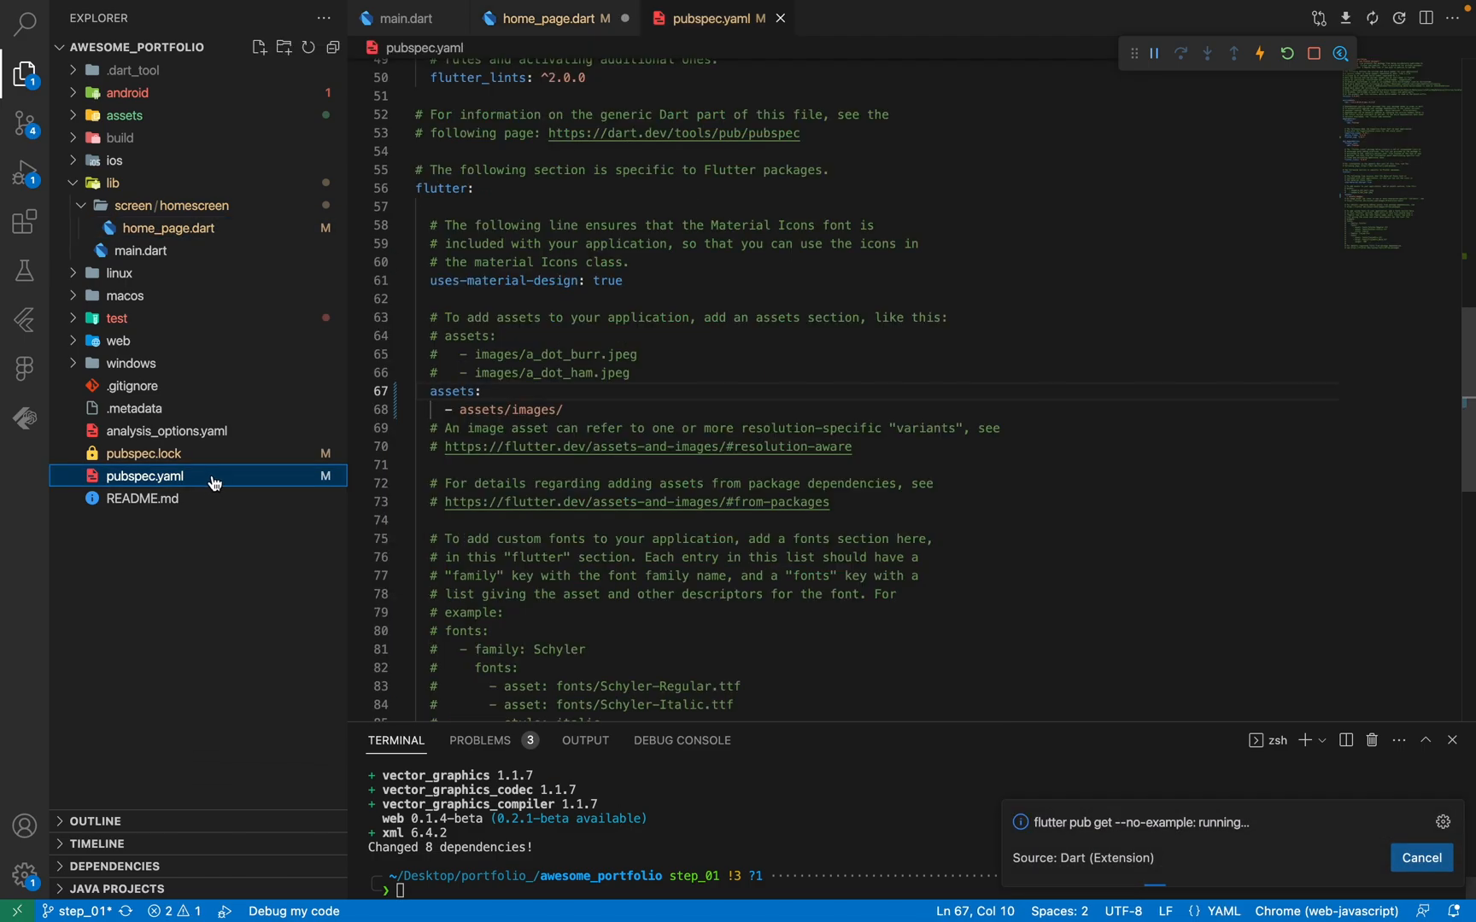
left_click(367, 26)
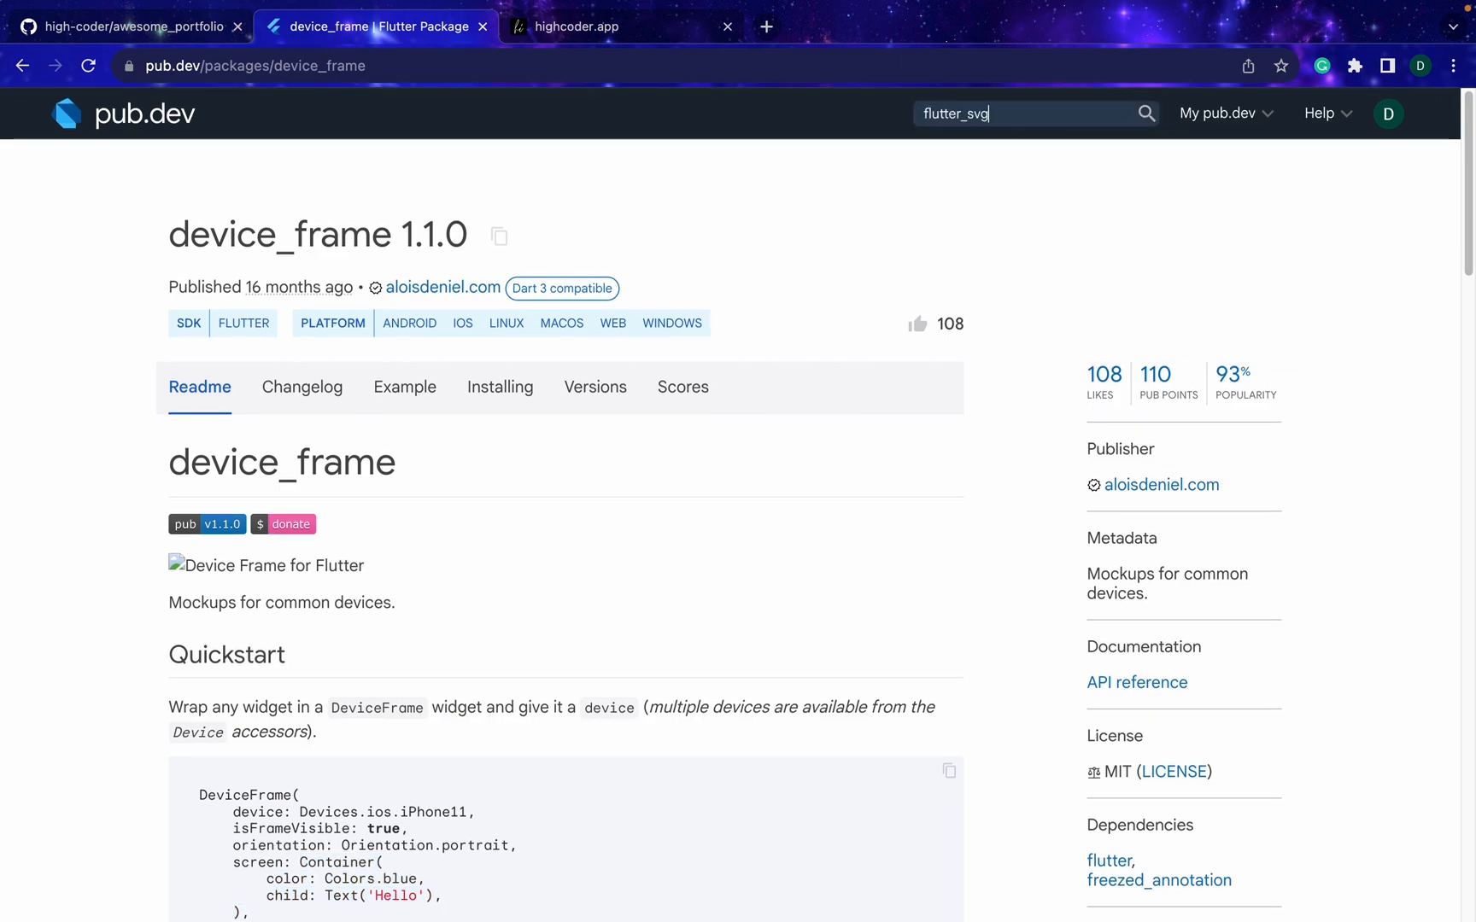
key("Return")
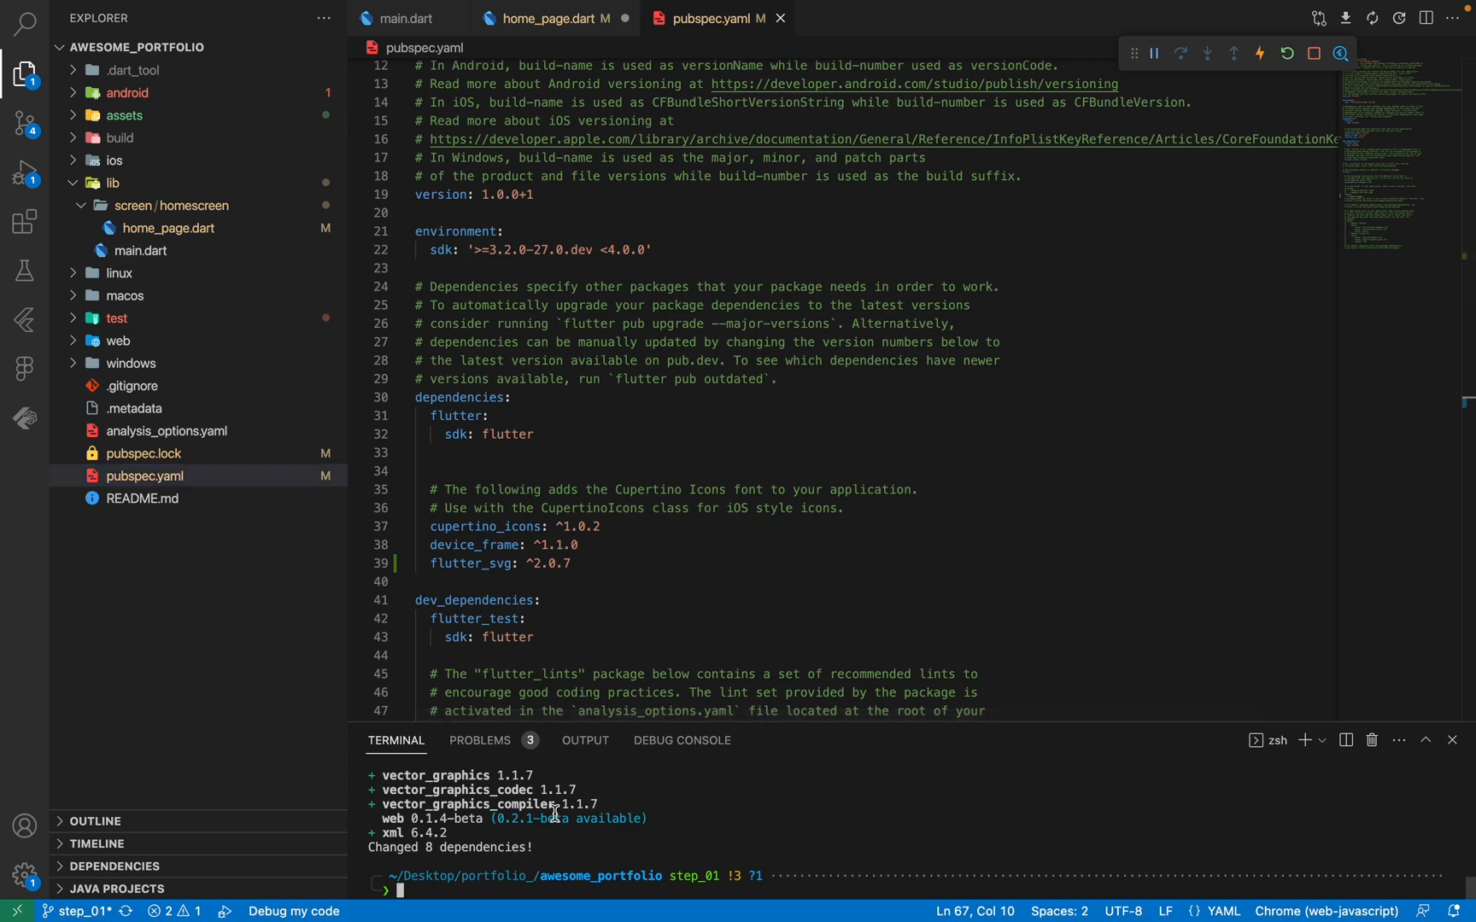
Retype 'flutter pub add flutter_svg' in the terminal and scroll the output.
type("flutter pub add flutter_svg")
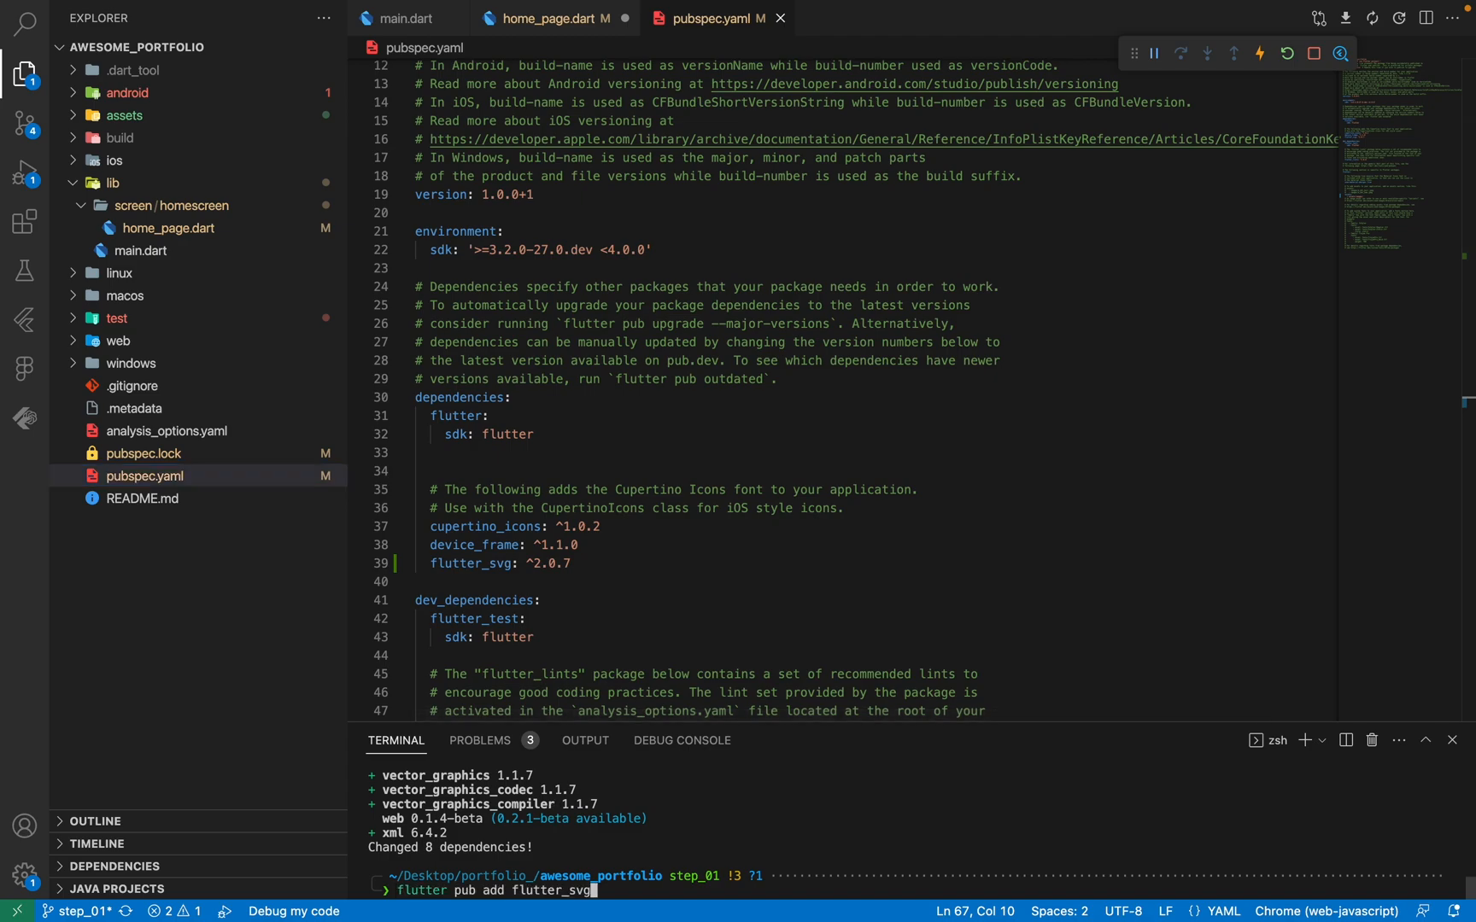
mouse_move(530, 712)
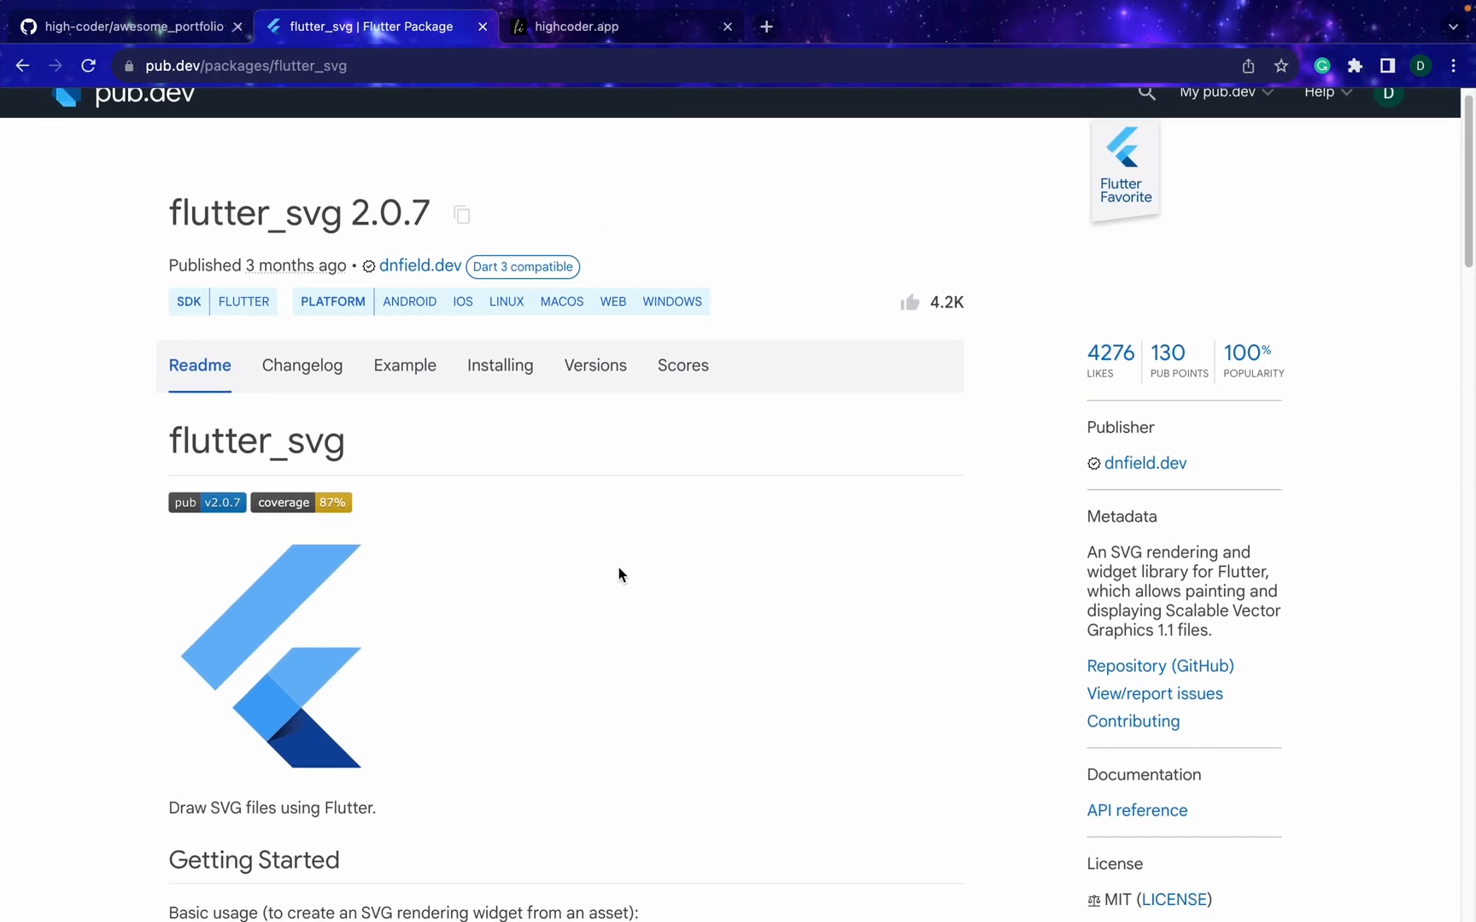
scroll("down", 3)
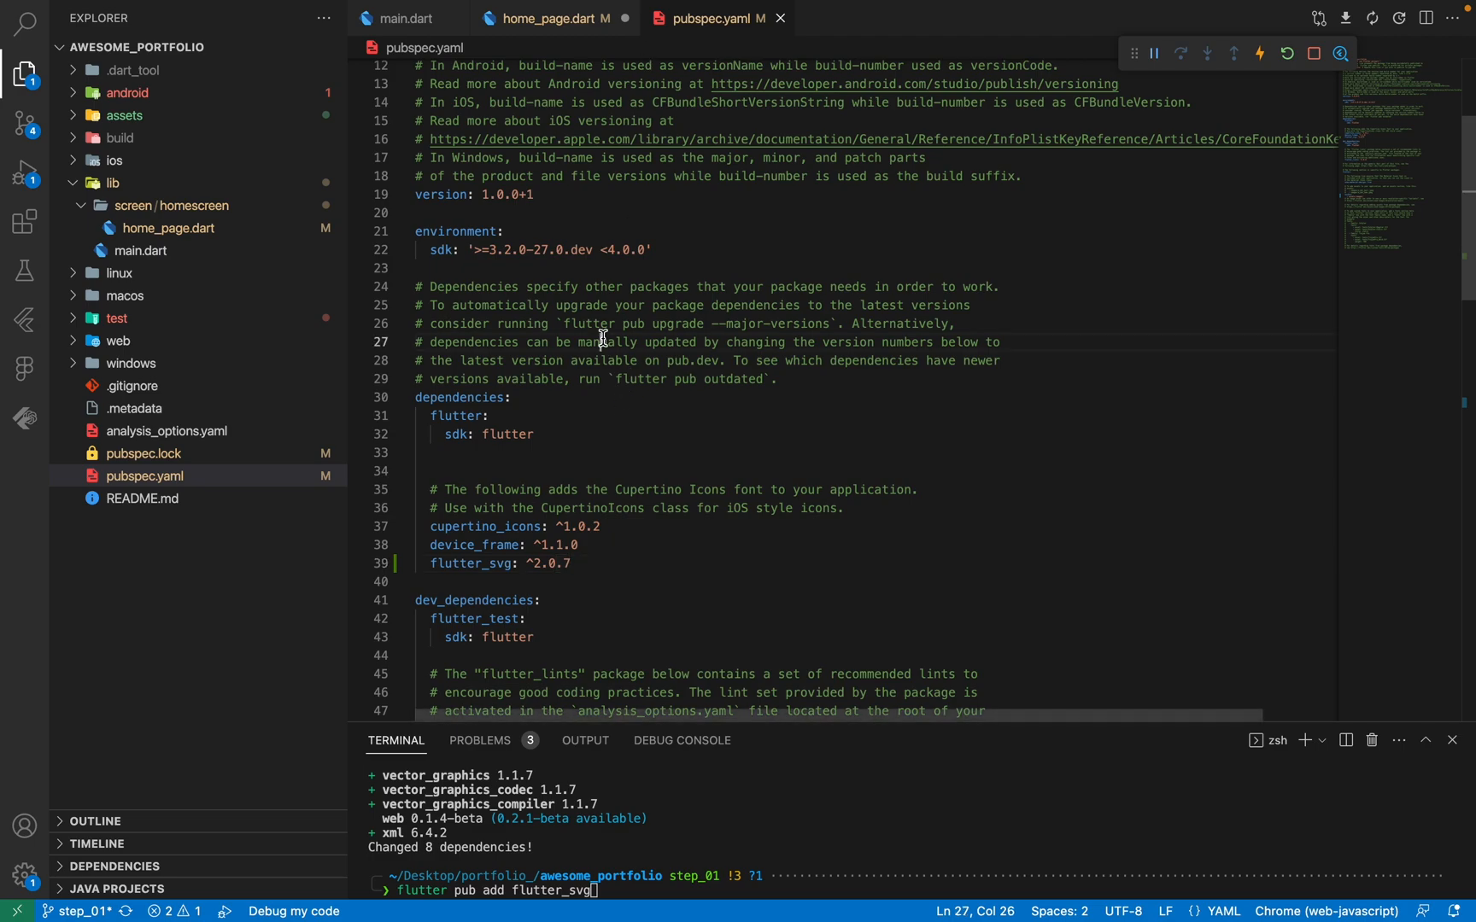
Add SvgPicture.asset("assets/images/cloudyBlue.svg") with a height argument after the gradient Container.
left_click(544, 17)
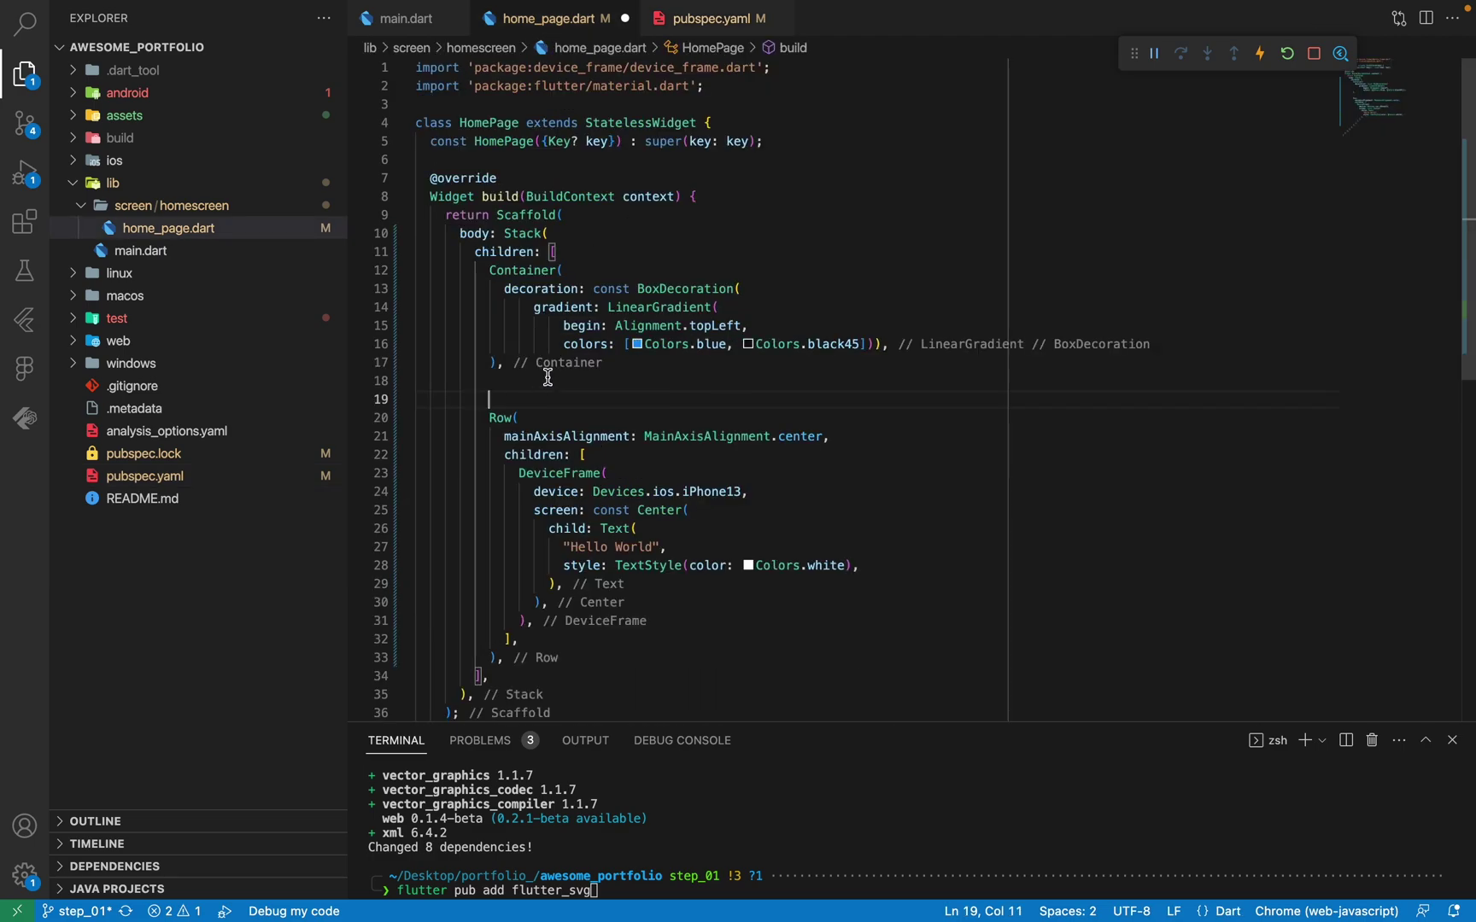
left_click(573, 270)
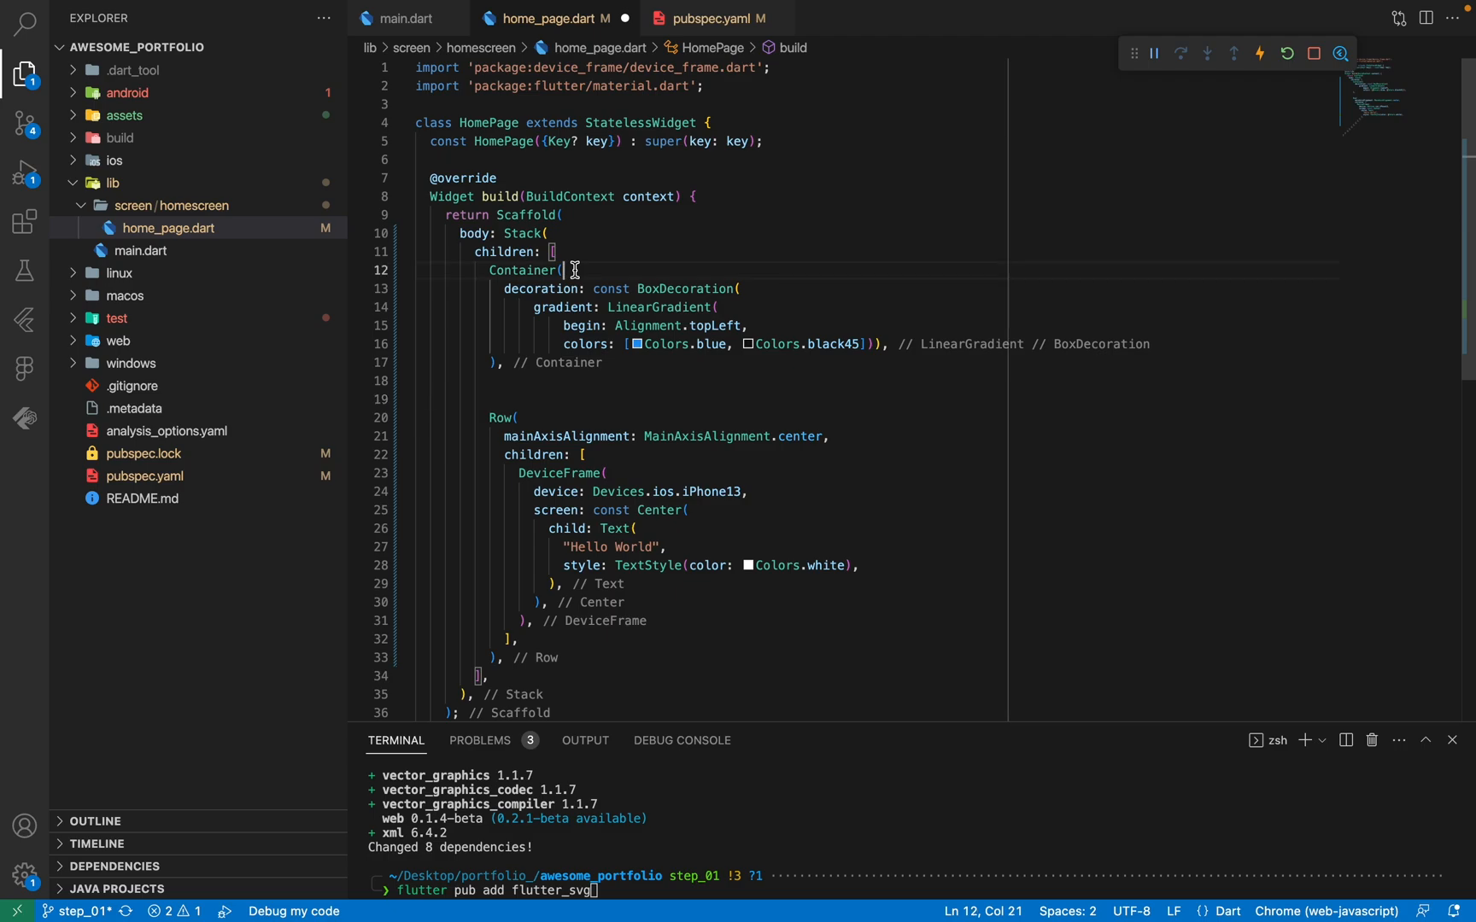
key("Enter")
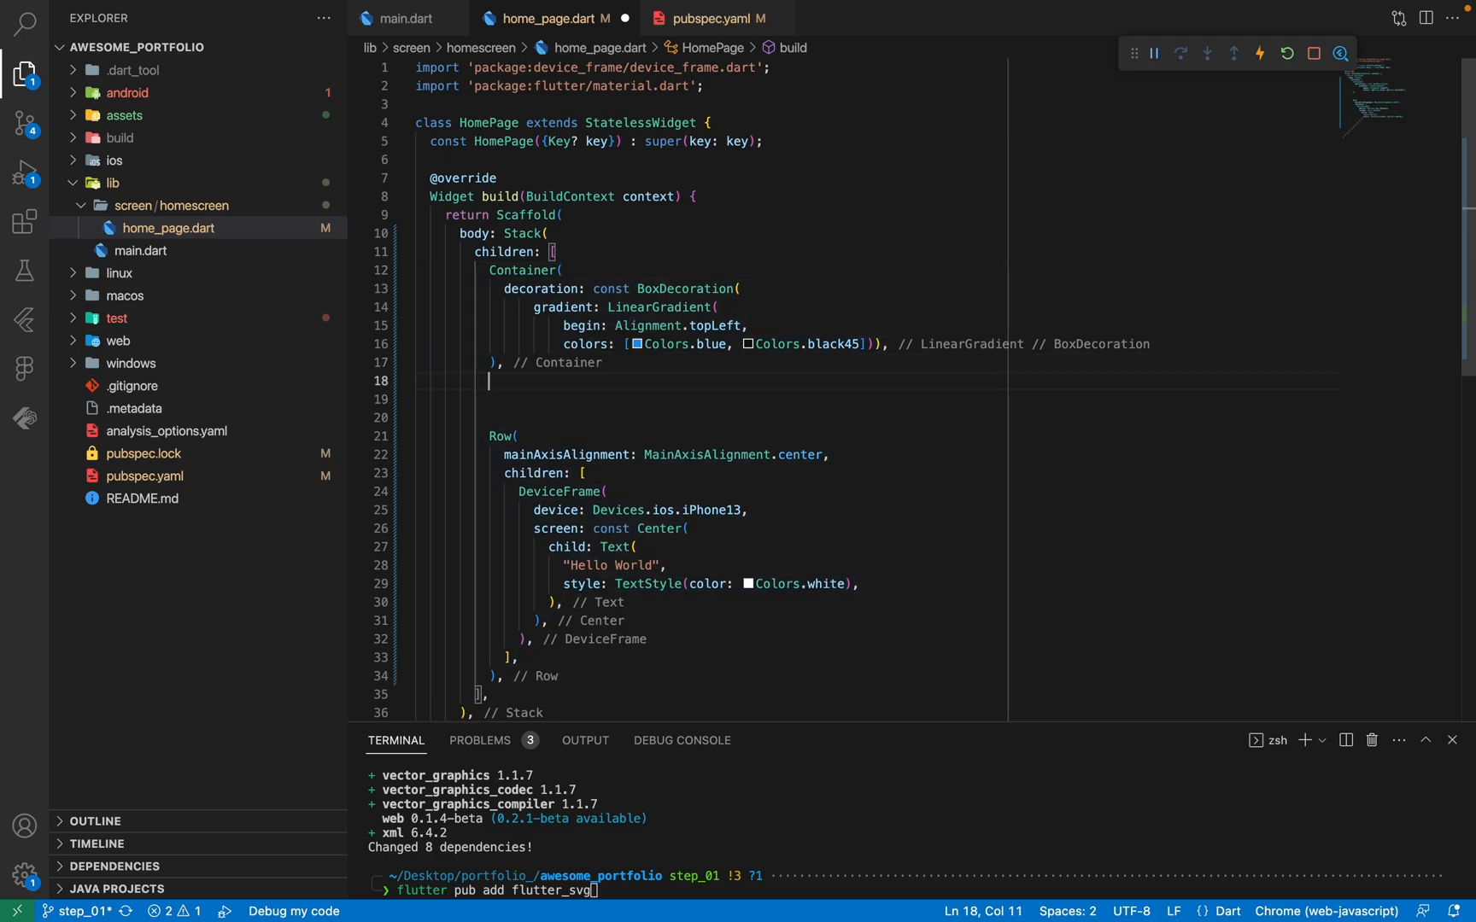
type("SvgPicture(")
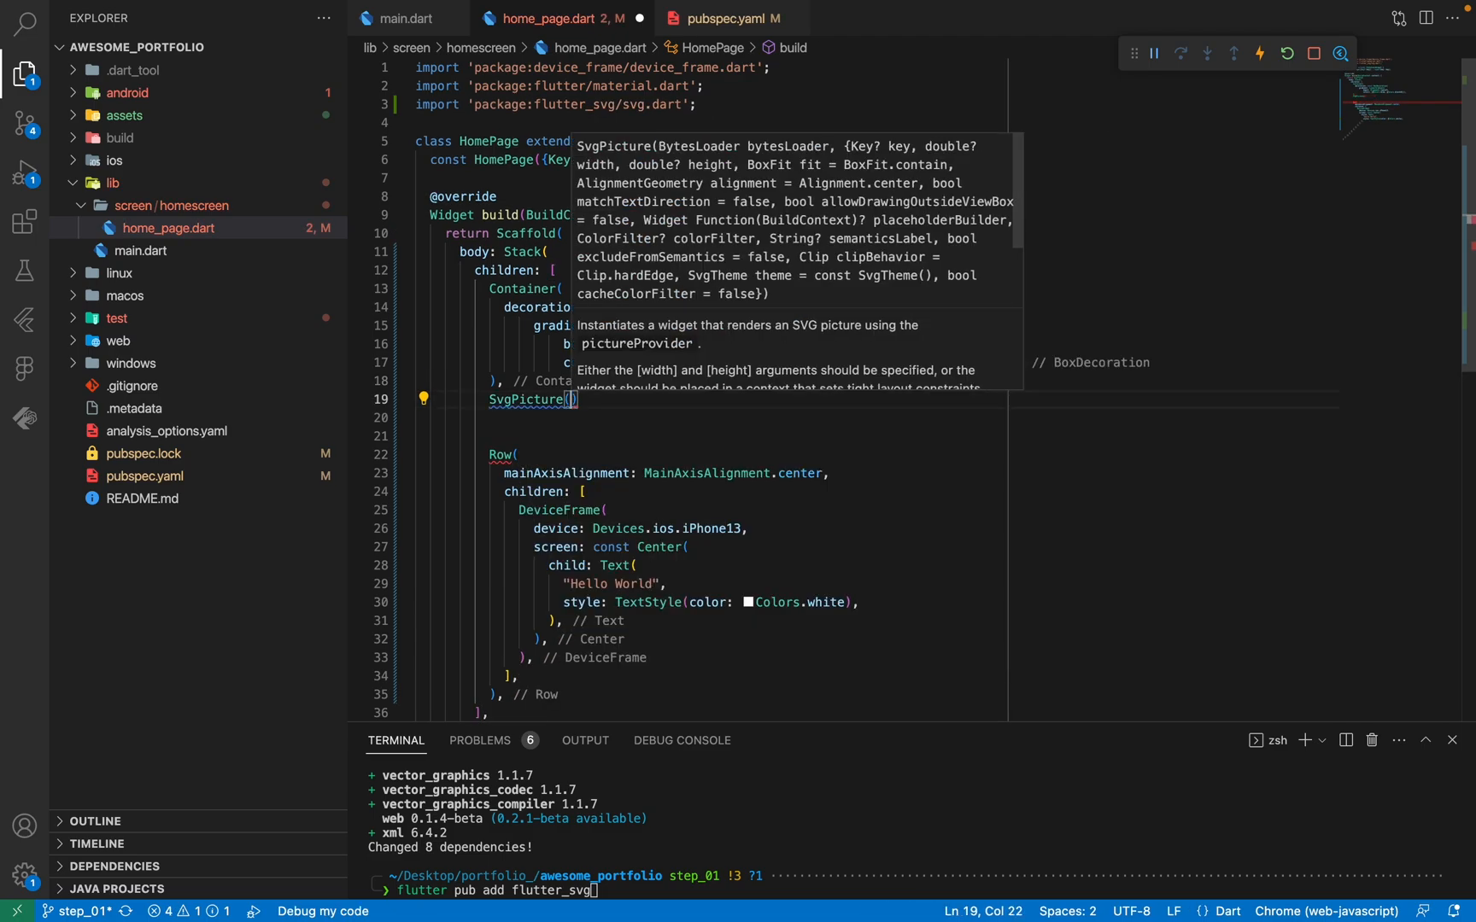
type(".asset")
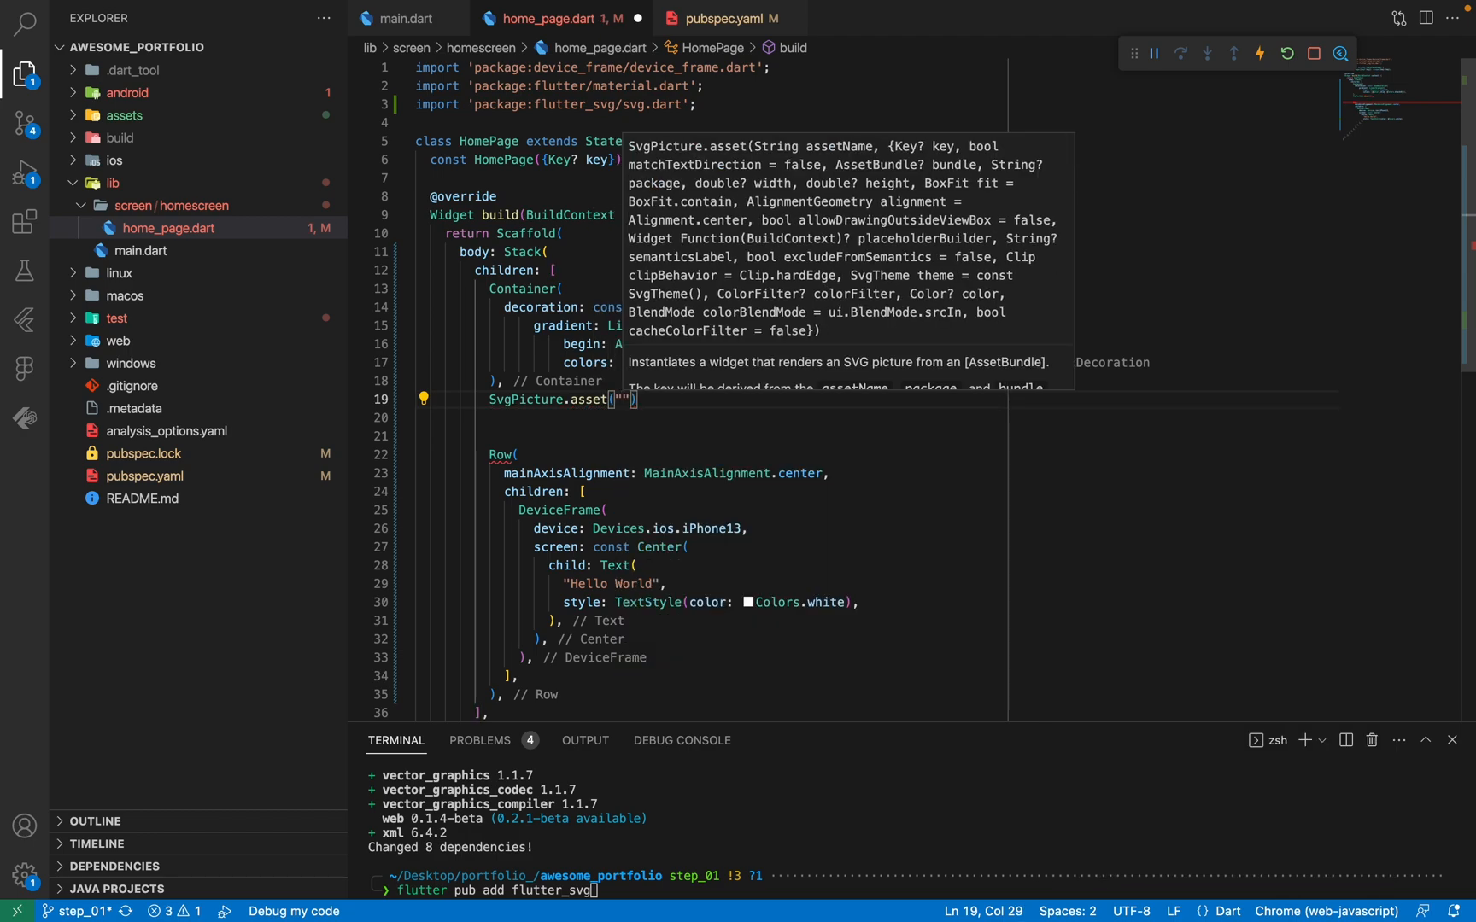
type("assets/imag")
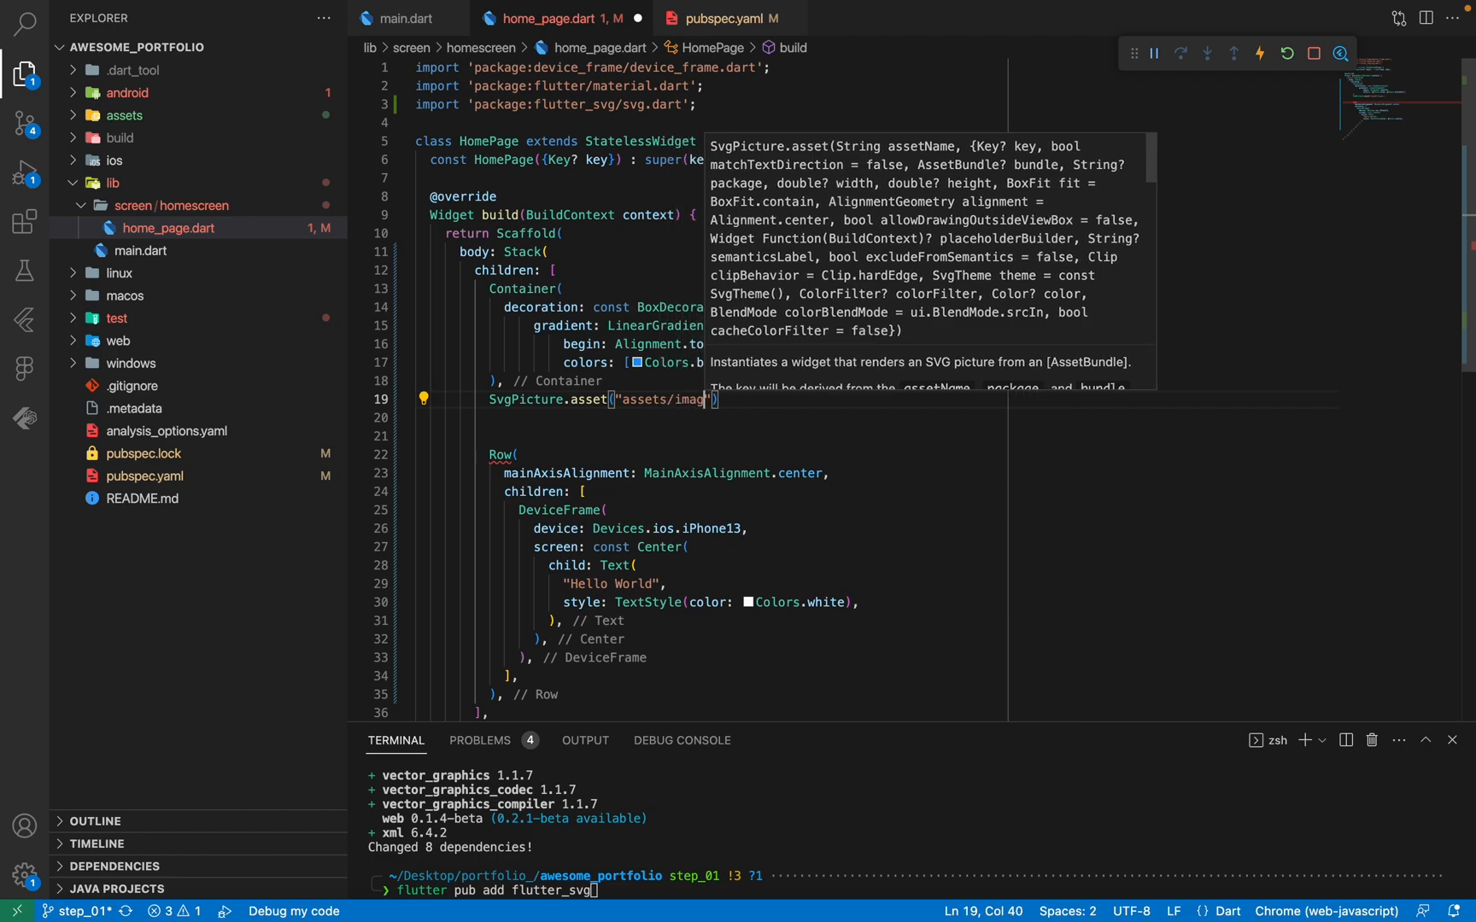
type("es/")
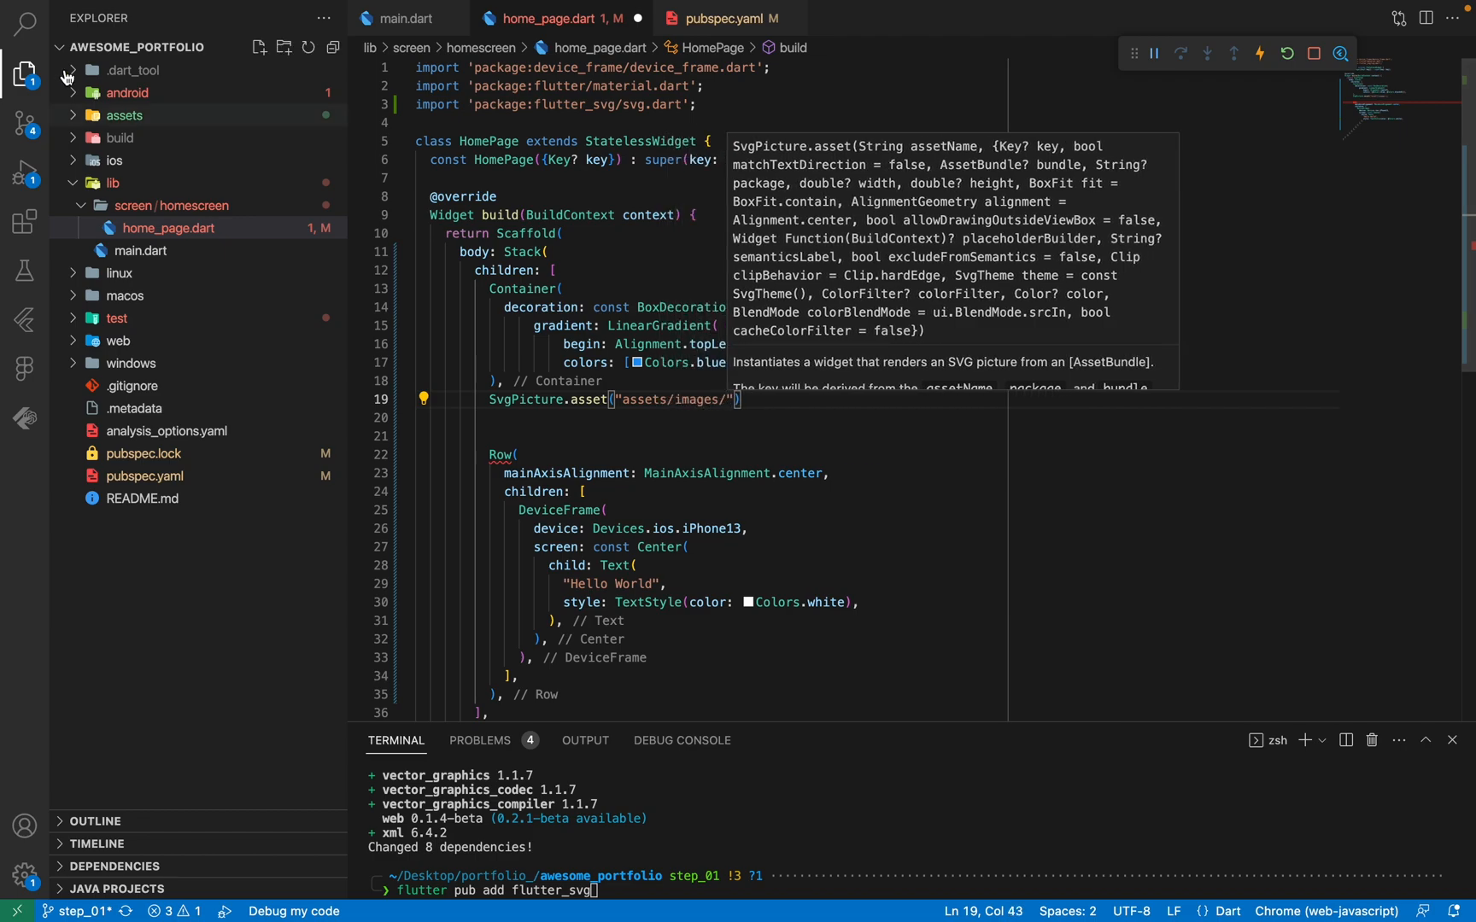
left_click(123, 114)
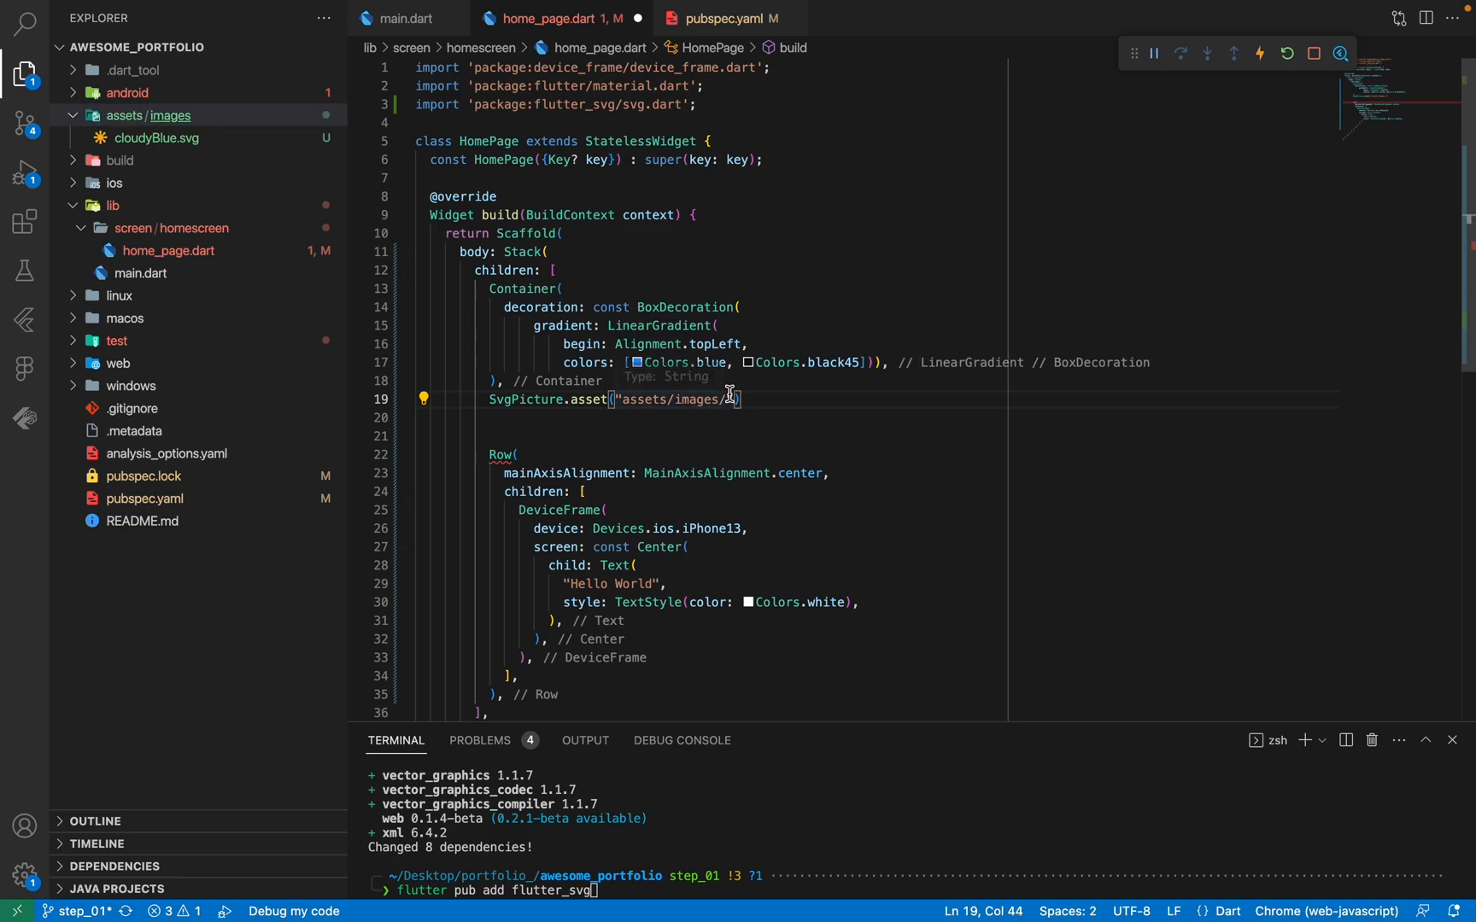
type("cloud")
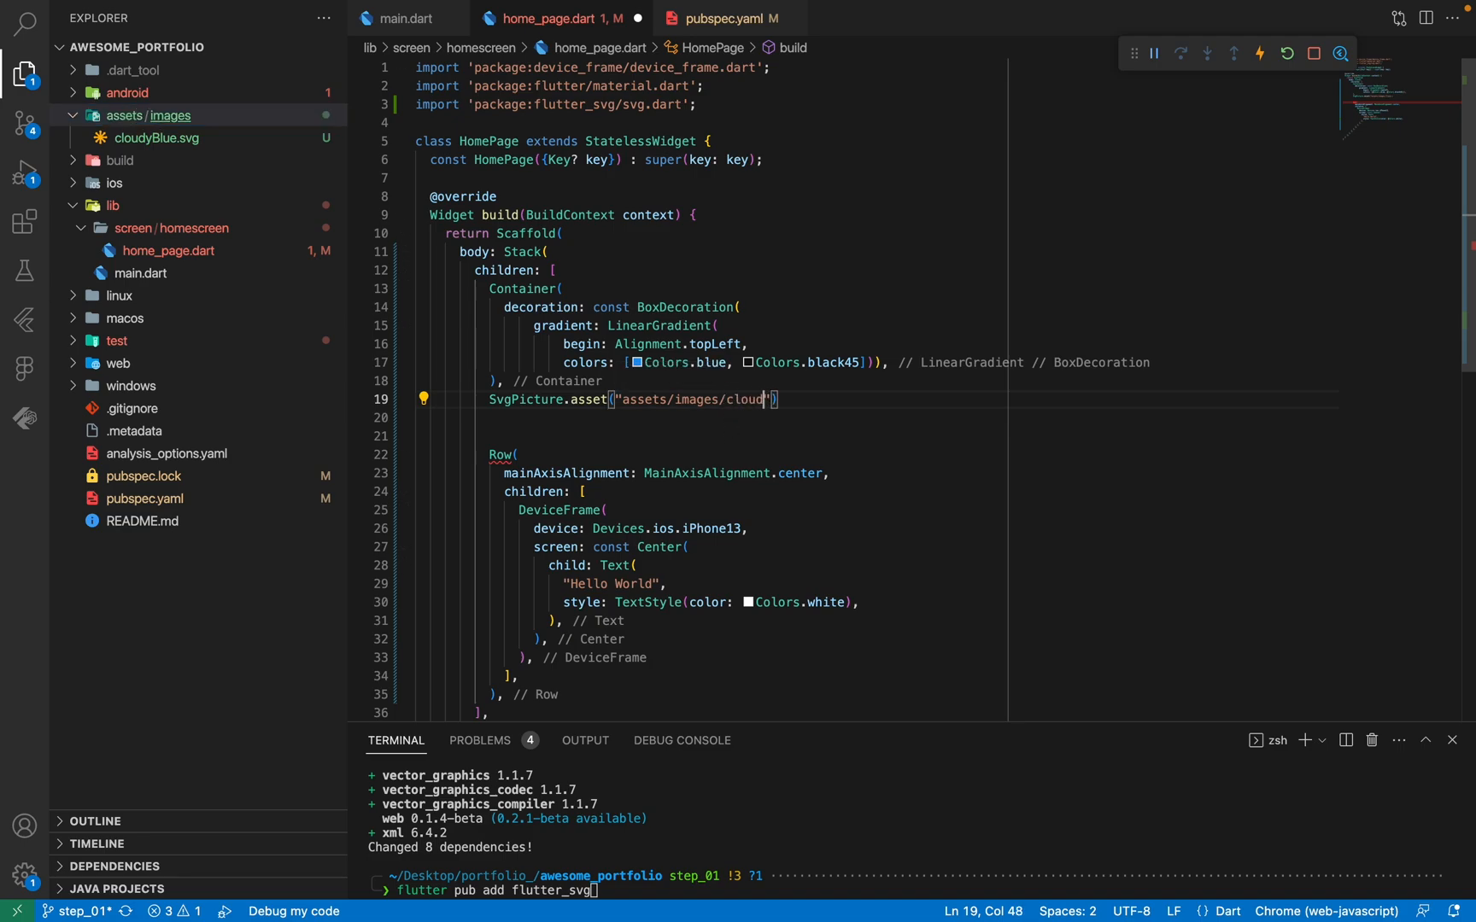
type("Blue")
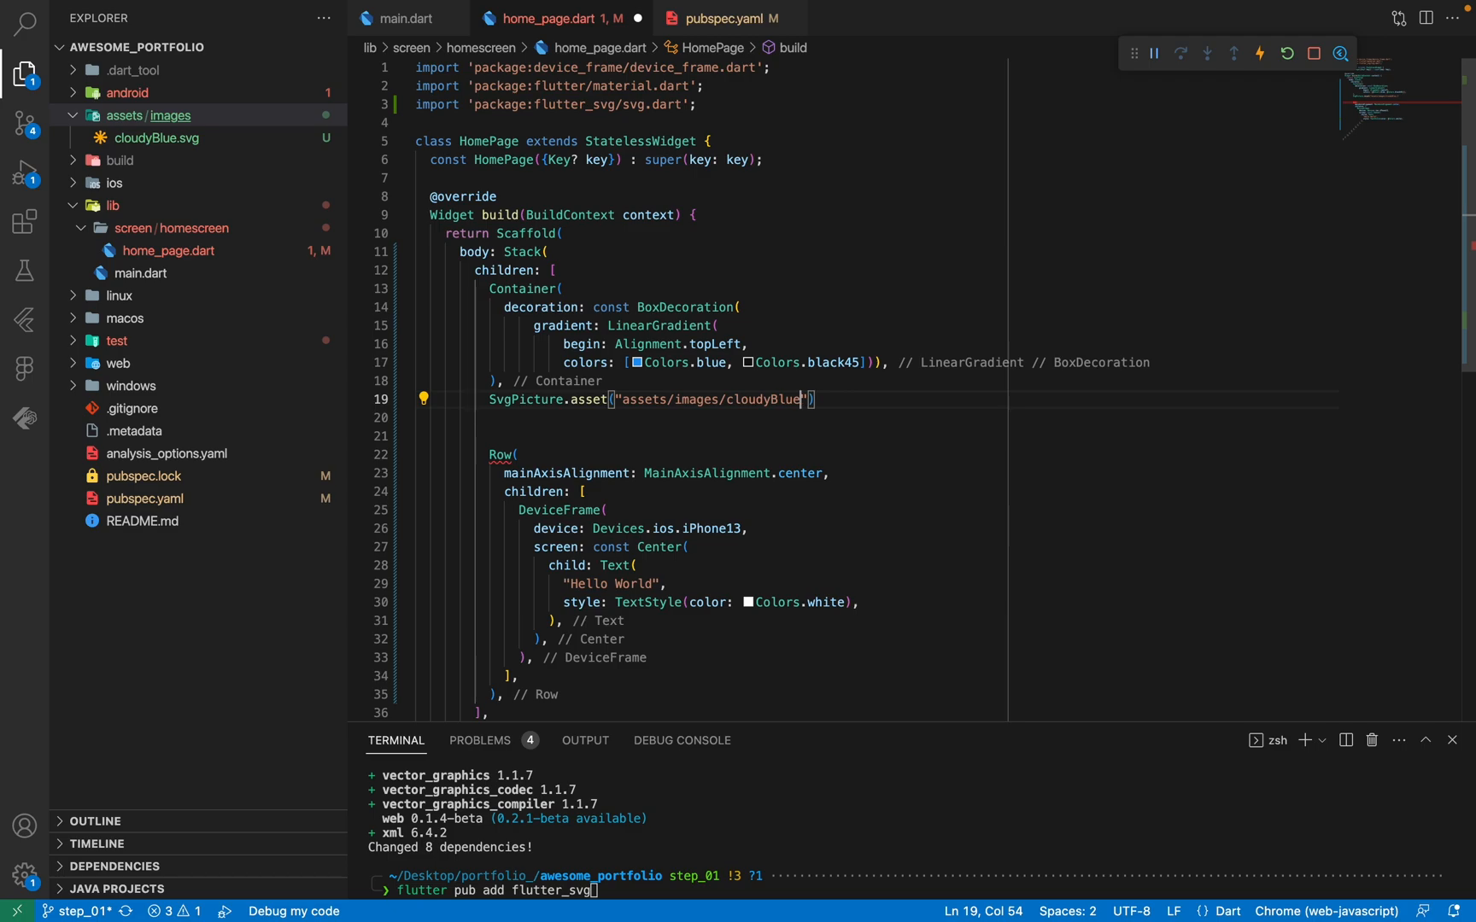
type(".svg\"),")
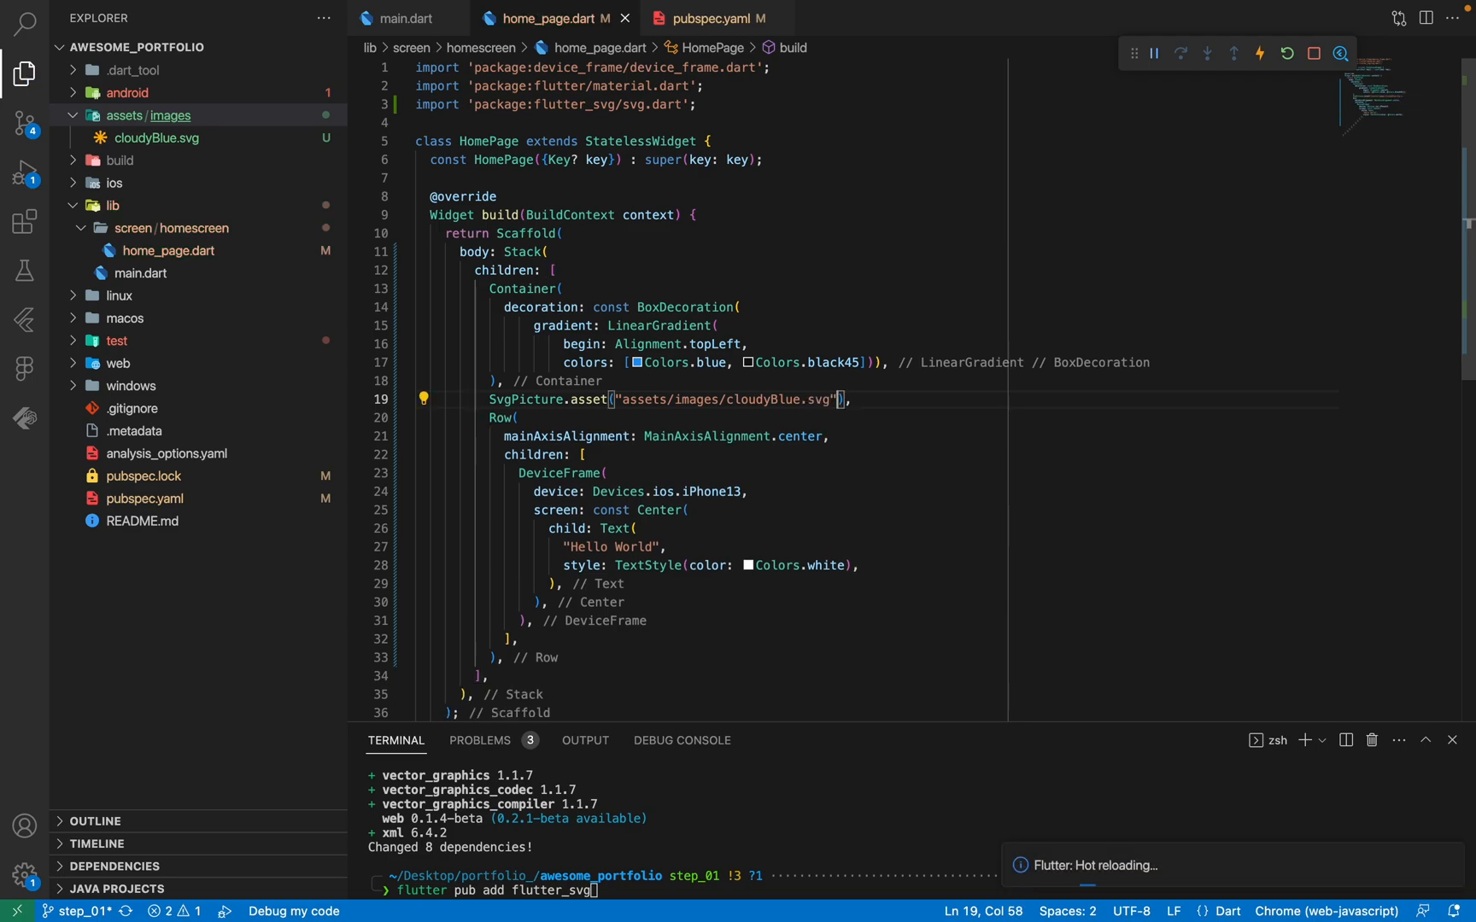
type(",height: size.height,")
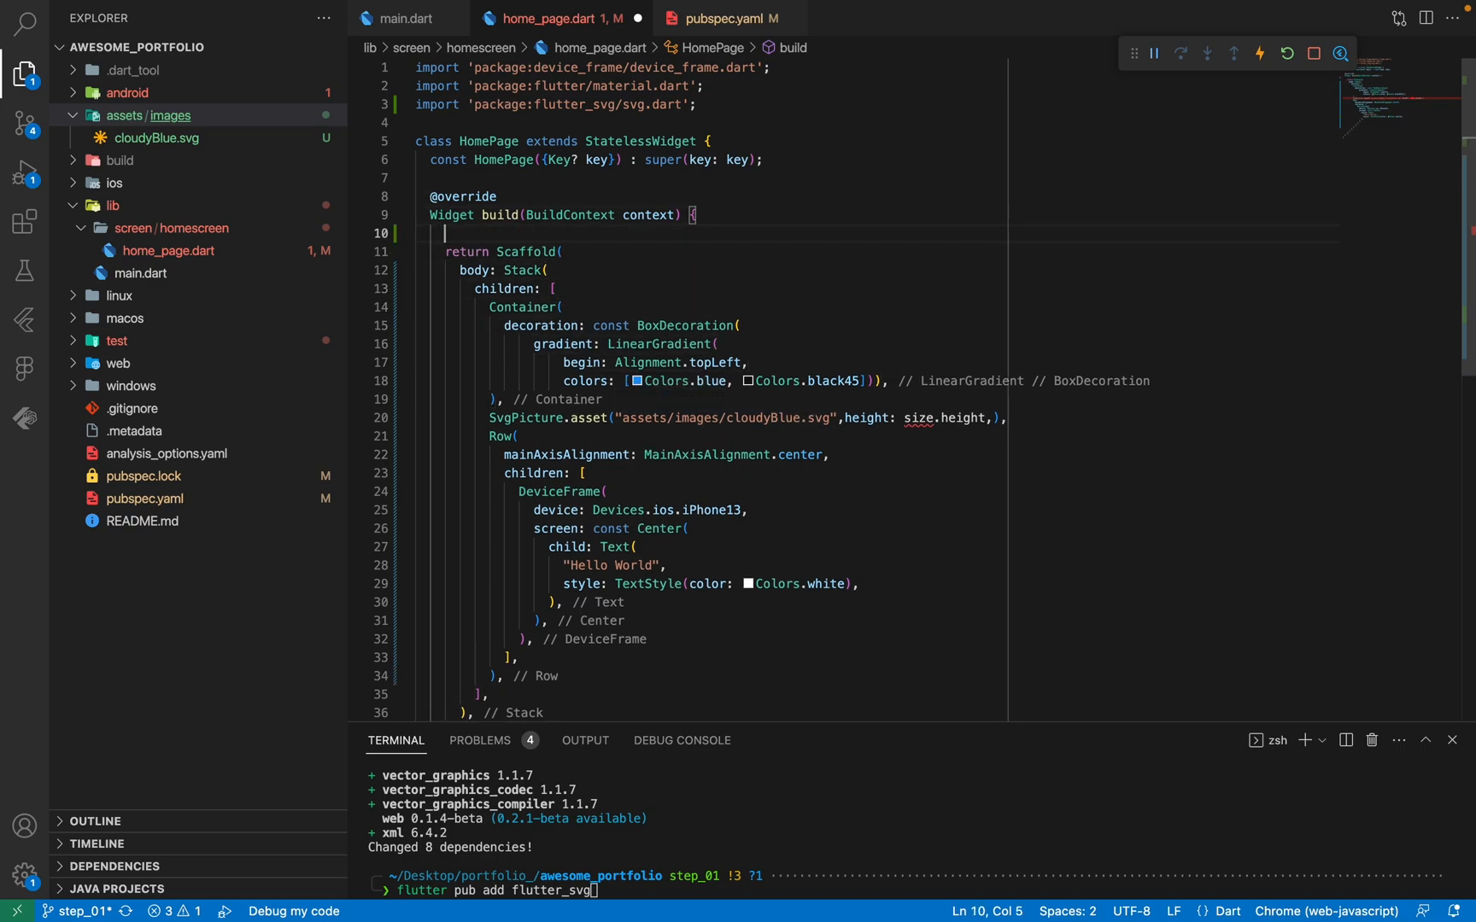
Define Size size from MediaQuery.of(context).size and give the SVG fit: BoxFit.cover.
type("Size size = MediaQueru")
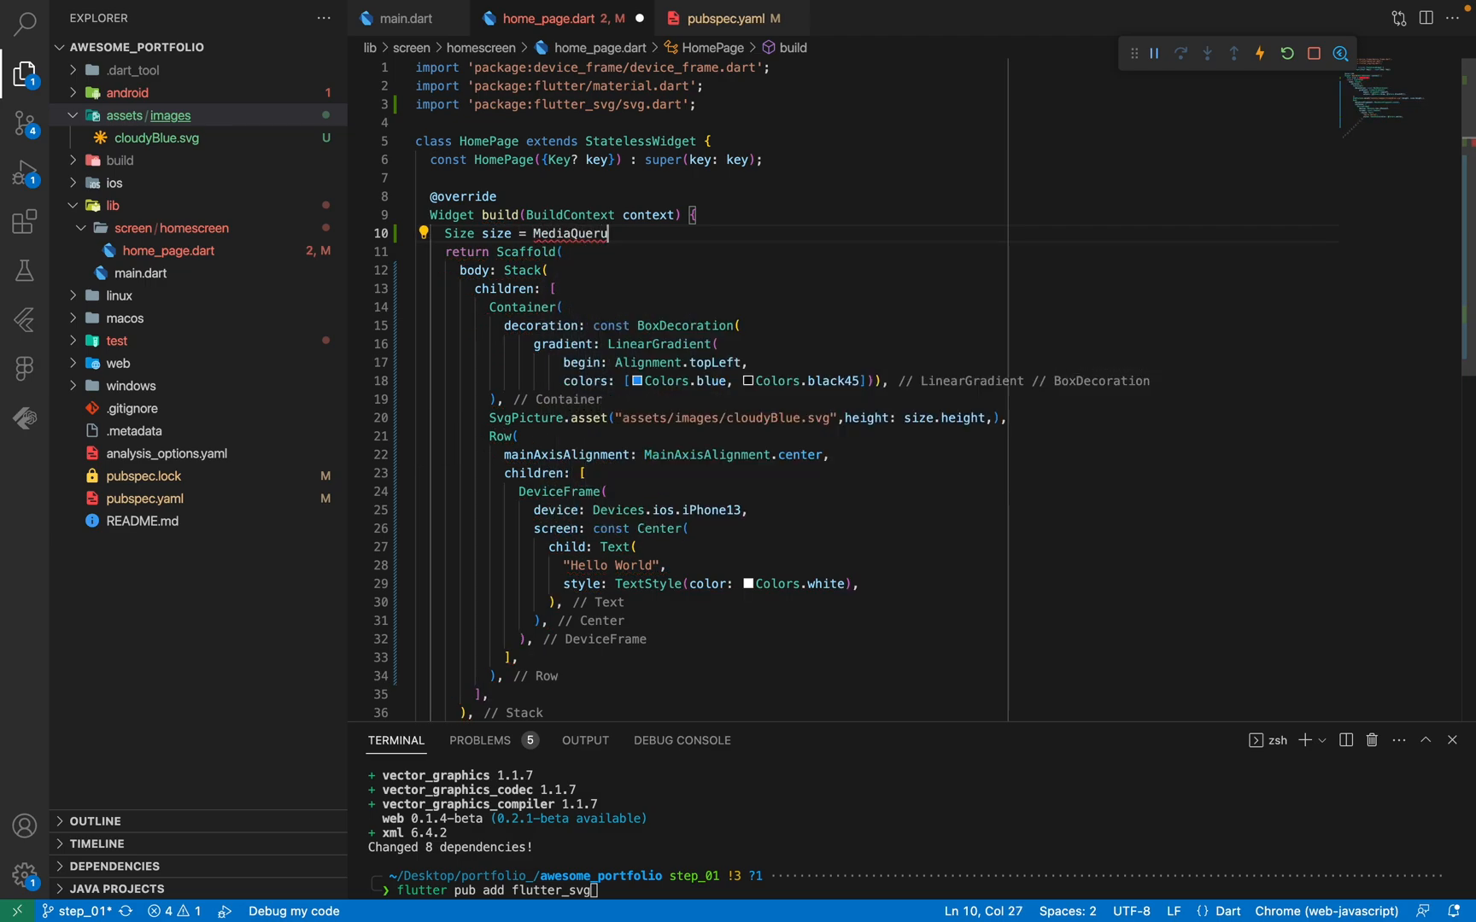
type(".of()")
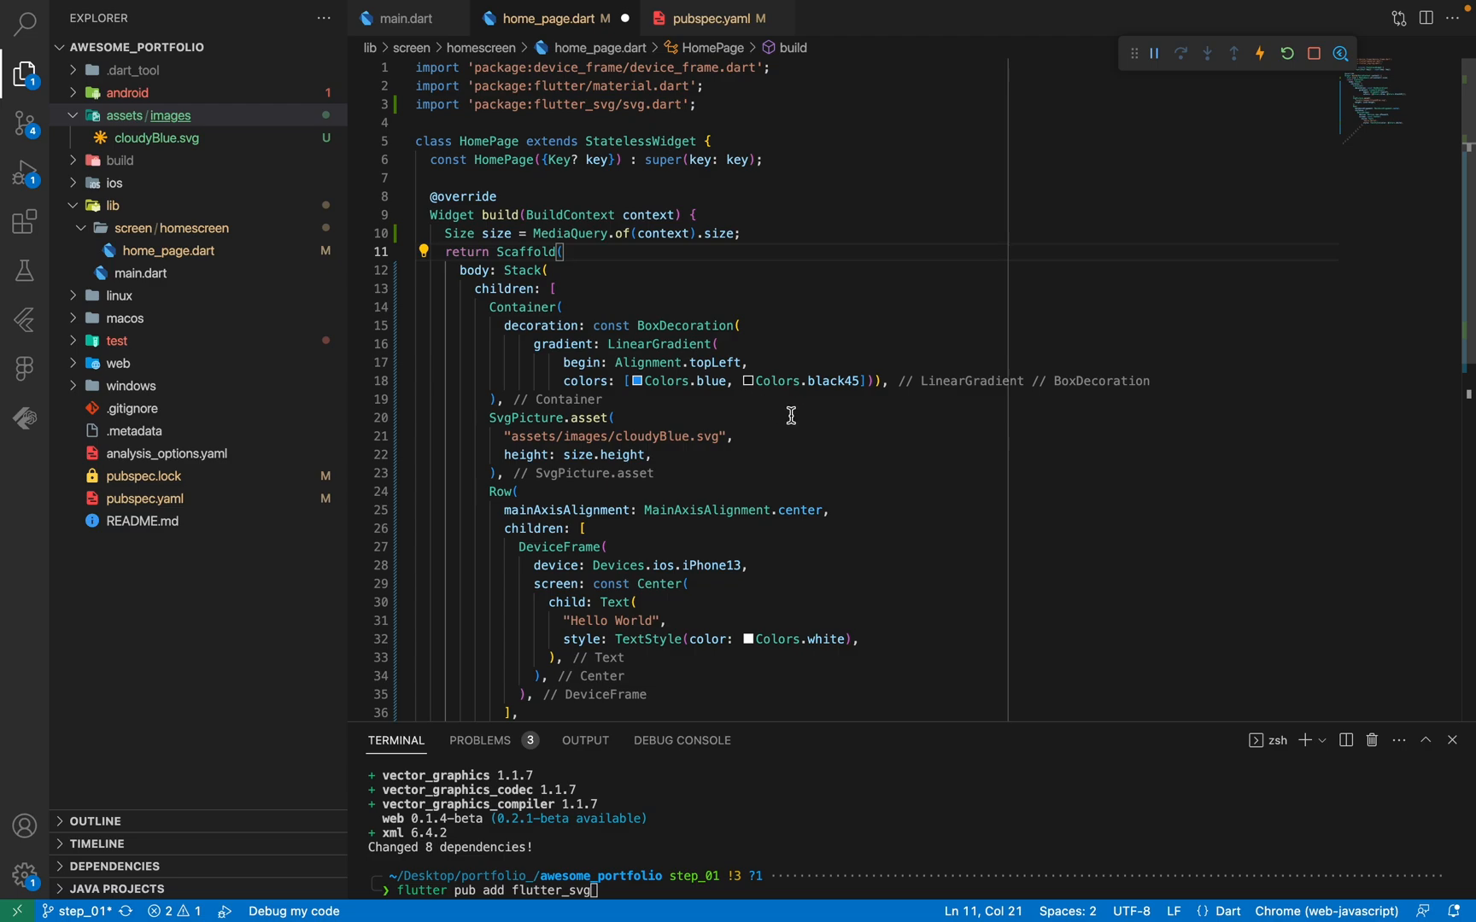
double_click(621, 454)
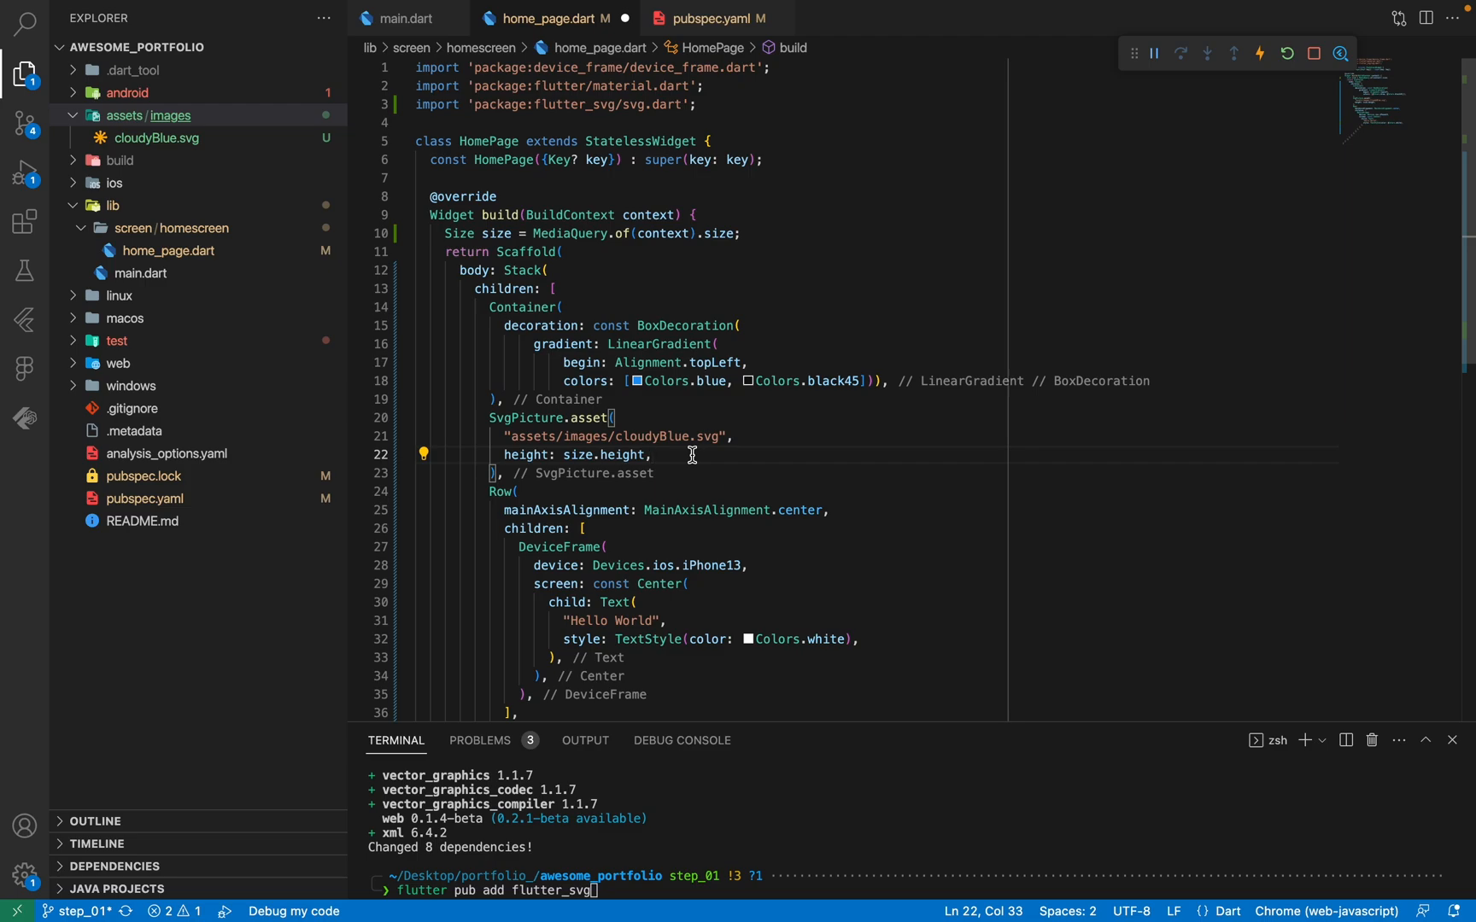
type("fit: BoxFit.,")
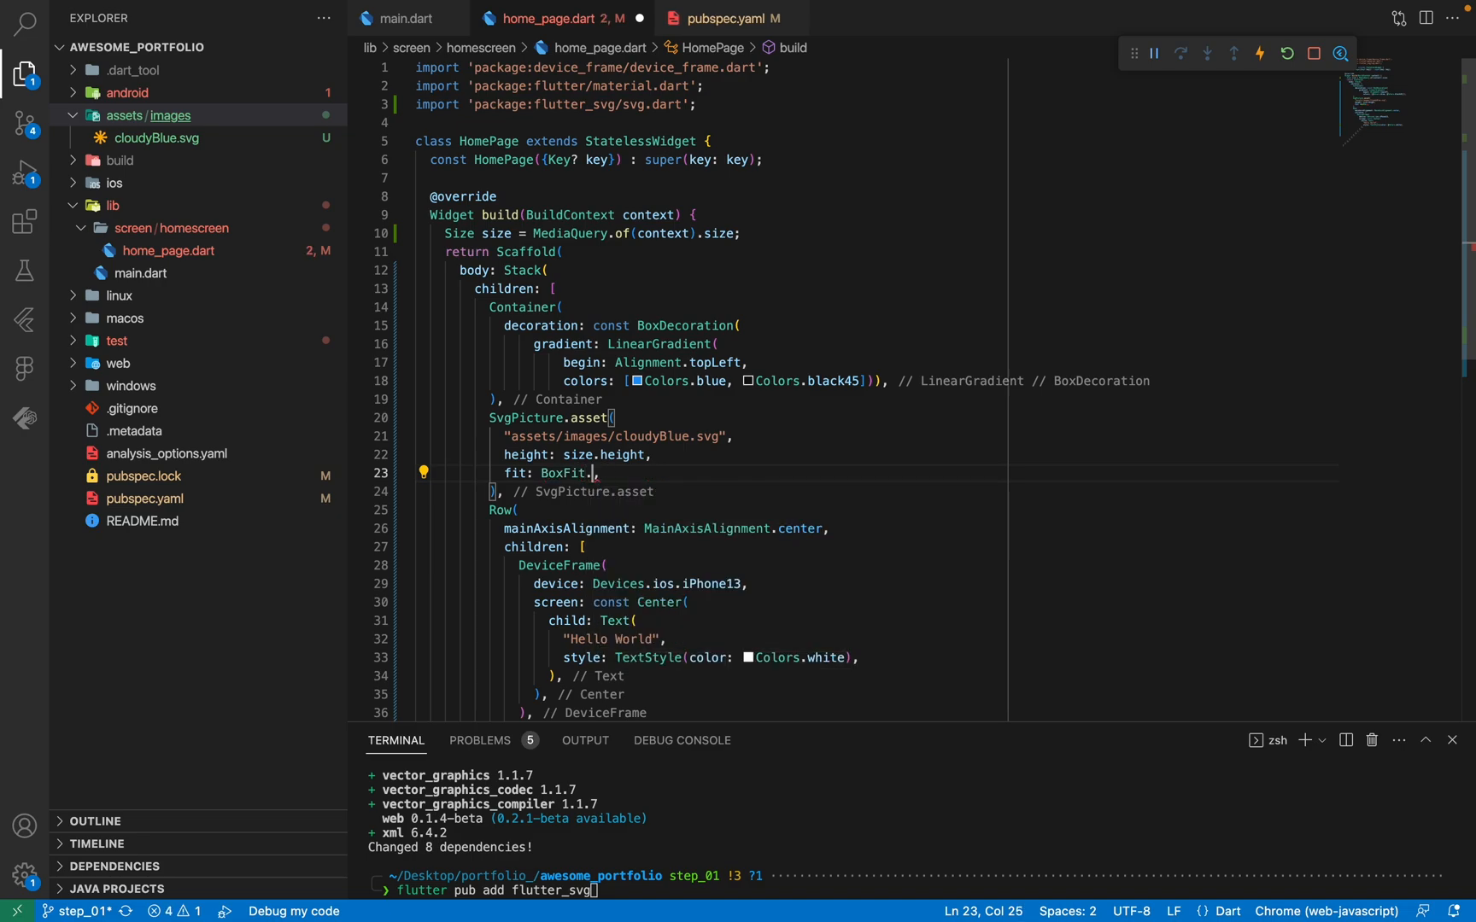
type("cover")
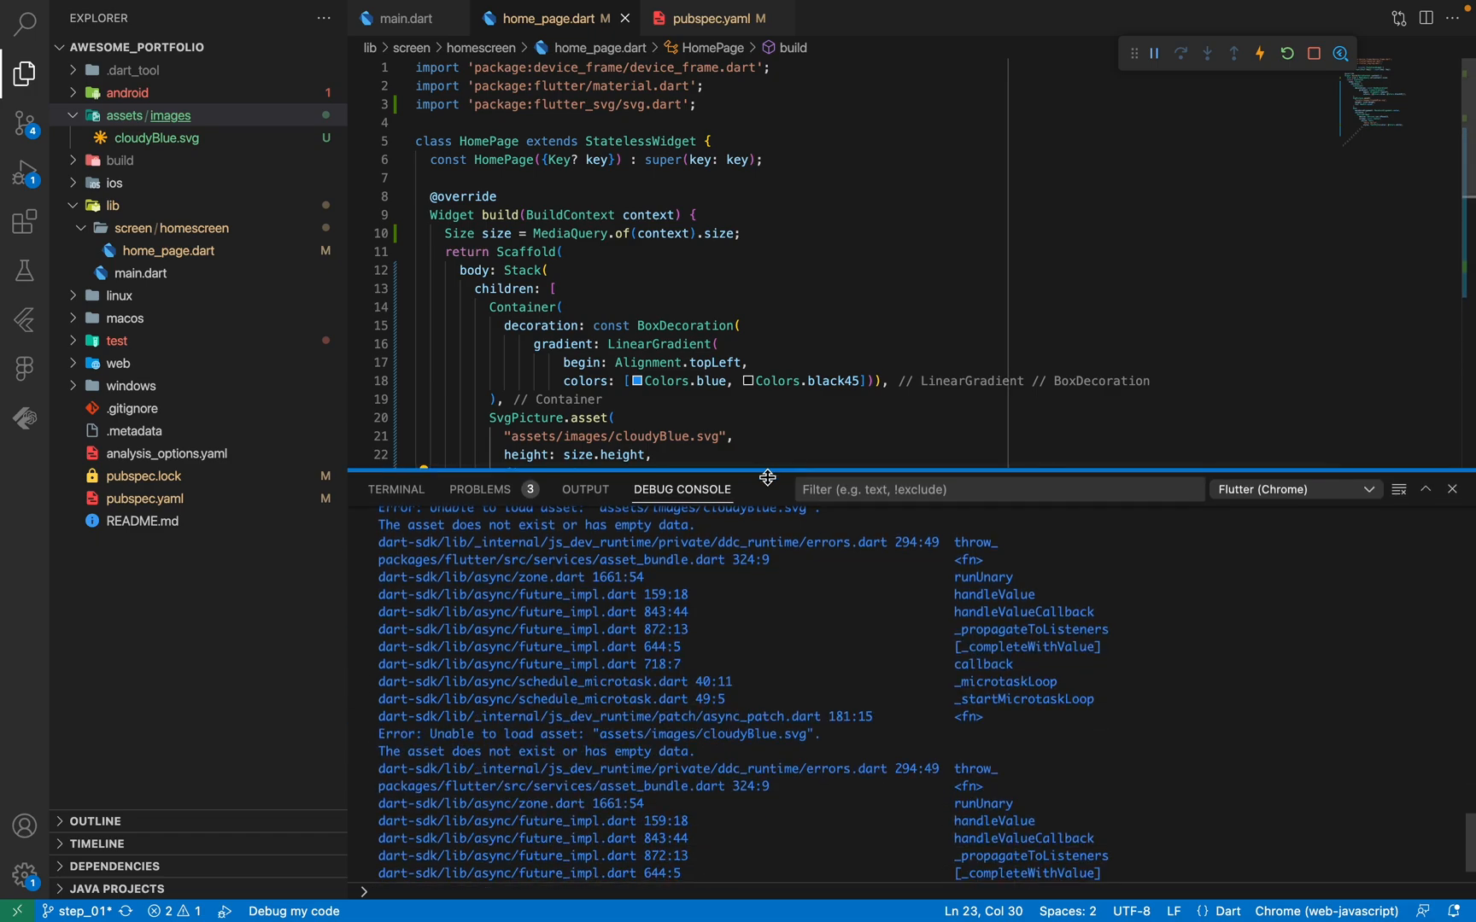
Read the cloudyBlue.svg load error, check pubspec.yaml, then return to home_page.dart.
scroll("down", 3)
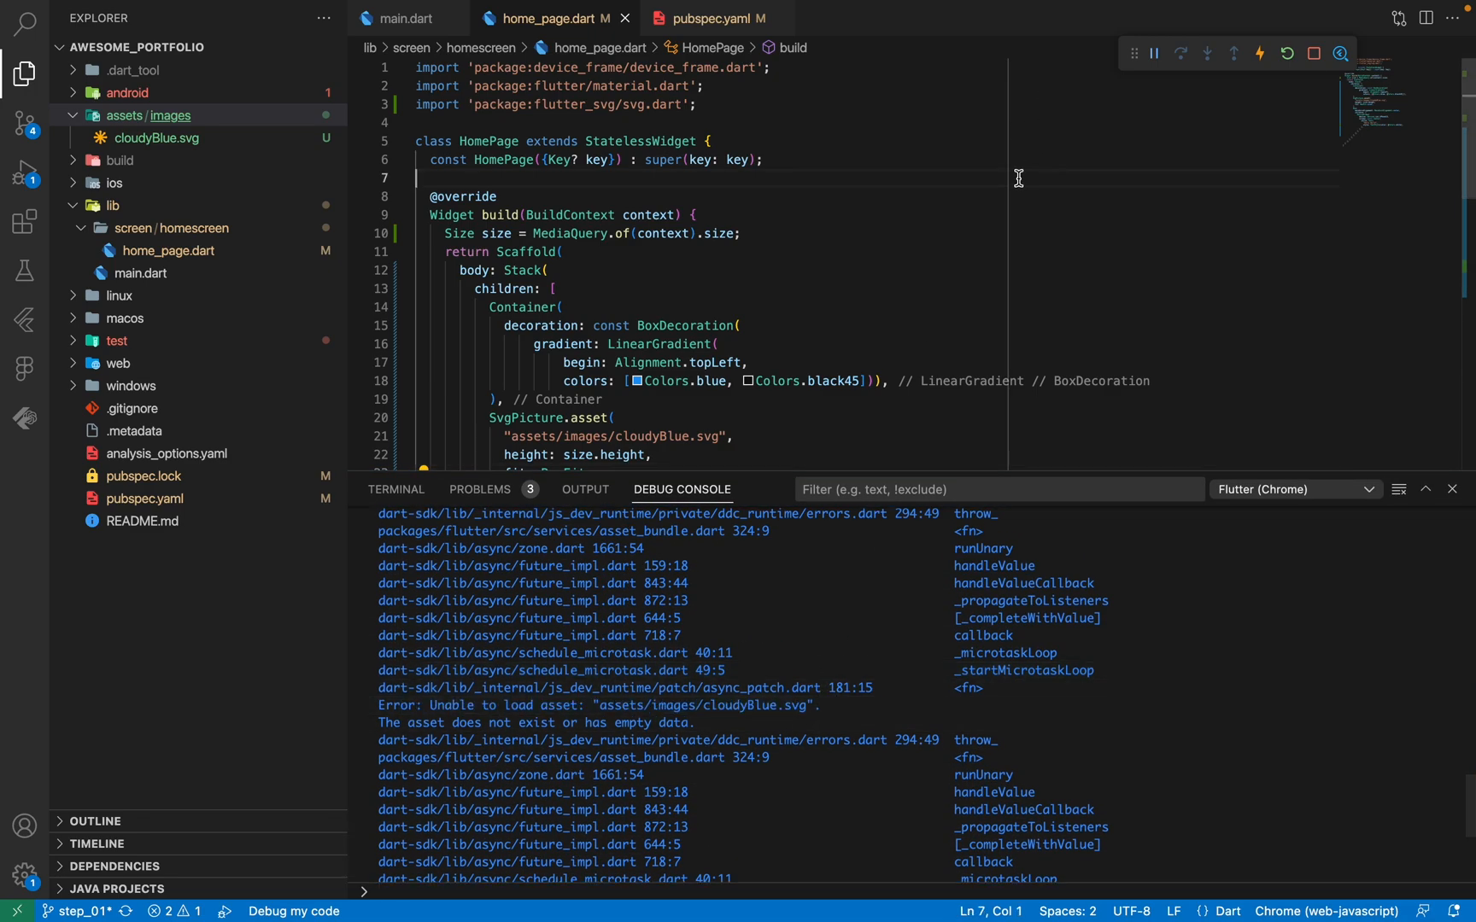
left_click(713, 17)
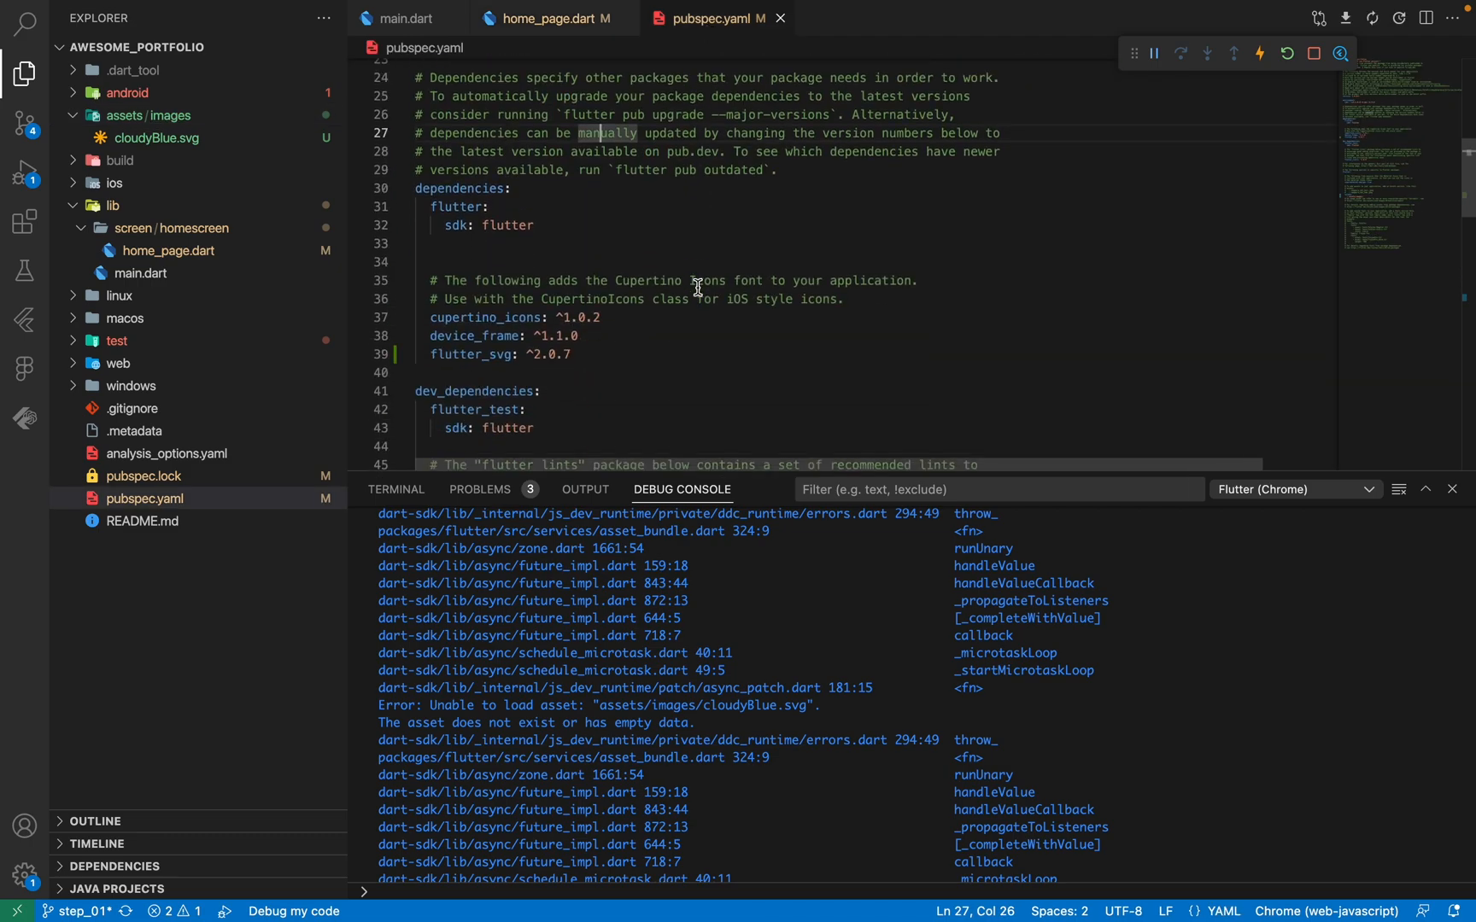
scroll("up", 3)
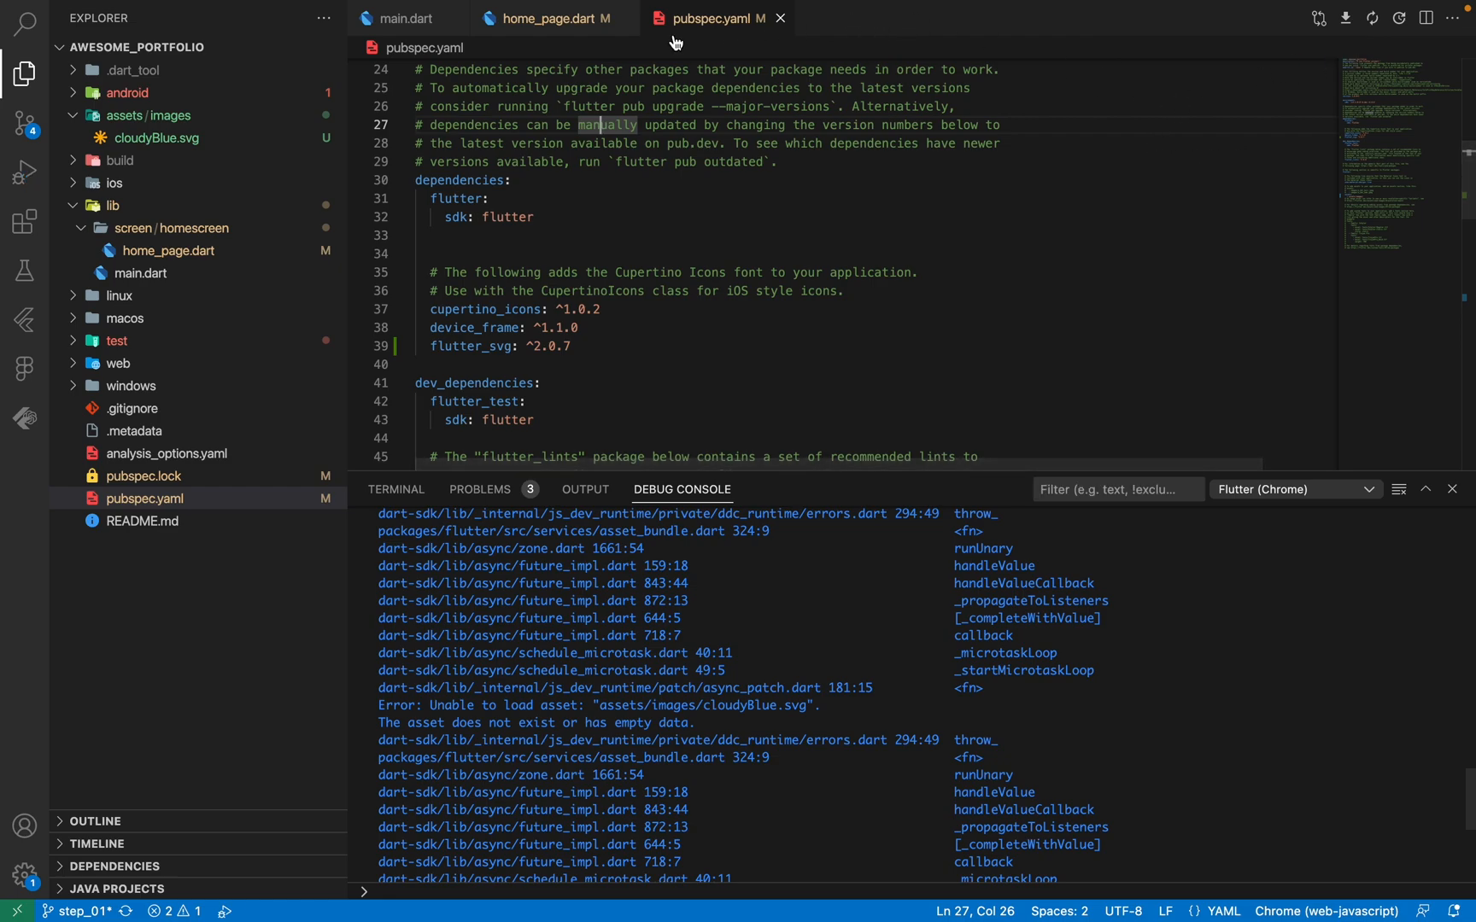
left_click(544, 18)
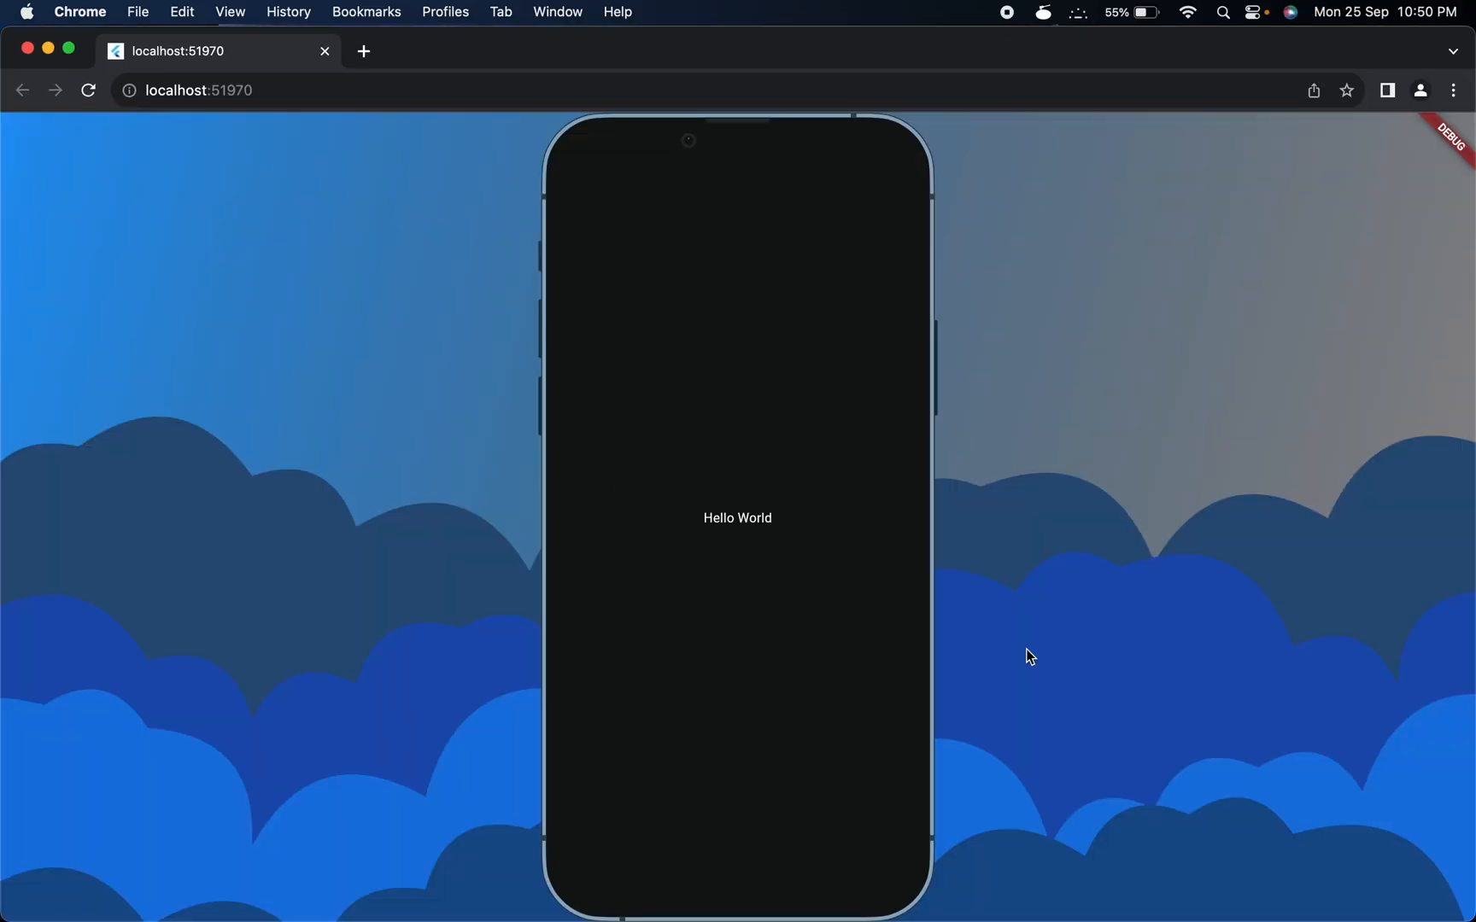
mouse_move(1196, 661)
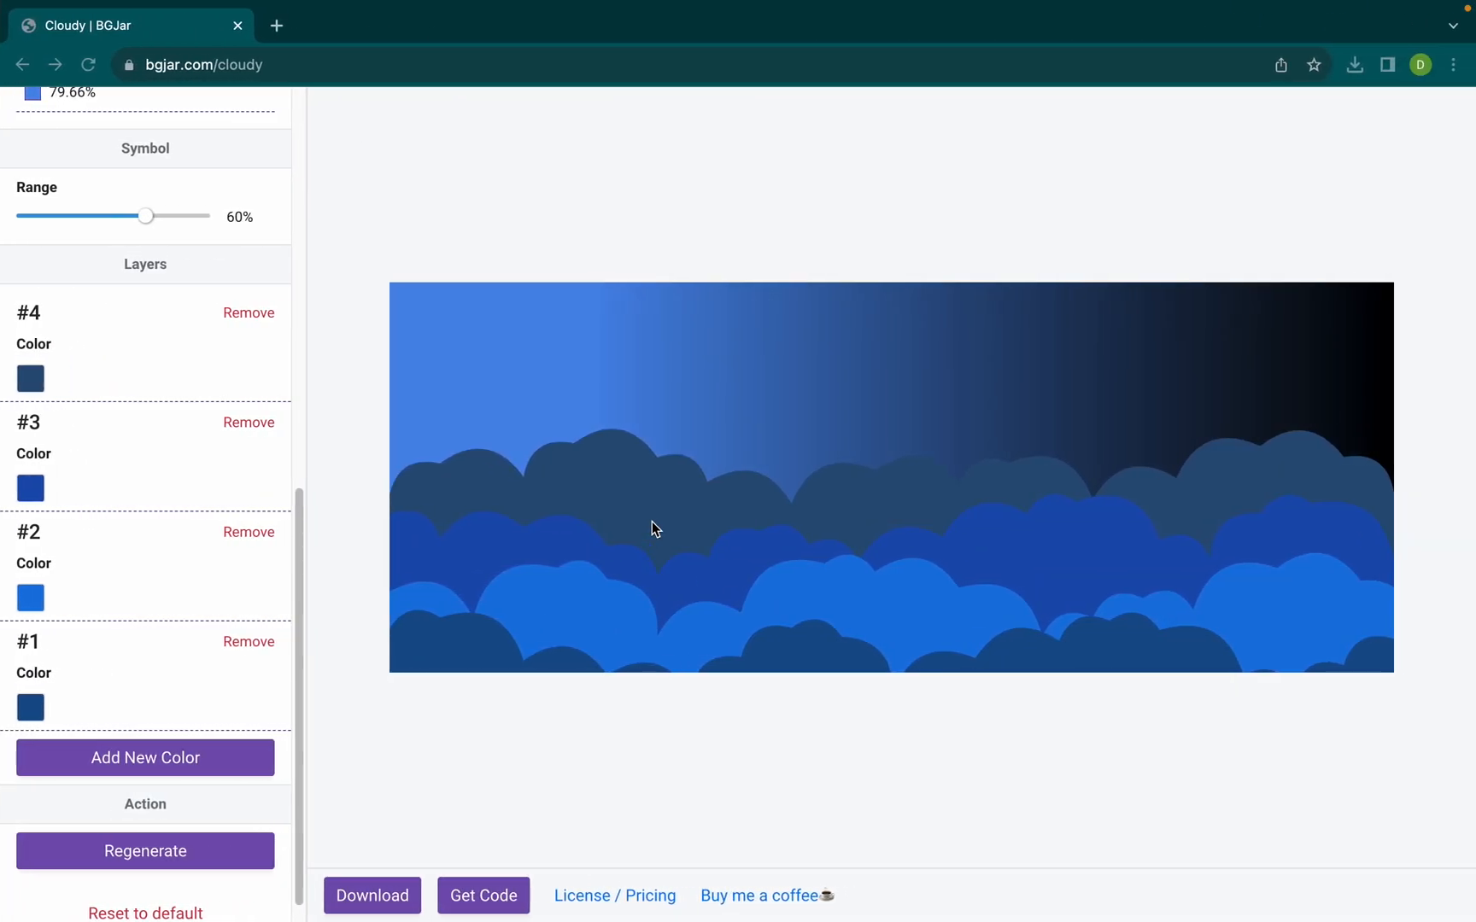
mouse_move(548, 499)
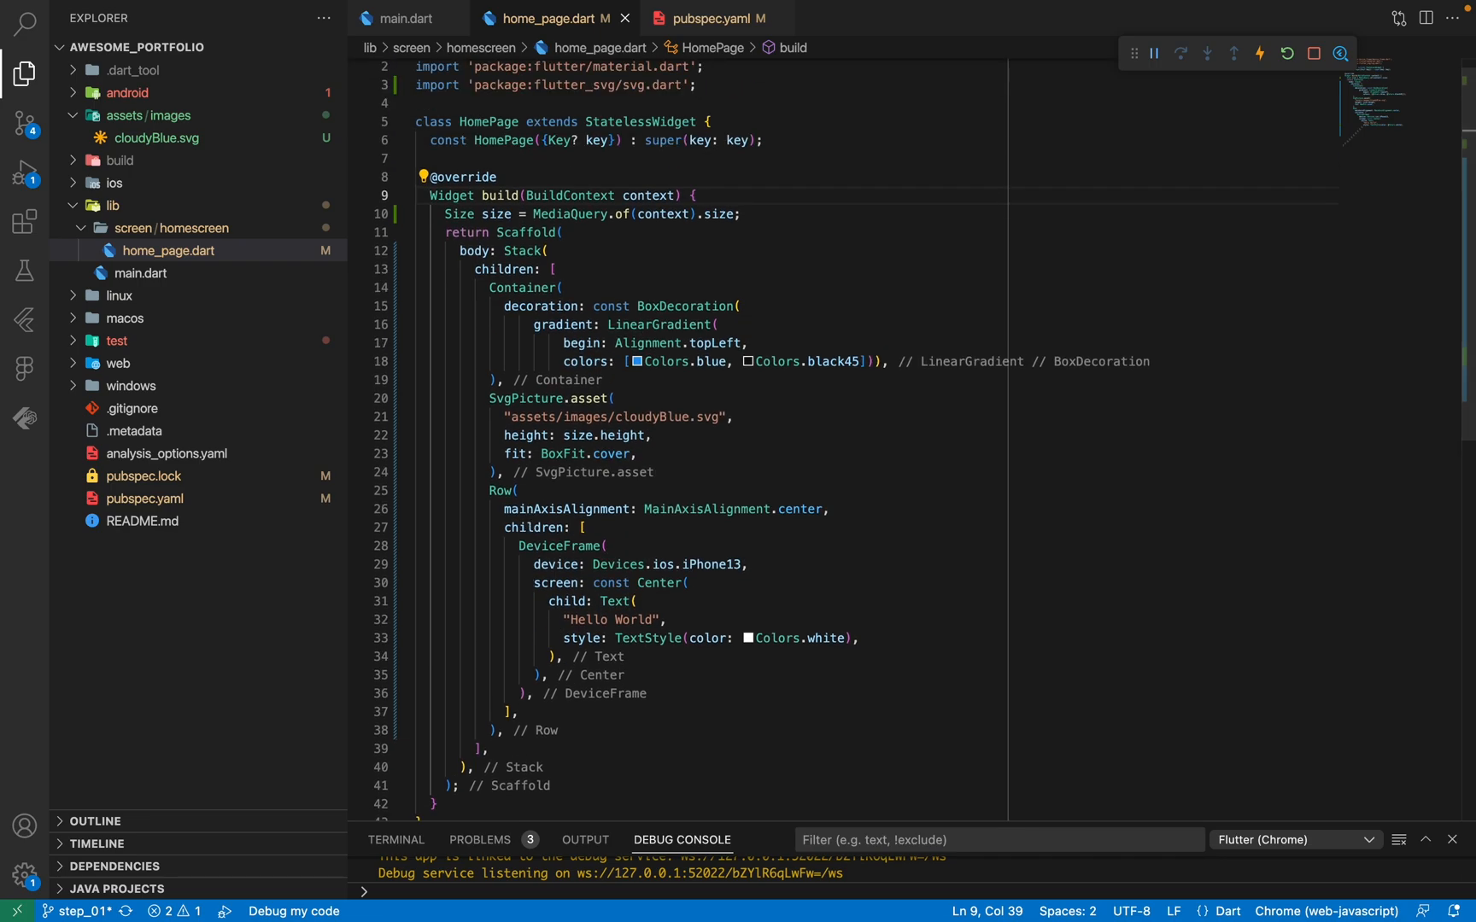
left_click(560, 288)
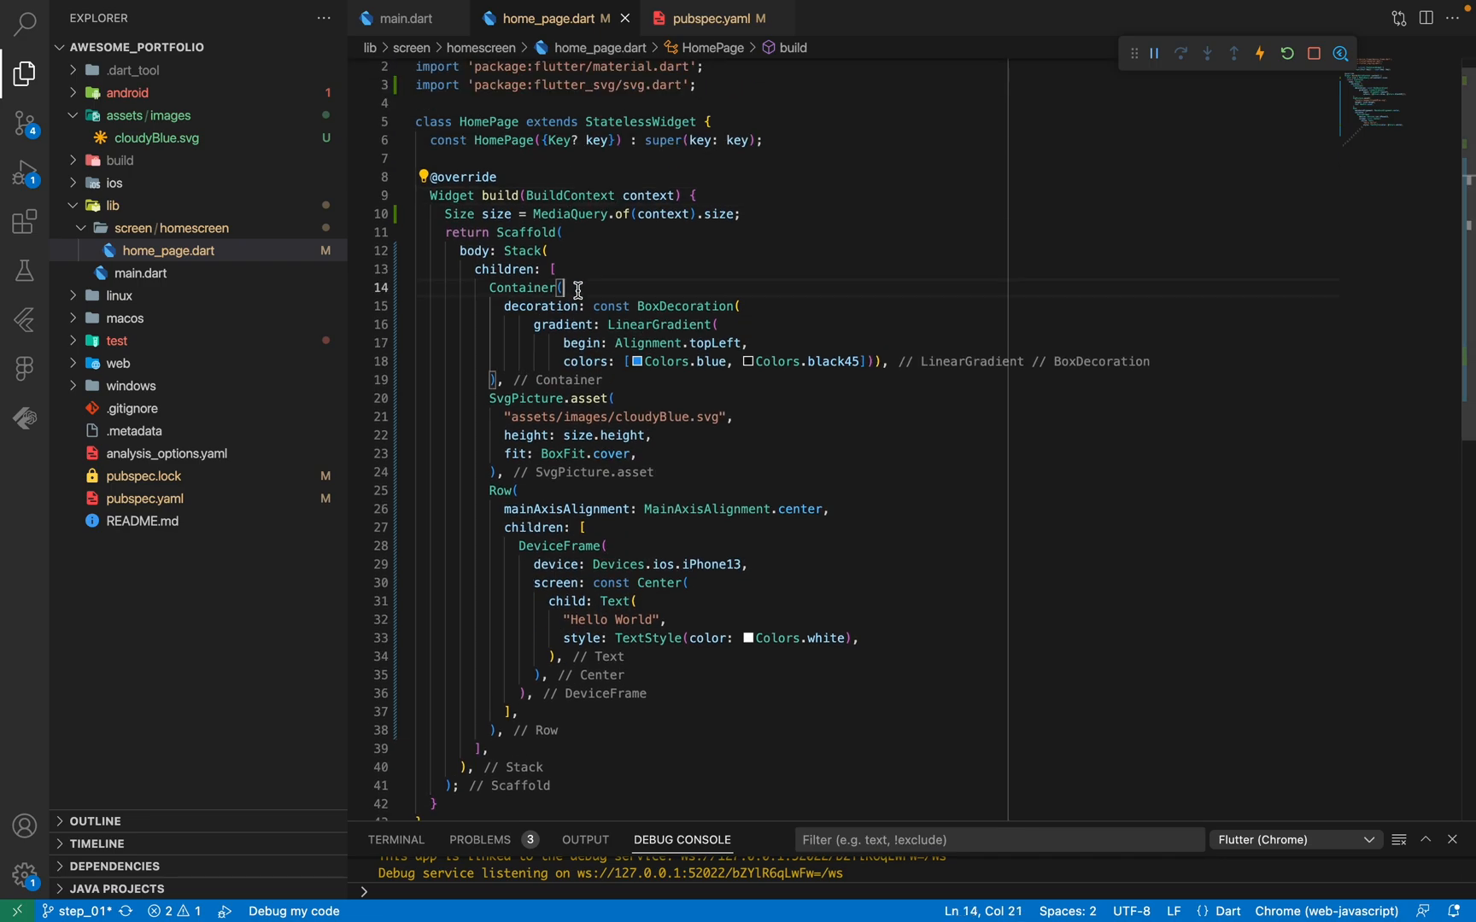